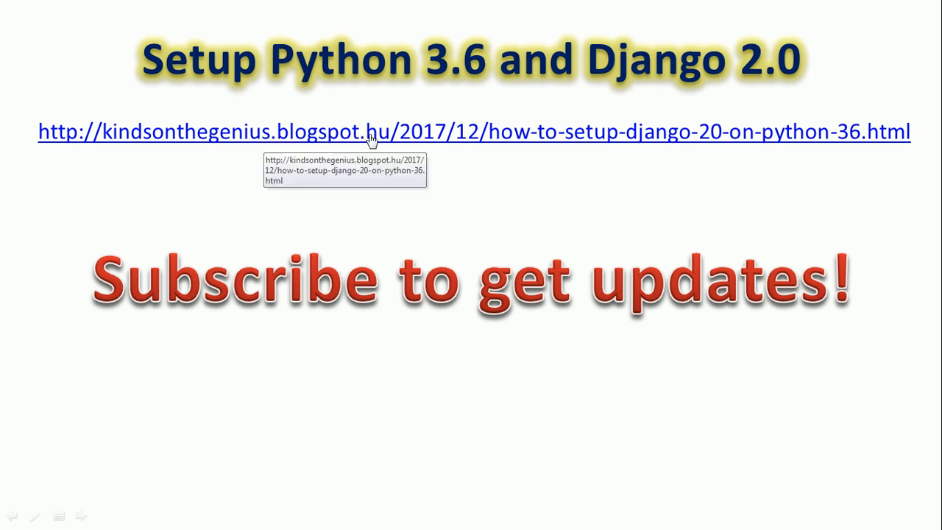
mouse_move(464, 134)
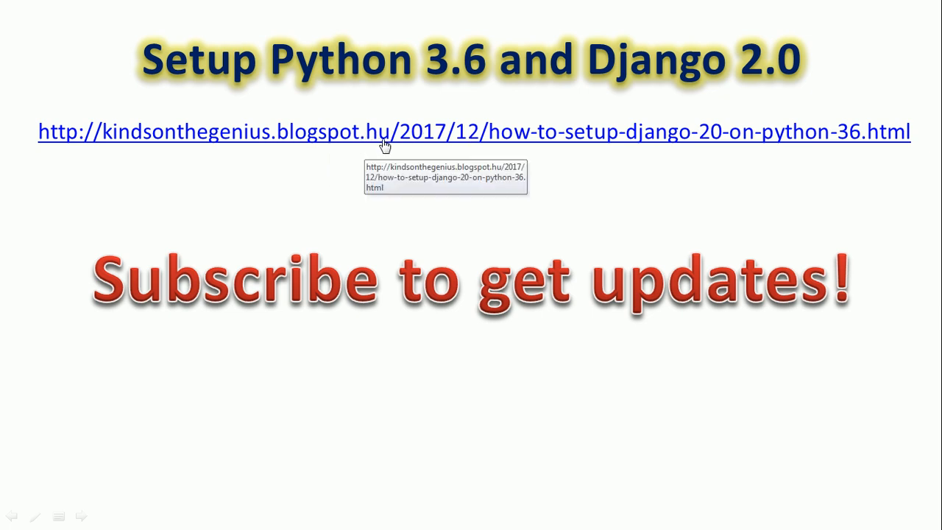
mouse_move(433, 190)
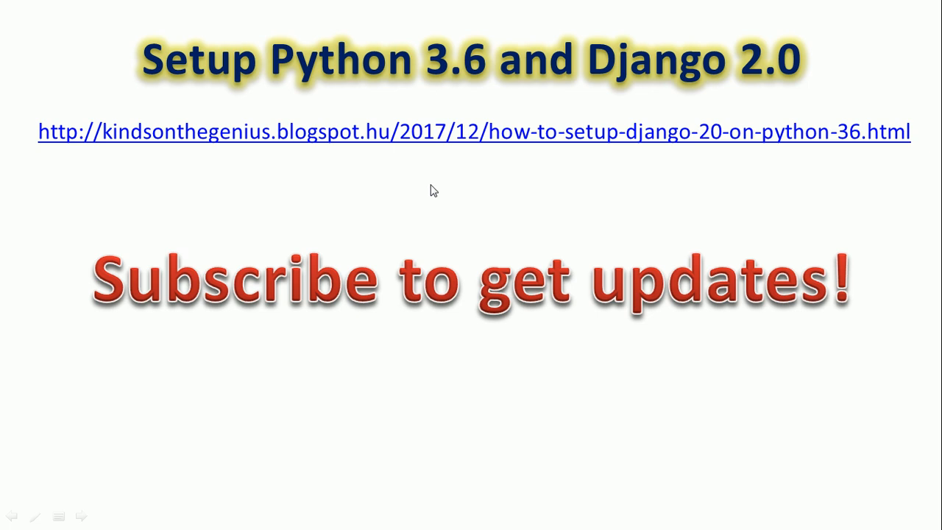
mouse_move(426, 198)
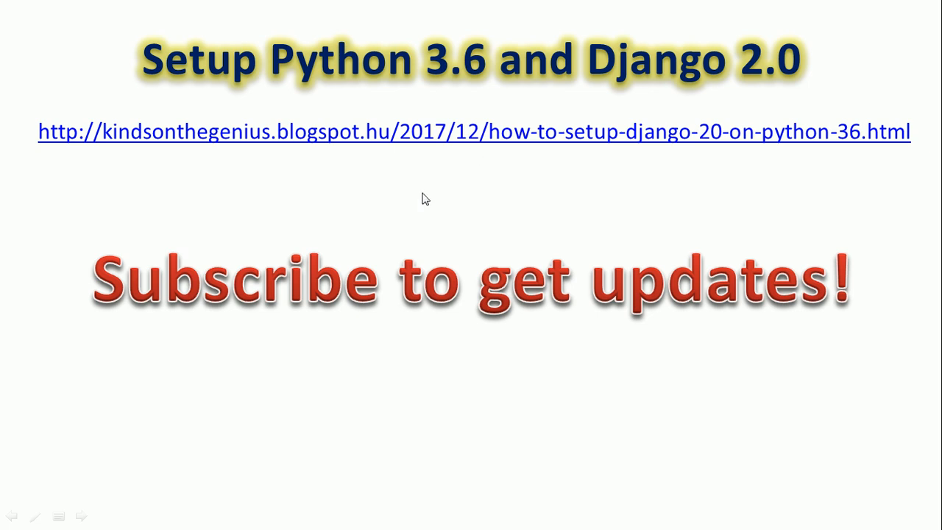
mouse_move(451, 162)
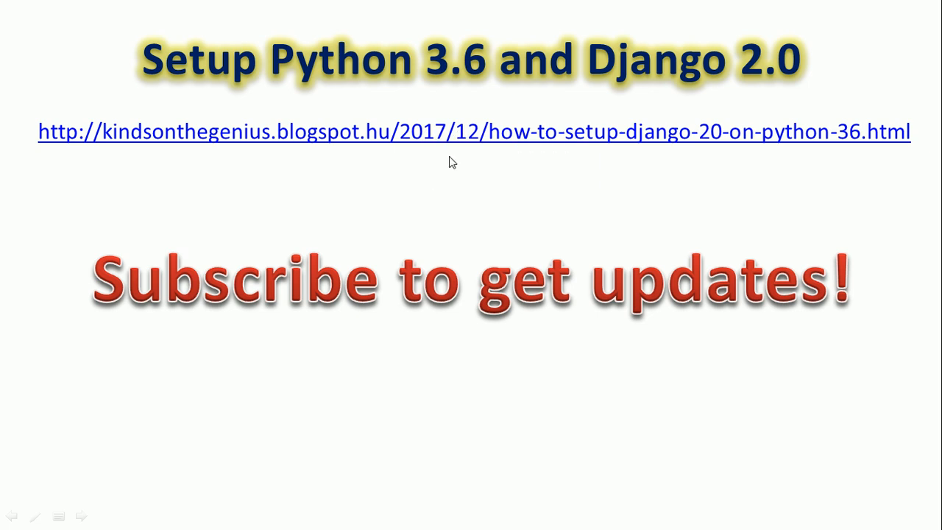
mouse_move(474, 169)
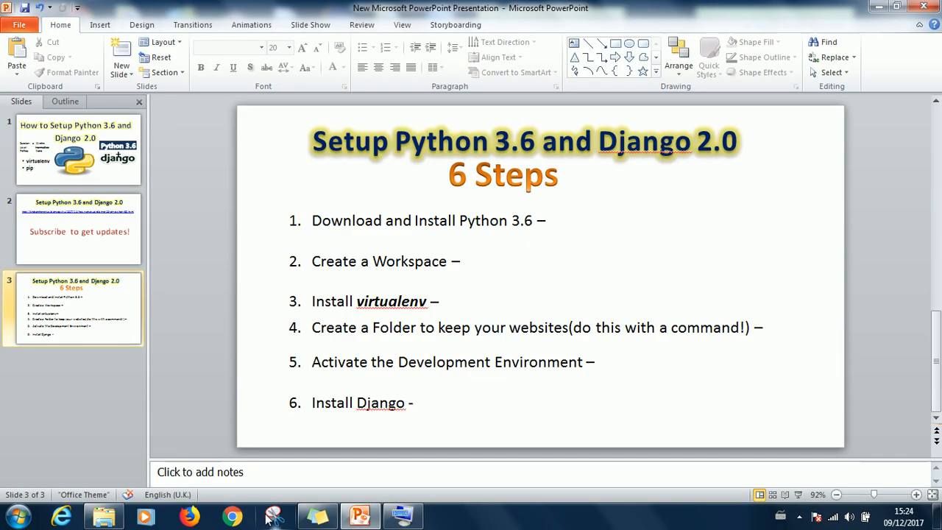
mouse_move(514, 268)
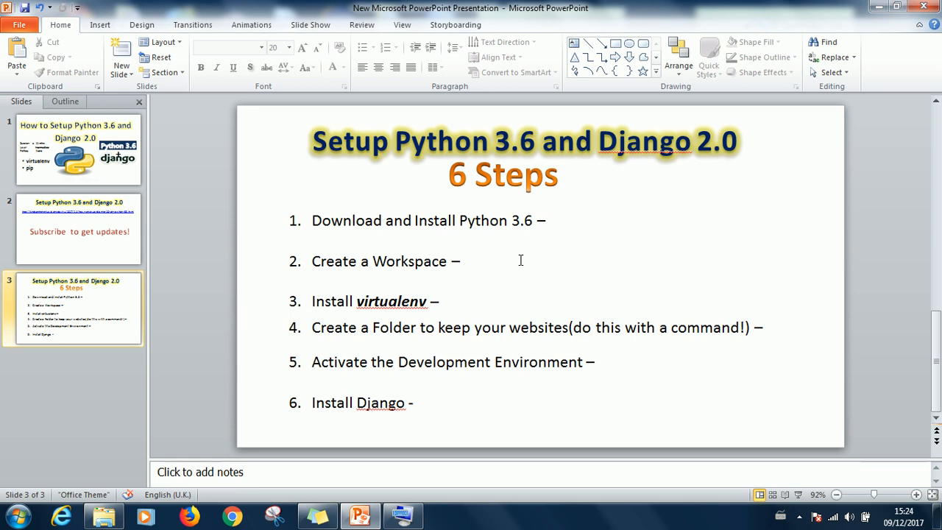
mouse_move(232, 515)
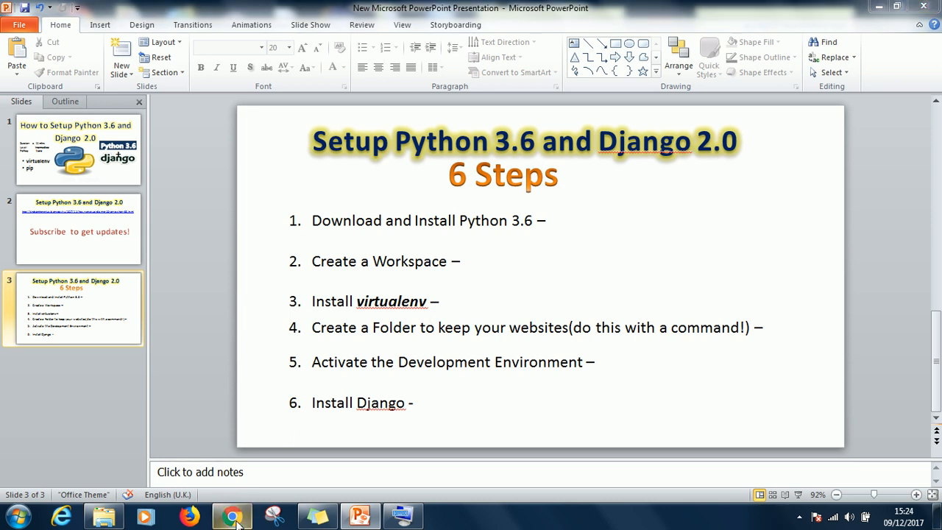
- In Chrome, go to python.org Downloads to see Python 3.6.3 and 2.7.14 for Windows
left_click(232, 515)
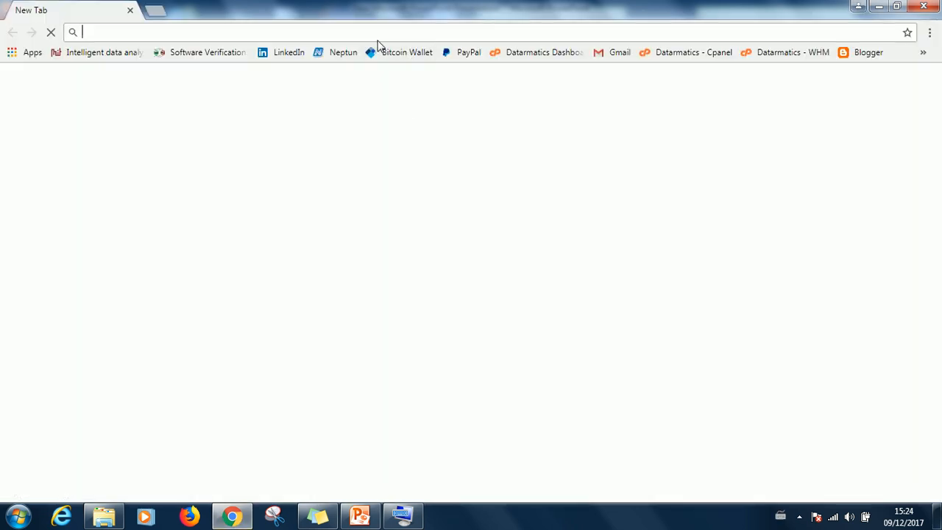
type("www.paypal.com")
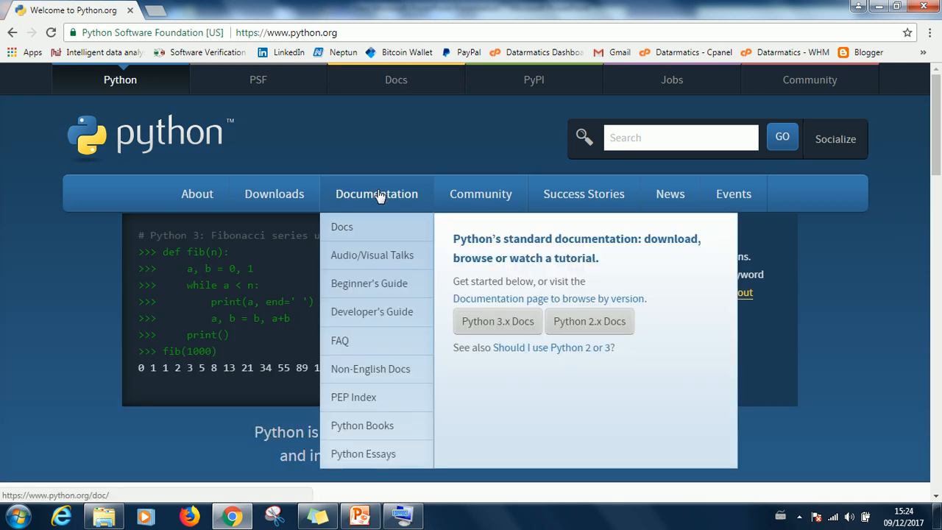
mouse_move(497, 321)
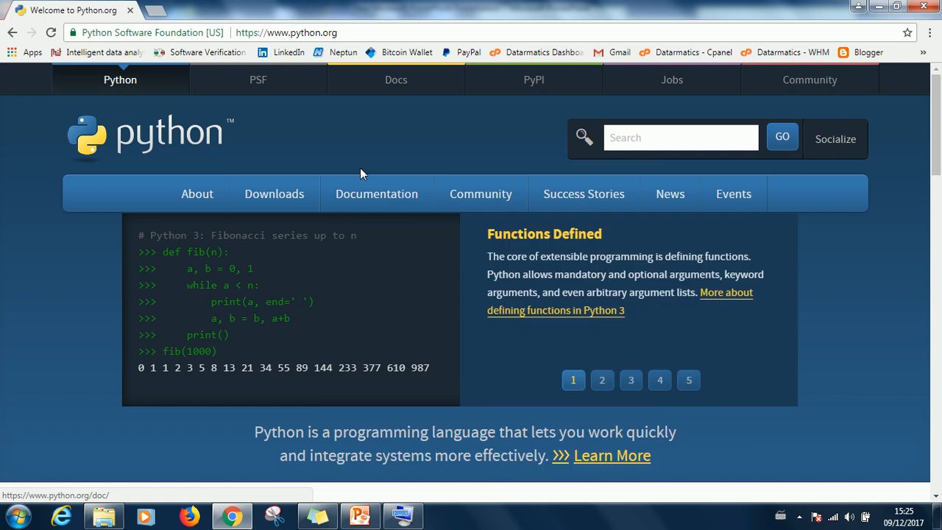
left_click(273, 194)
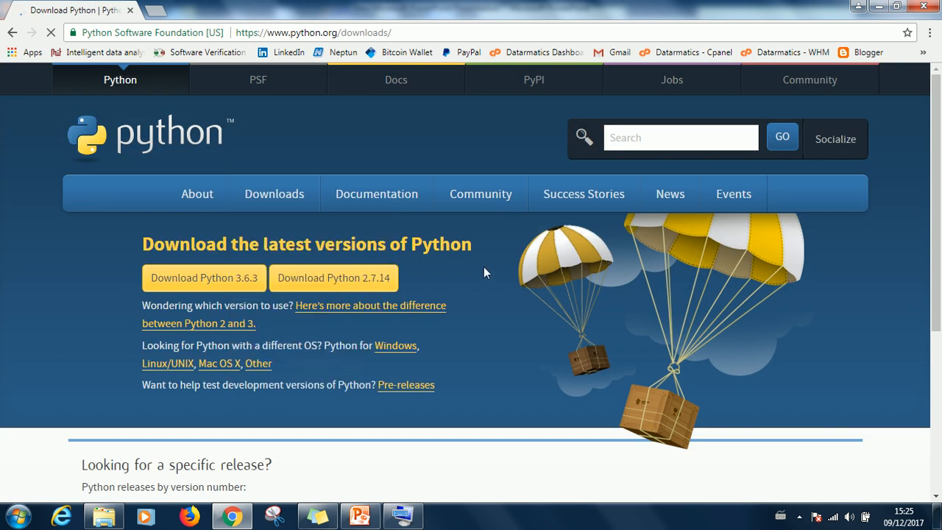
scroll("down", 3)
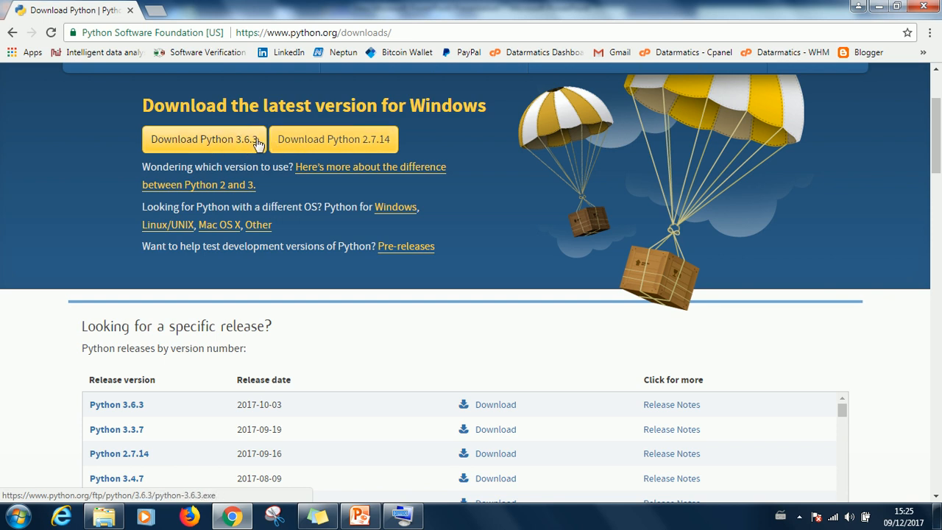
mouse_move(274, 144)
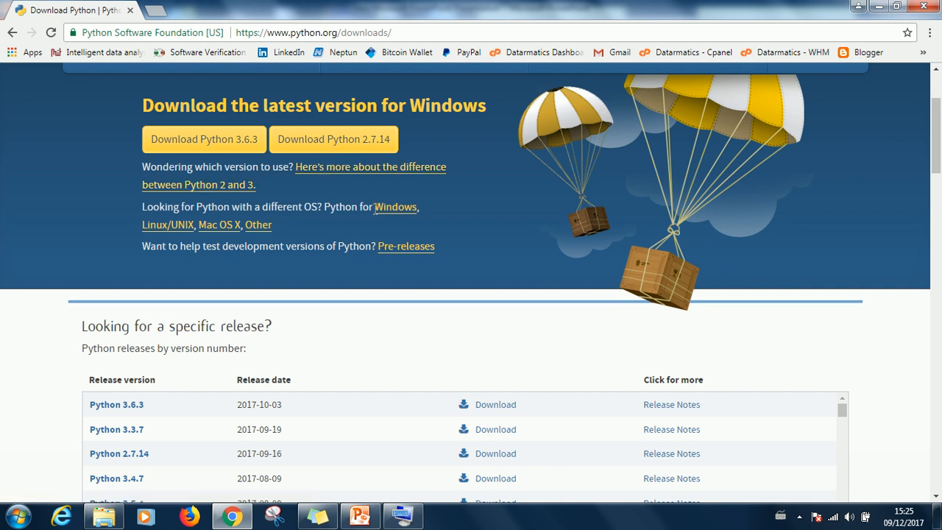
mouse_move(471, 204)
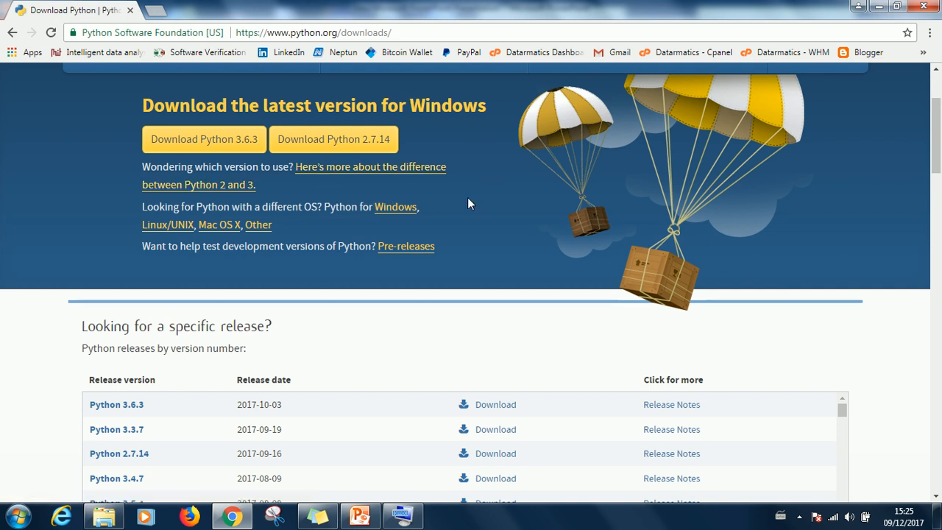
mouse_move(396, 207)
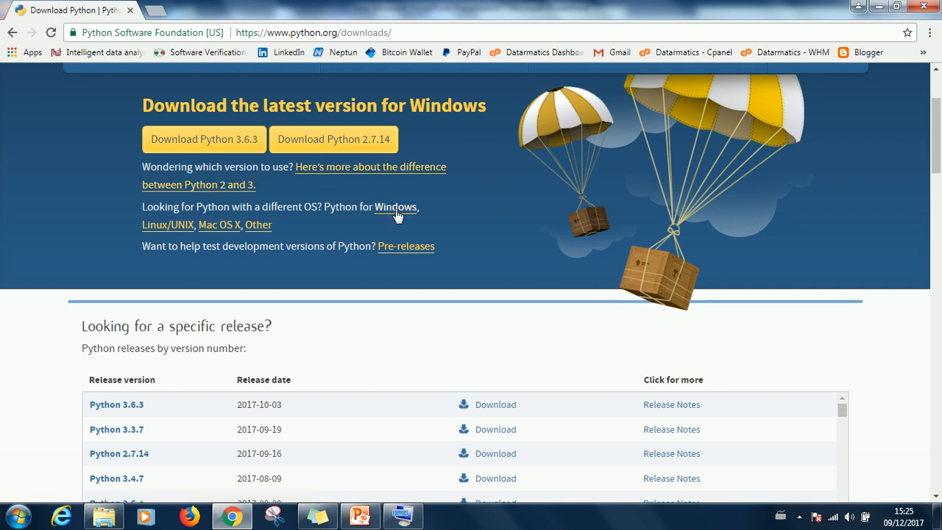
mouse_move(396, 206)
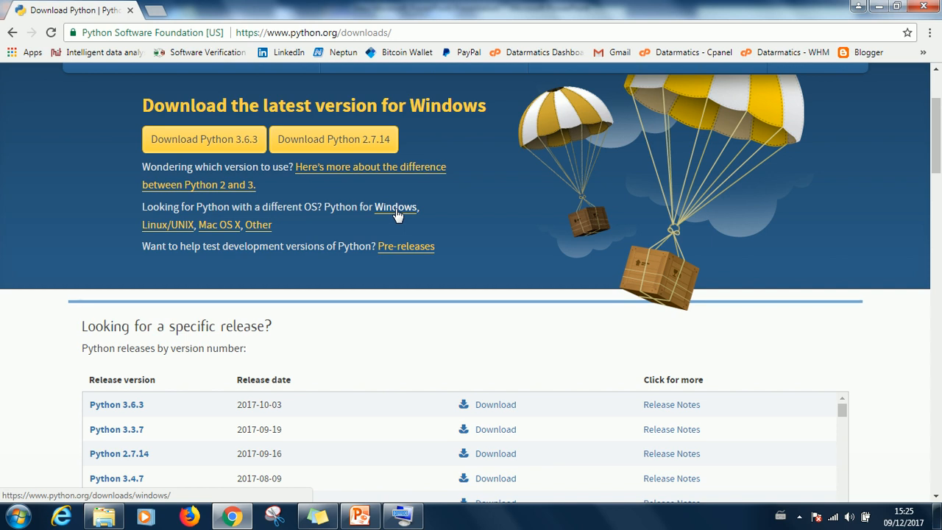
- Open the Python Releases for Windows page and scroll to the 3.6.4rc1 files
left_click(396, 206)
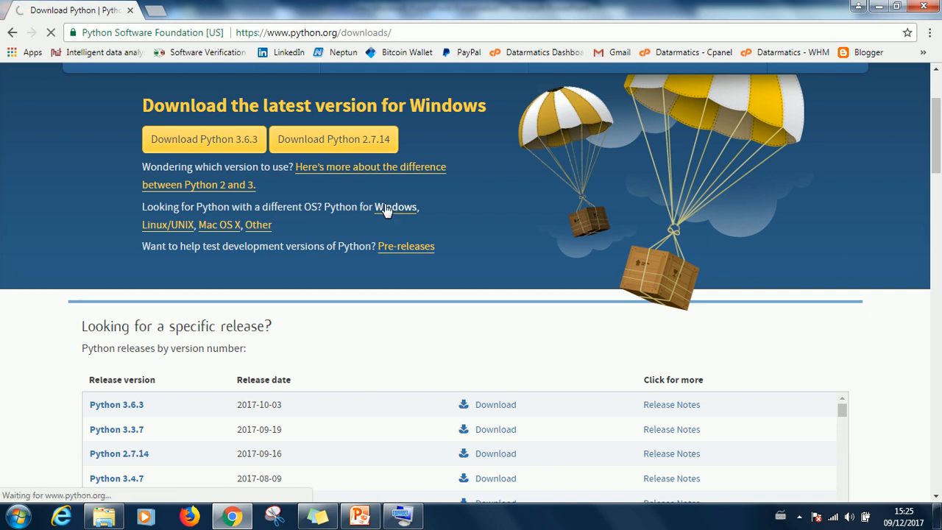
left_click(394, 207)
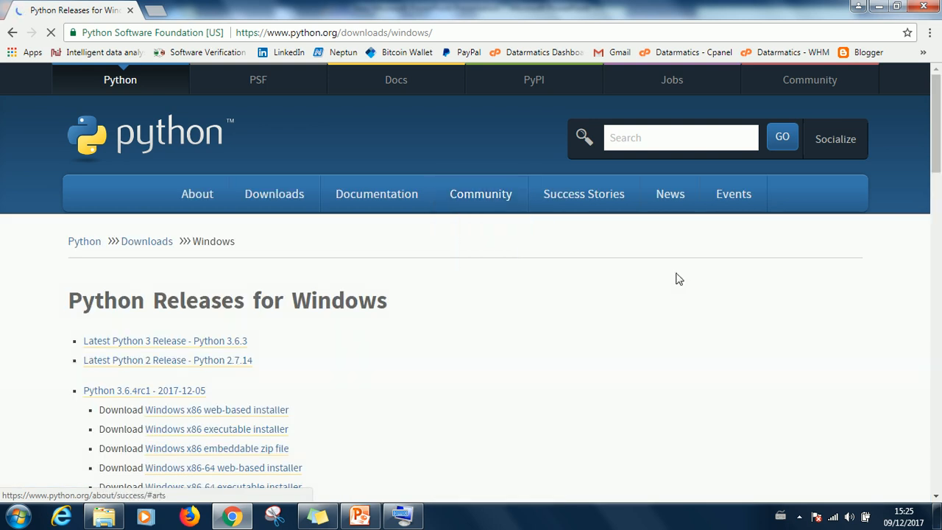
scroll("down", 3)
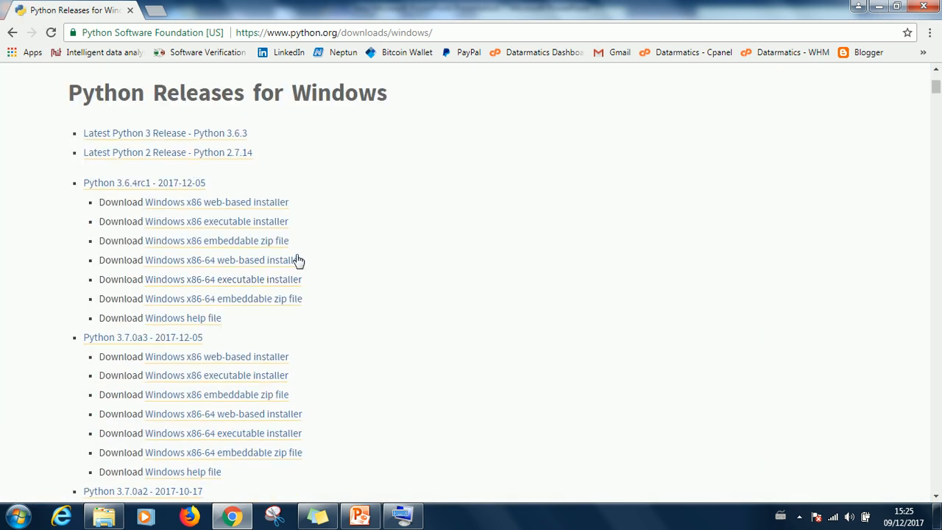
mouse_move(375, 286)
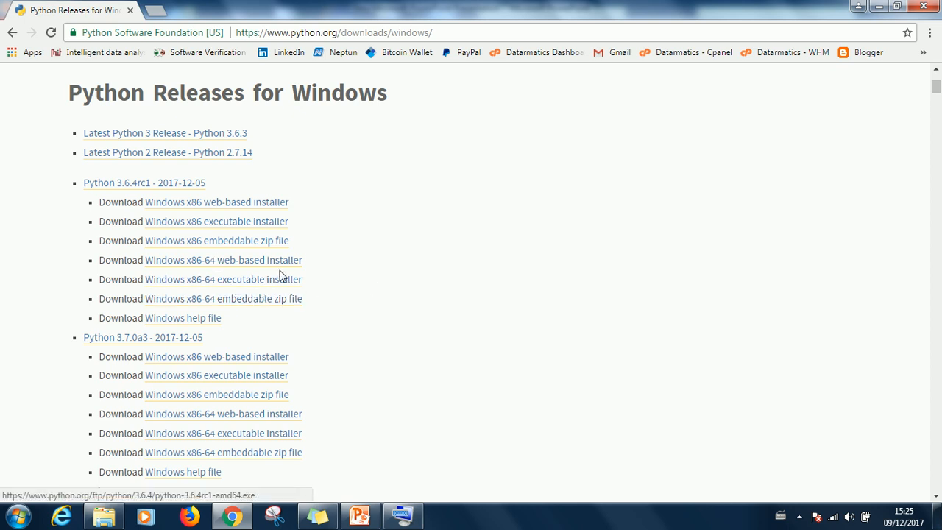
mouse_move(220, 280)
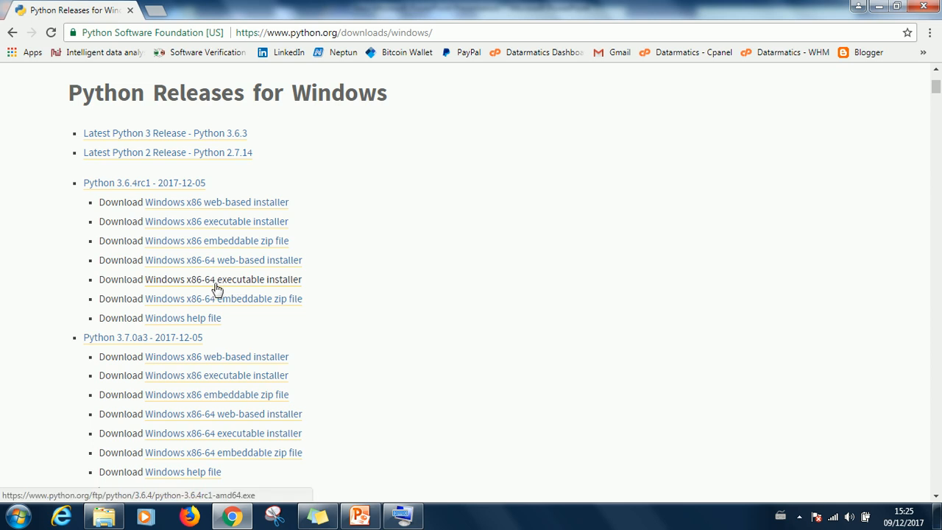
mouse_move(227, 287)
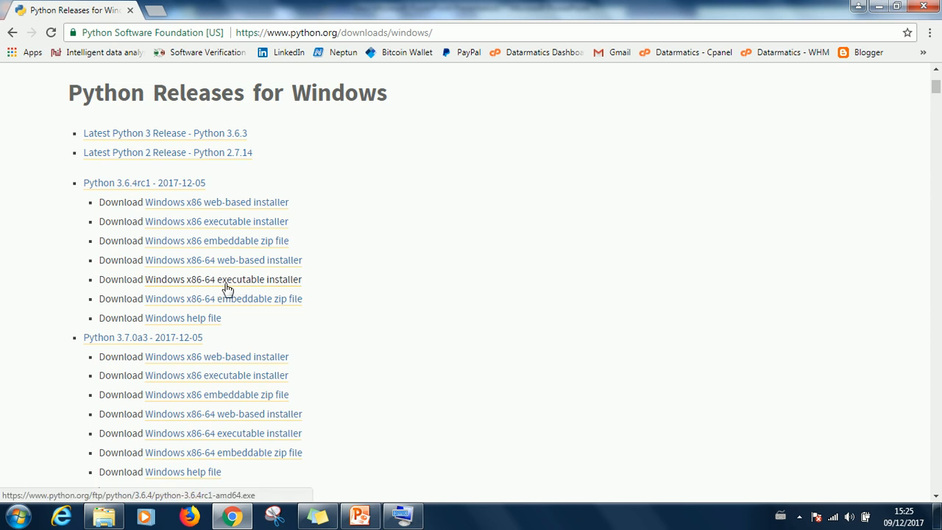
- Start the 3.6.4rc1 Windows x86-64 executable installer download, then cancel it
left_click(223, 279)
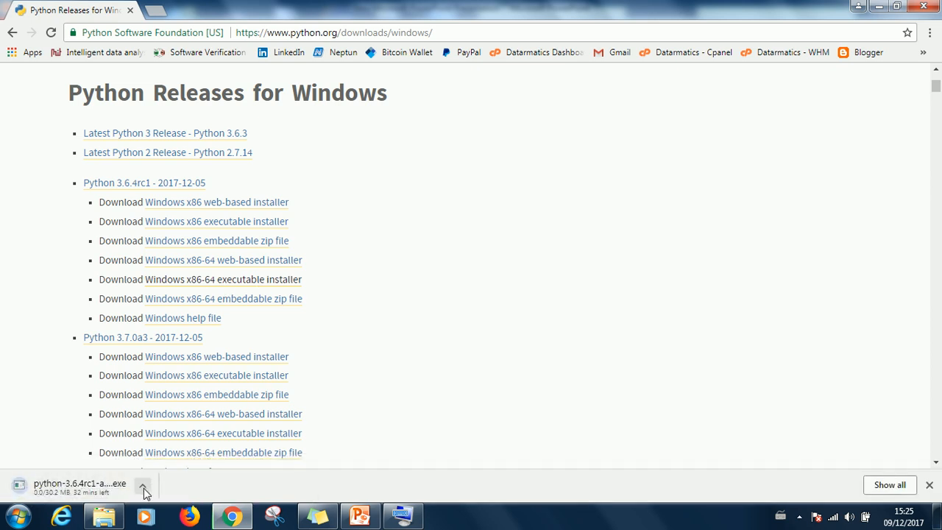
left_click(142, 484)
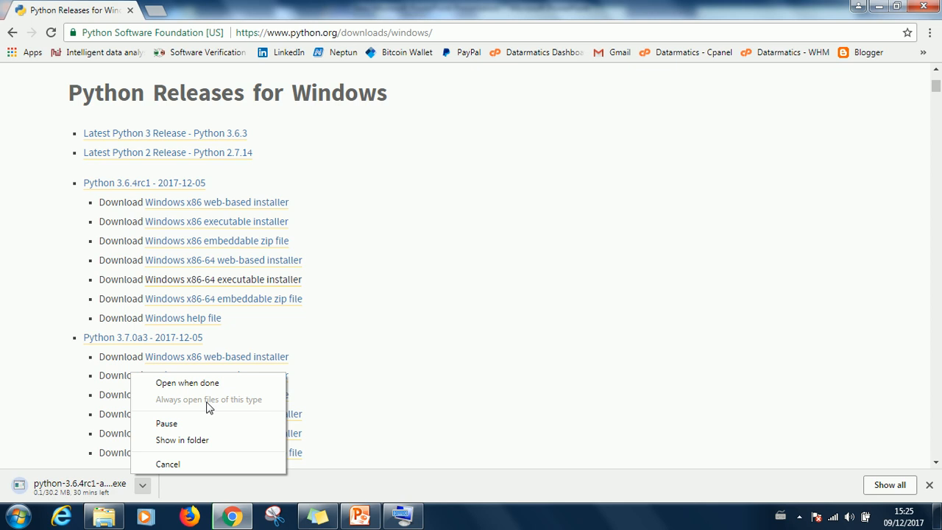
left_click(168, 463)
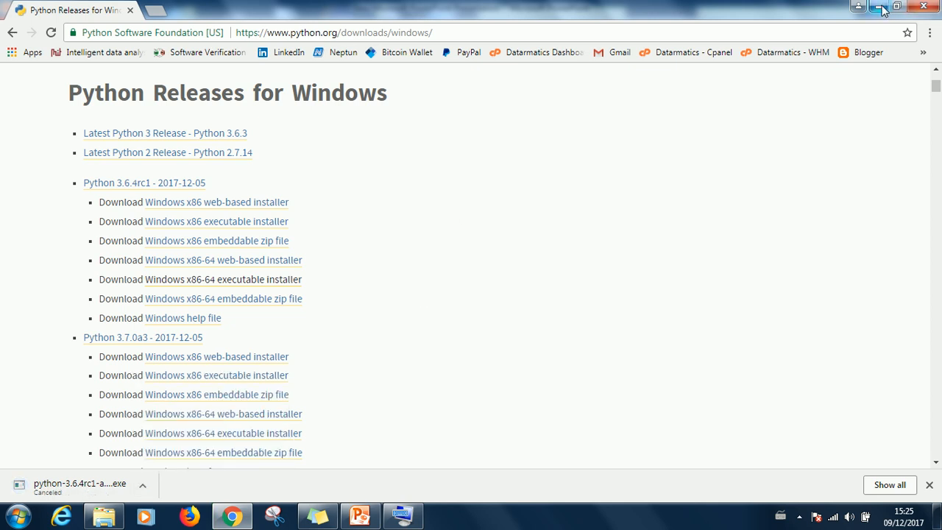
- Minimize Chrome and select python-3.6.4rc1-amd64 (Application, 30.2 MB) in Downloads
left_click(360, 514)
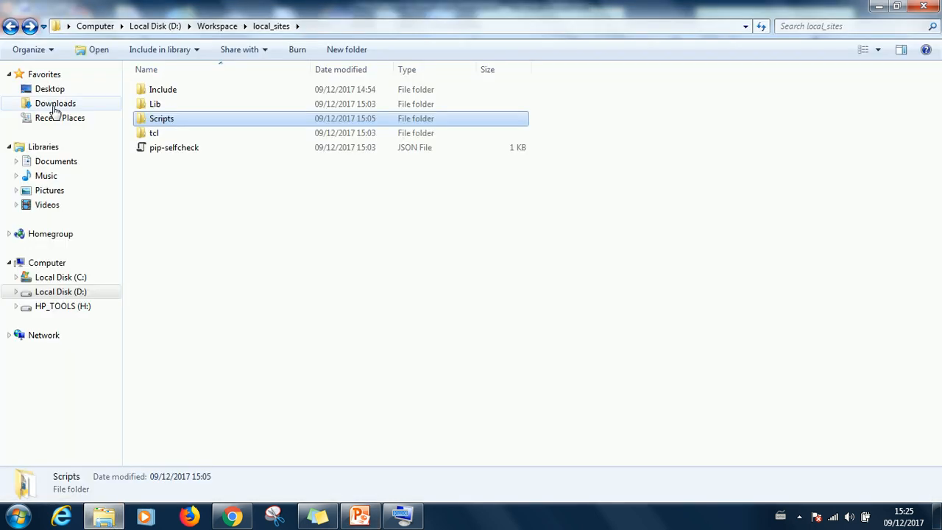
left_click(55, 103)
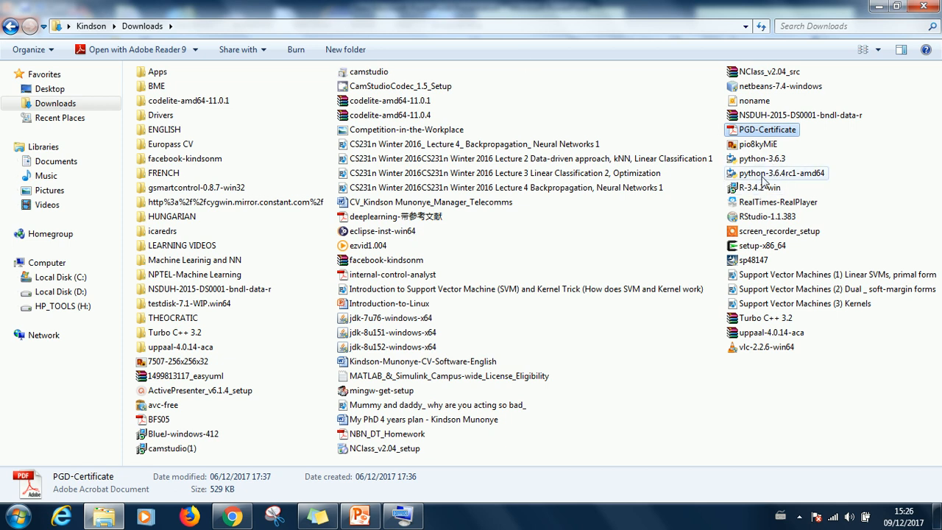
mouse_move(776, 180)
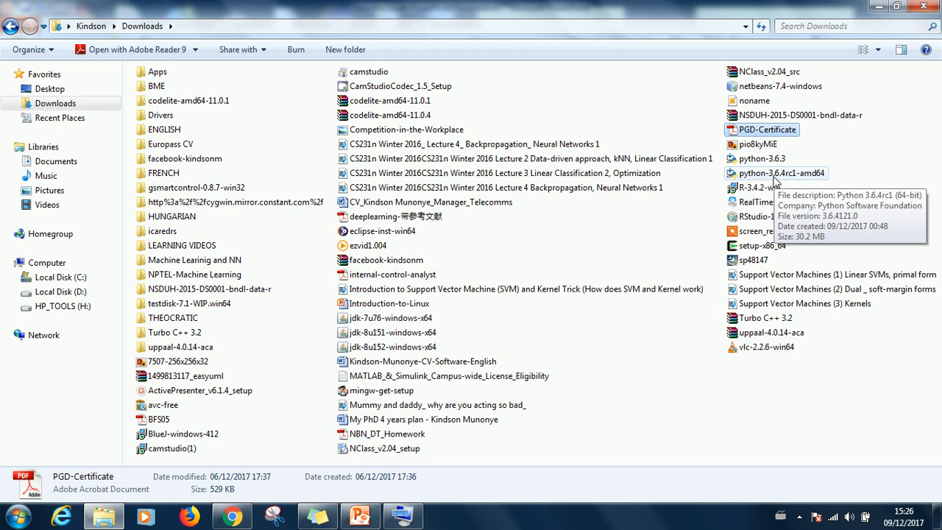
mouse_move(767, 159)
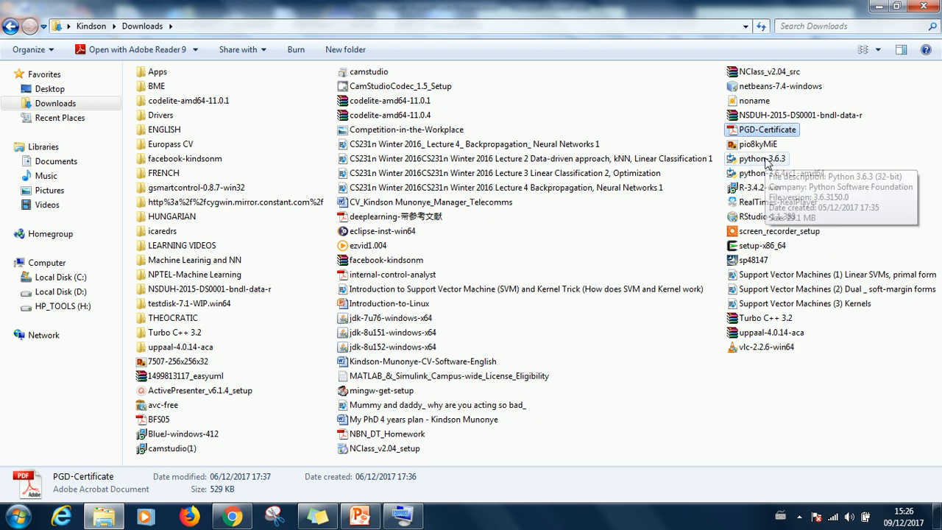
mouse_move(766, 173)
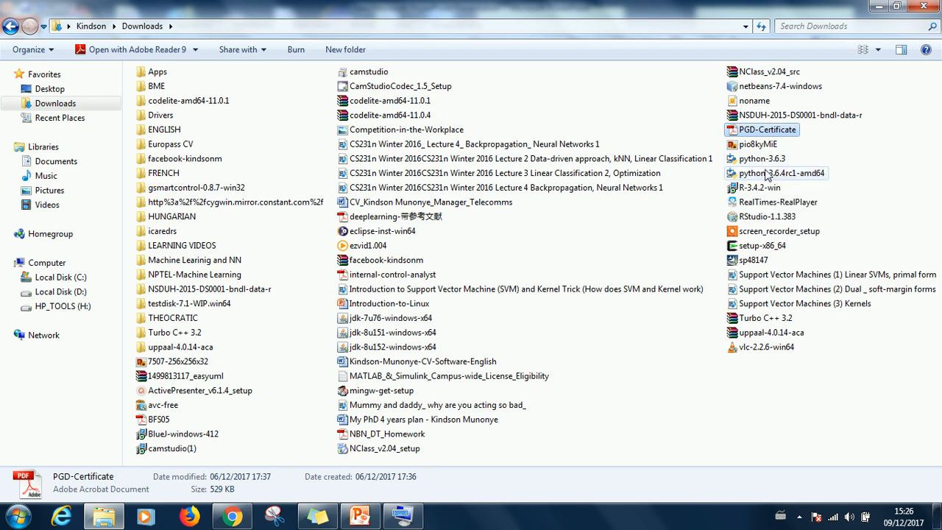
mouse_move(780, 173)
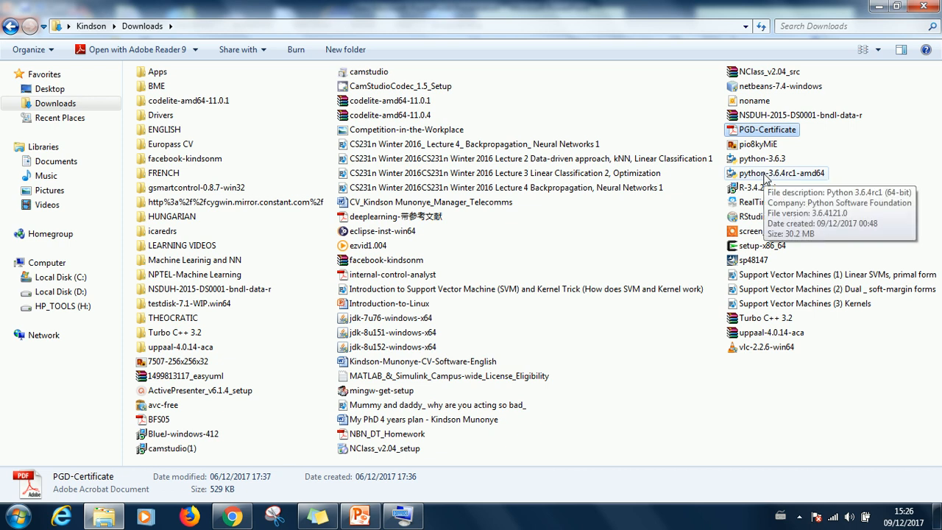
left_click(780, 173)
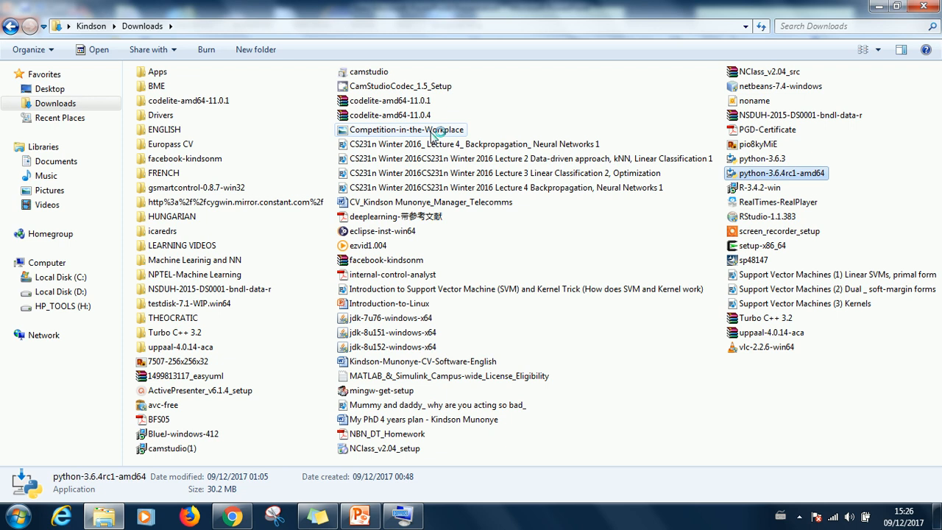
- Launch python-3.6.4rc1-amd64 and accept the security warning with Run
double_click(777, 173)
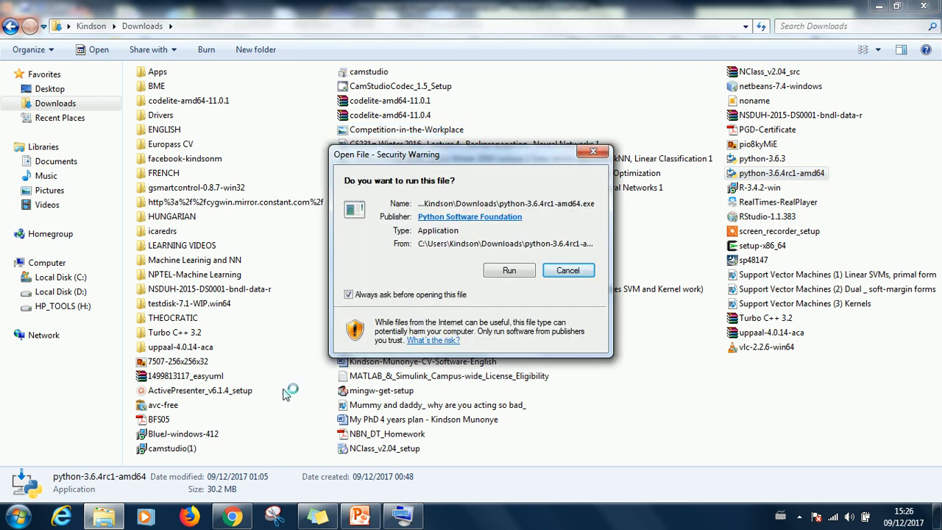
mouse_move(254, 158)
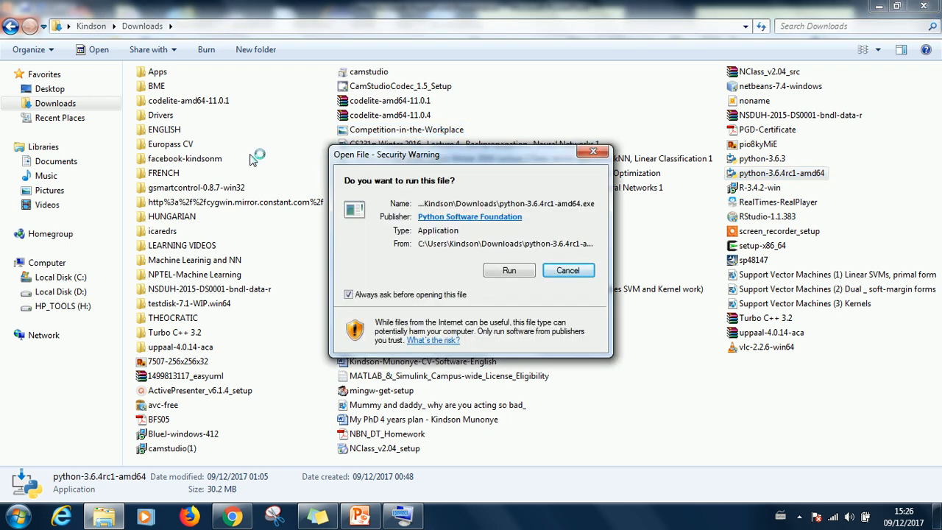
mouse_move(169, 401)
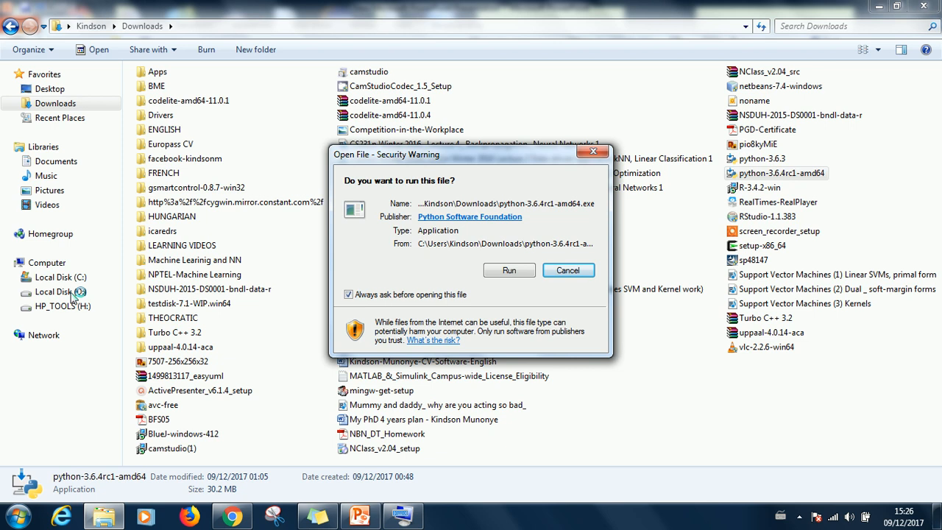
mouse_move(79, 478)
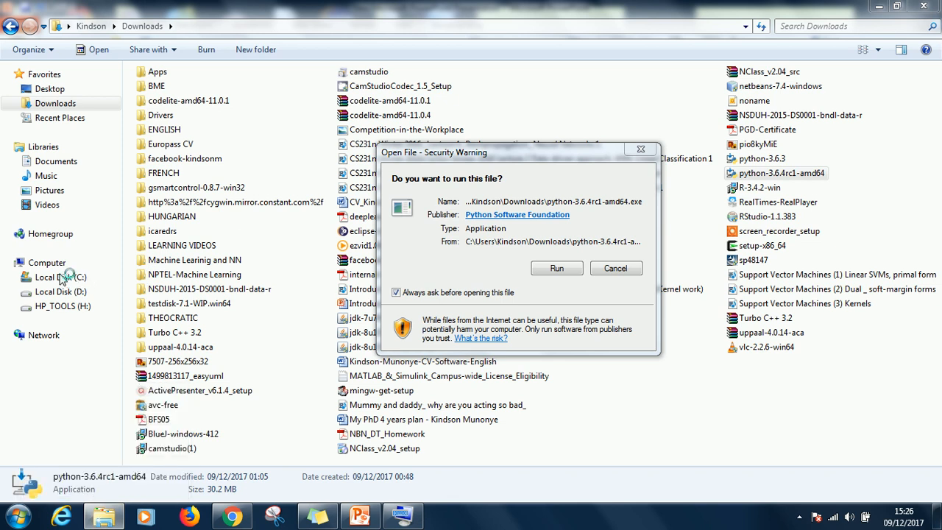
mouse_move(455, 168)
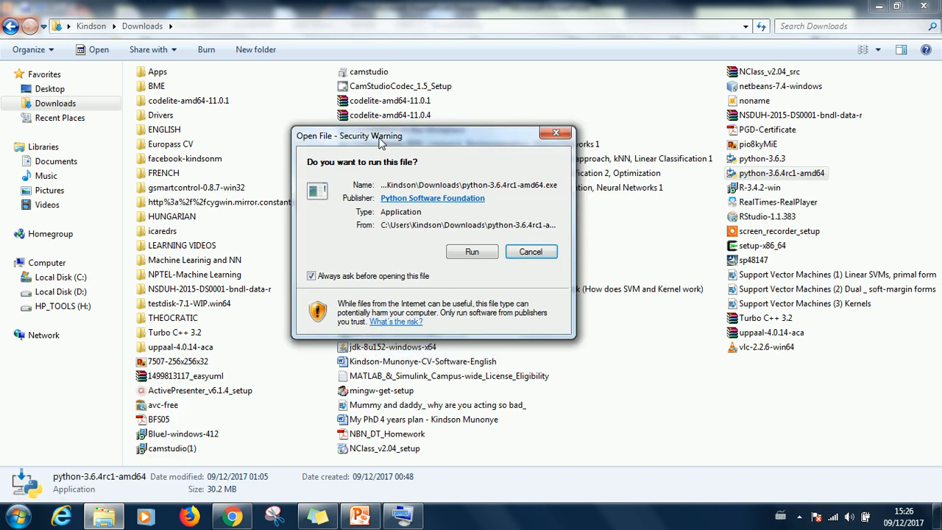
left_click(472, 251)
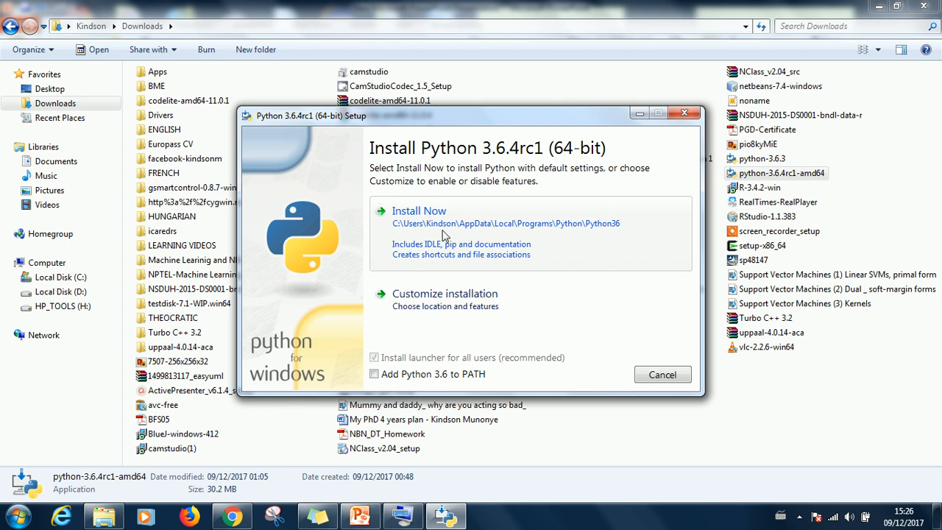
mouse_move(504, 234)
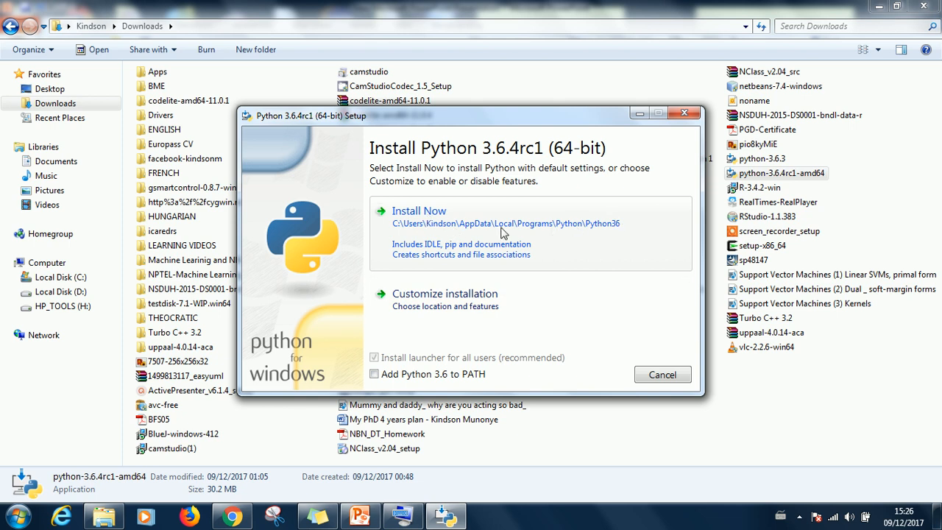
- Choose Customize installation and enable Install for all users and Add Python to environment variables
left_click(444, 293)
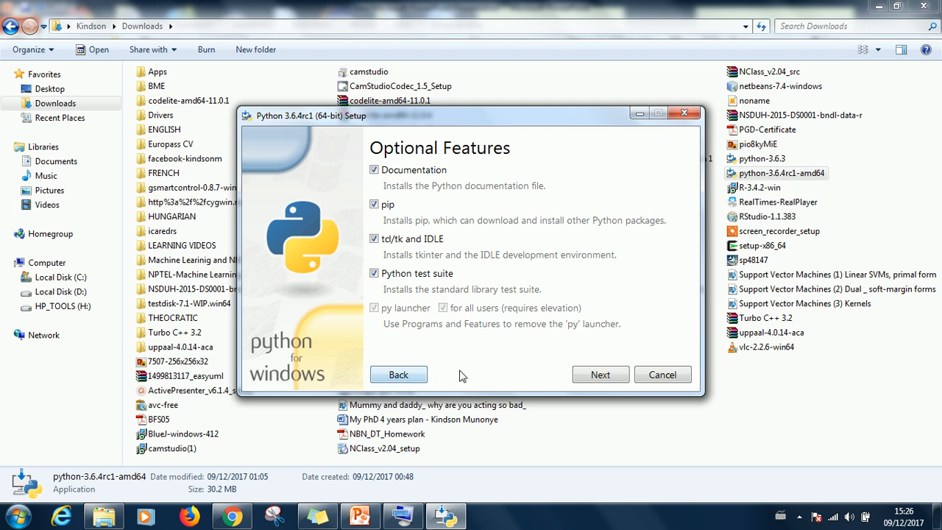
left_click(599, 374)
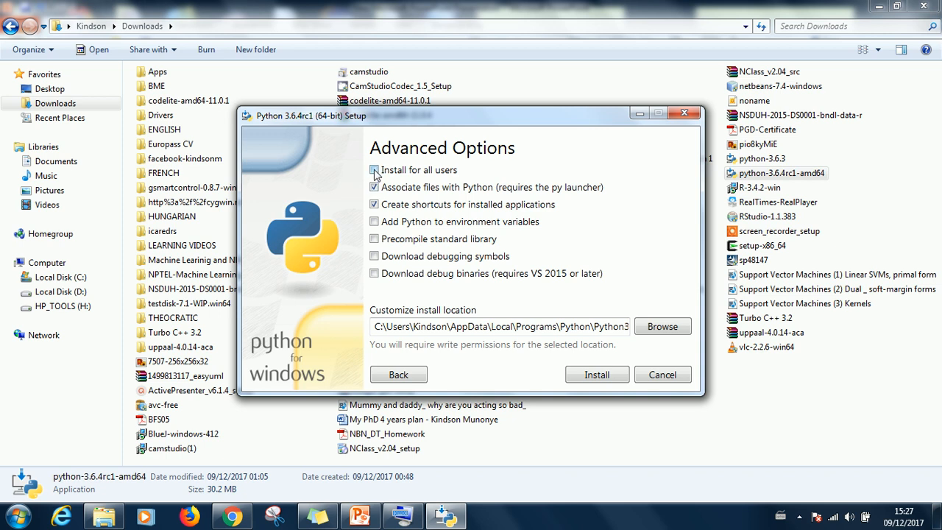
left_click(374, 170)
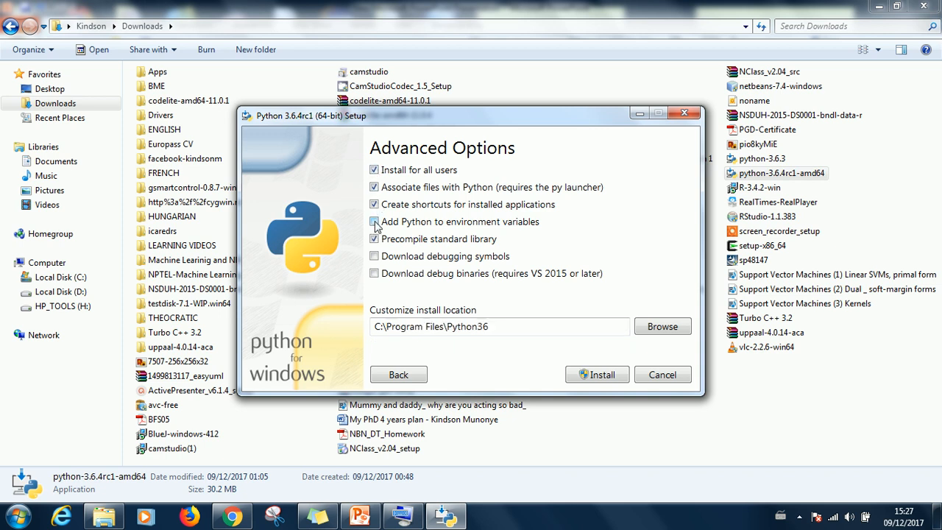
left_click(374, 222)
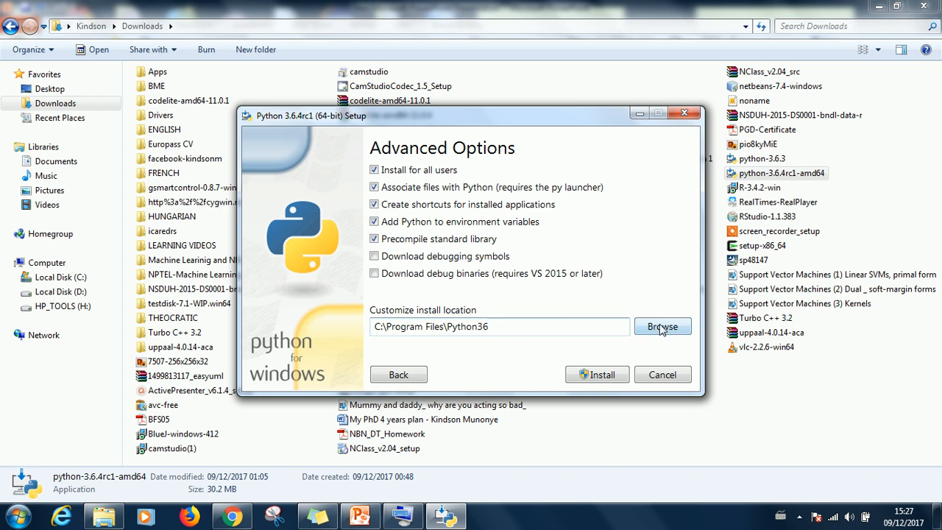
mouse_move(650, 337)
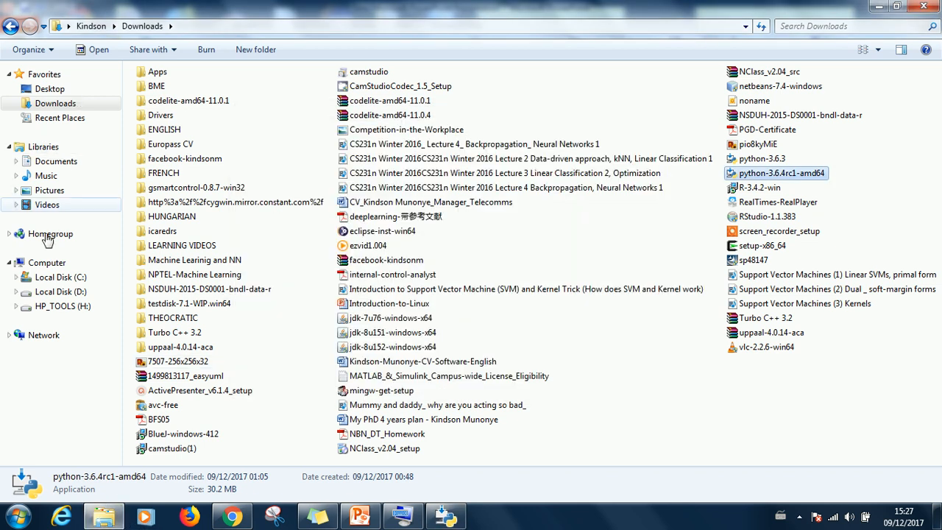
- Delete the Lib and Scripts folders from D:\python36 to the Recycle Bin, then return to D:
left_click(60, 291)
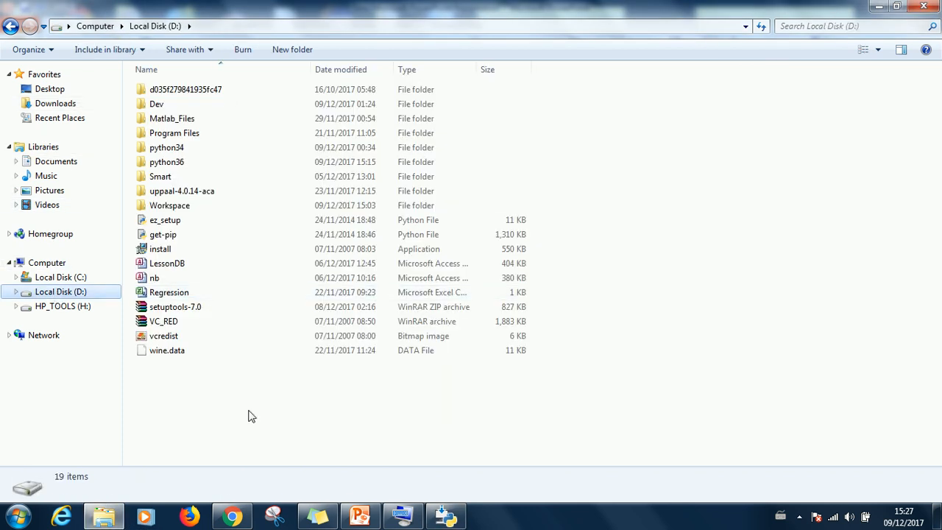
double_click(167, 161)
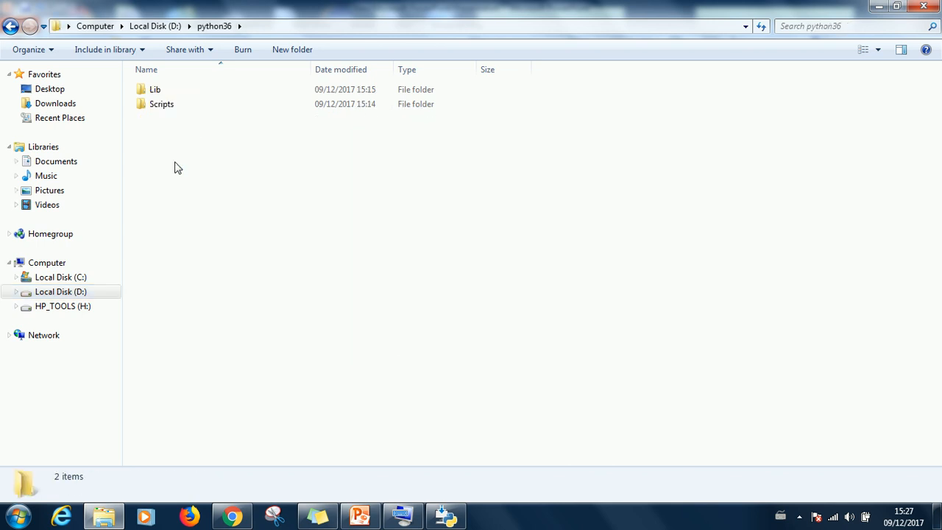
left_click(11, 25)
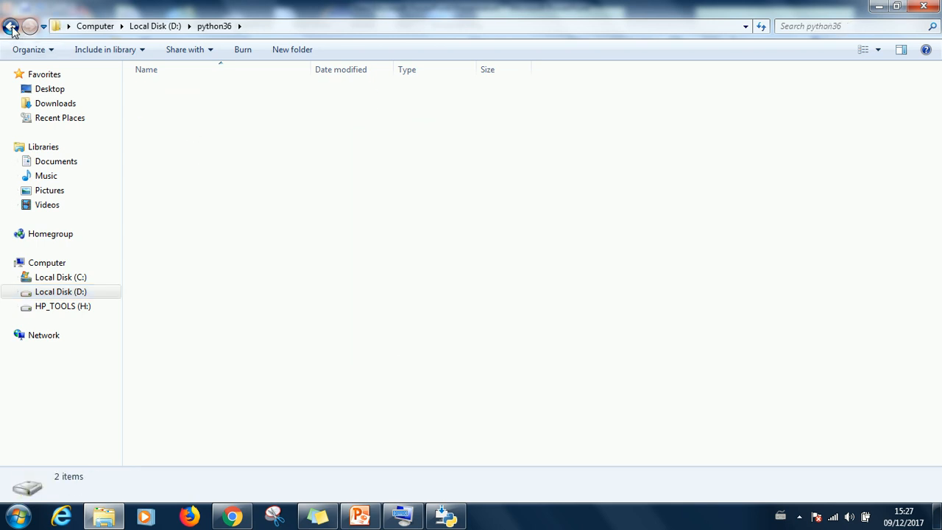
left_click(11, 26)
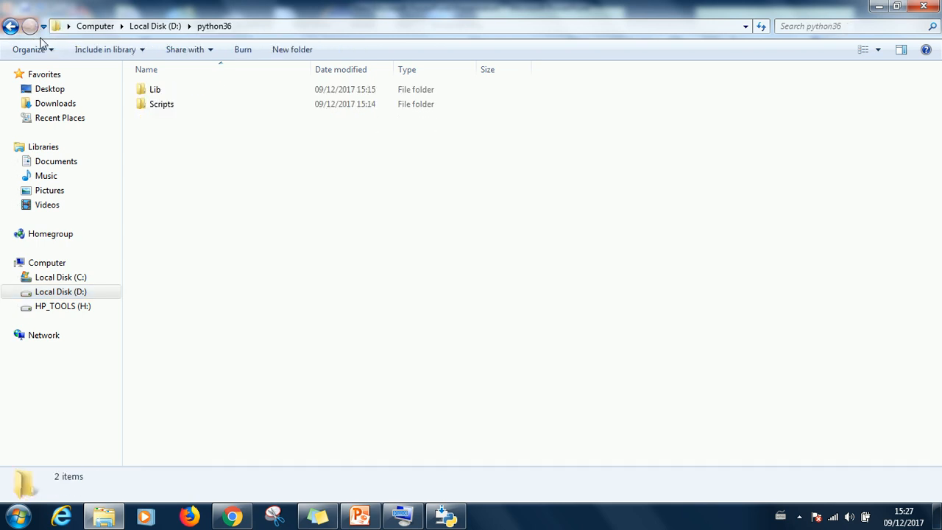
key("Delete")
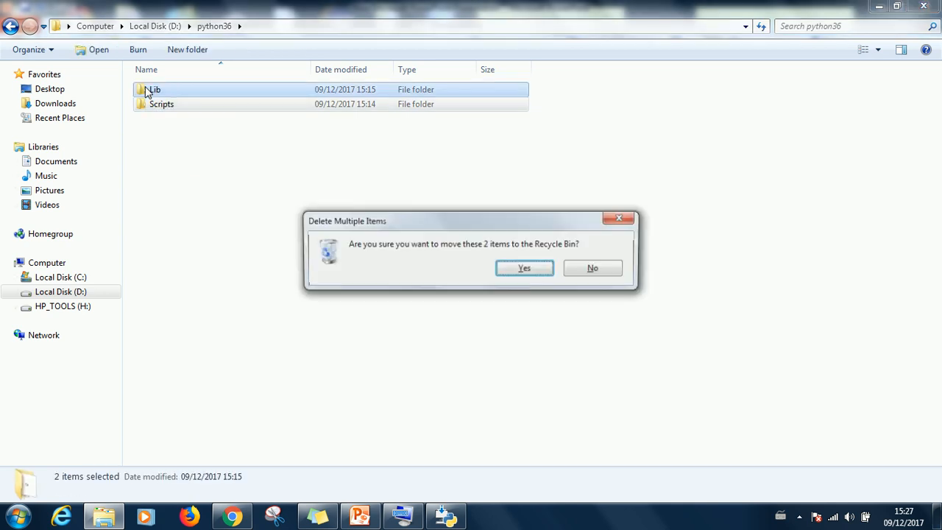
left_click(523, 267)
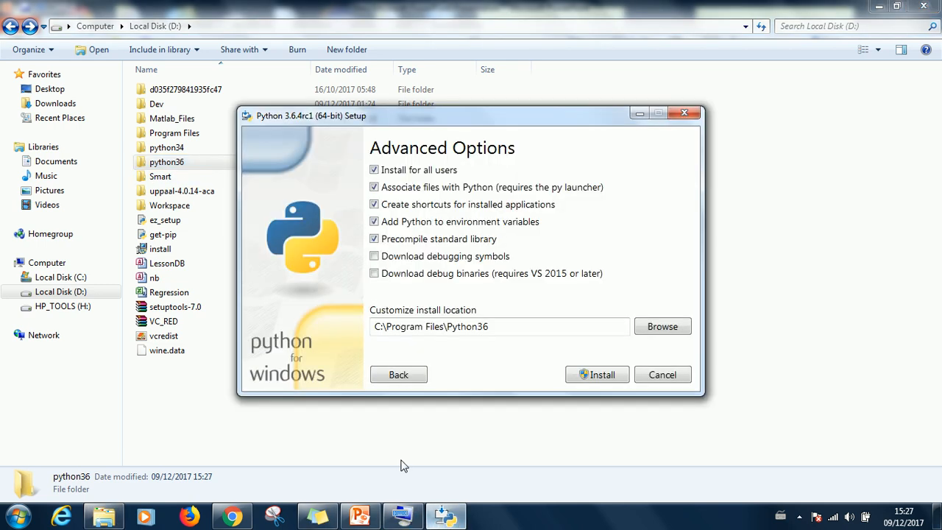
- Browse to D:\python36 as the install location and begin installing Python 3.6.4rc1
left_click(661, 326)
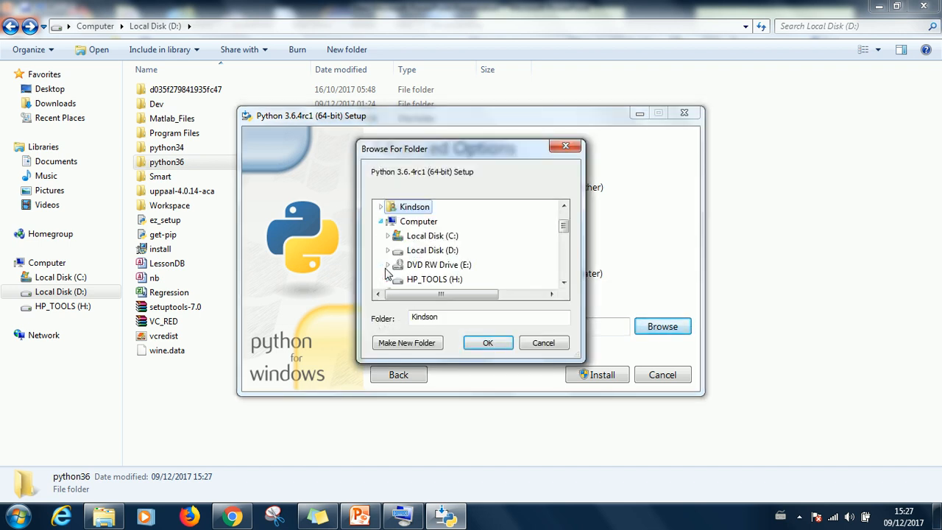
left_click(388, 250)
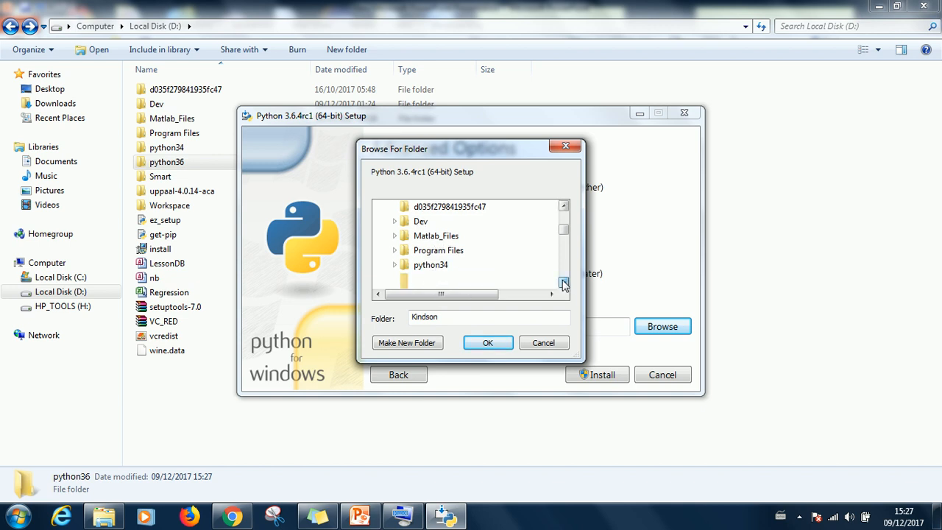
left_click(563, 283)
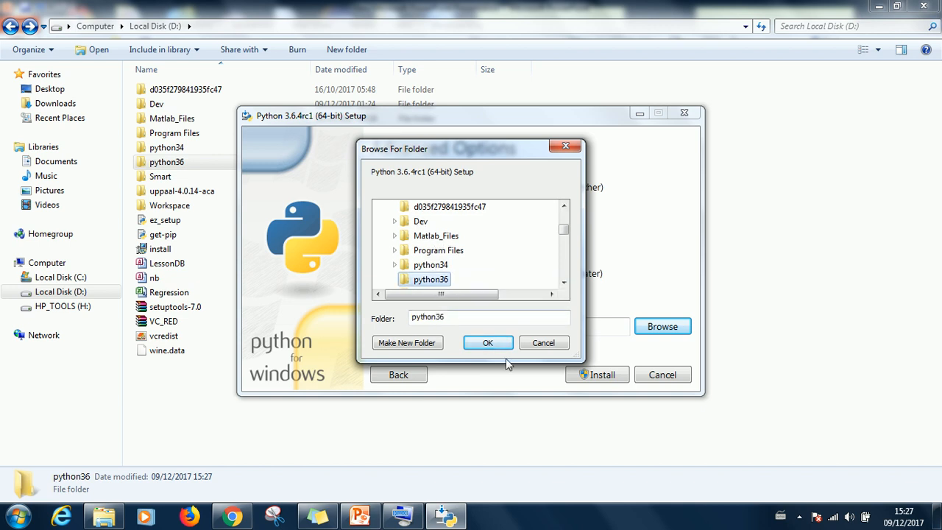
left_click(487, 342)
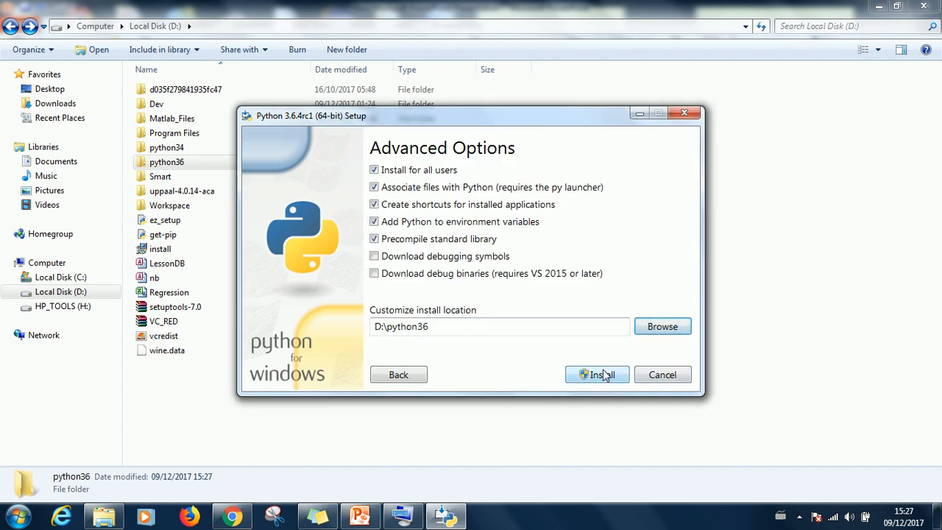
left_click(596, 374)
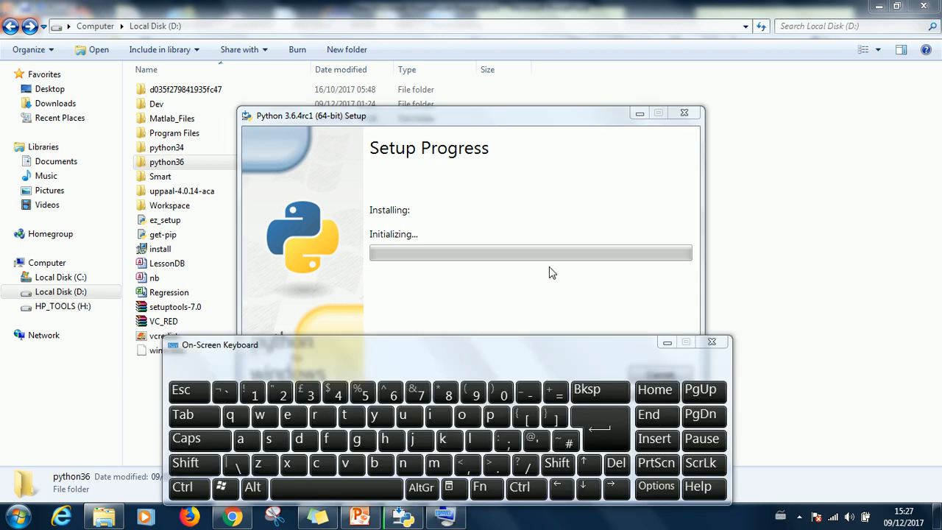
- Dismiss the On-Screen Keyboard while setup installs, then return to Chrome
left_click(711, 341)
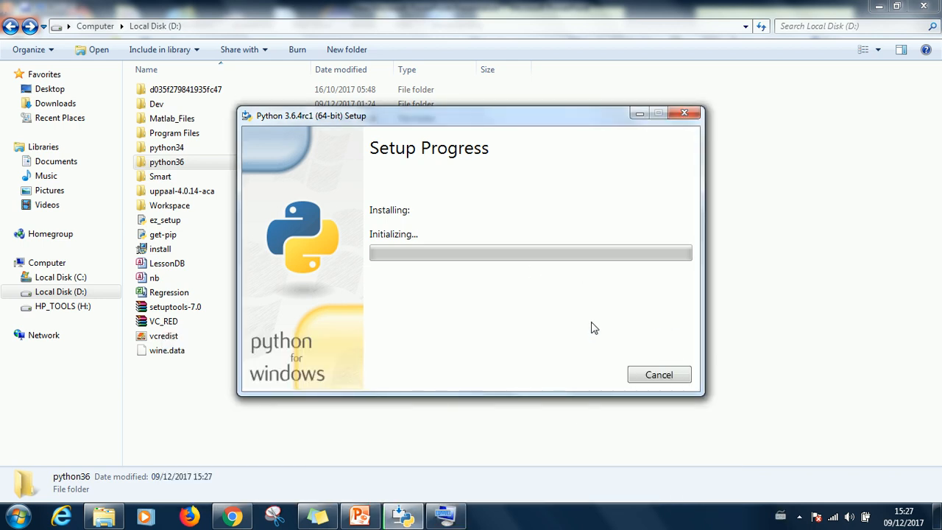
mouse_move(552, 108)
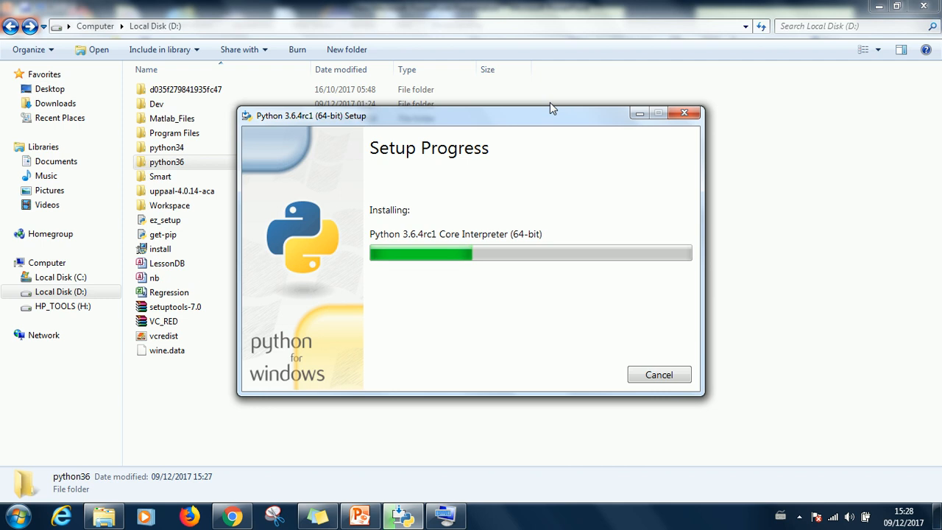
mouse_move(348, 390)
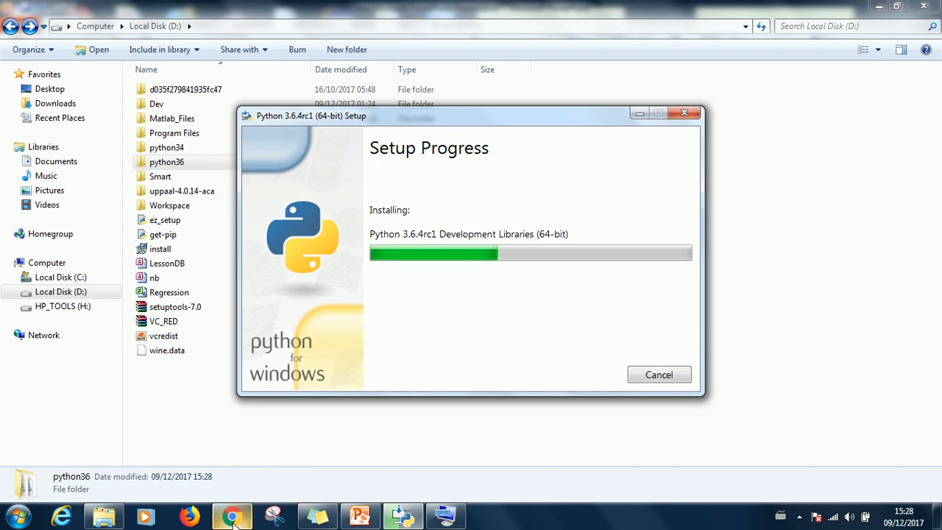
left_click(232, 515)
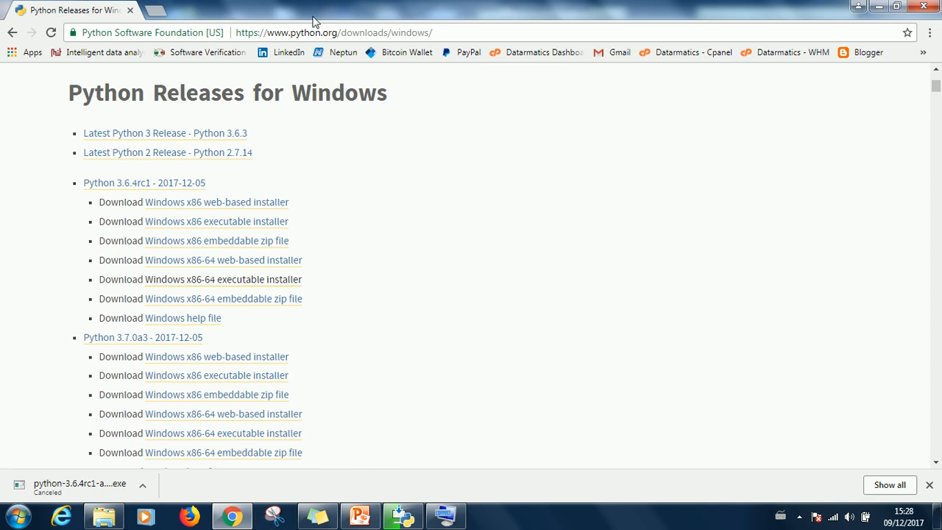
- On PowerPoint slide 2, select the tutorial blog URL and right-click to copy it
left_click(360, 515)
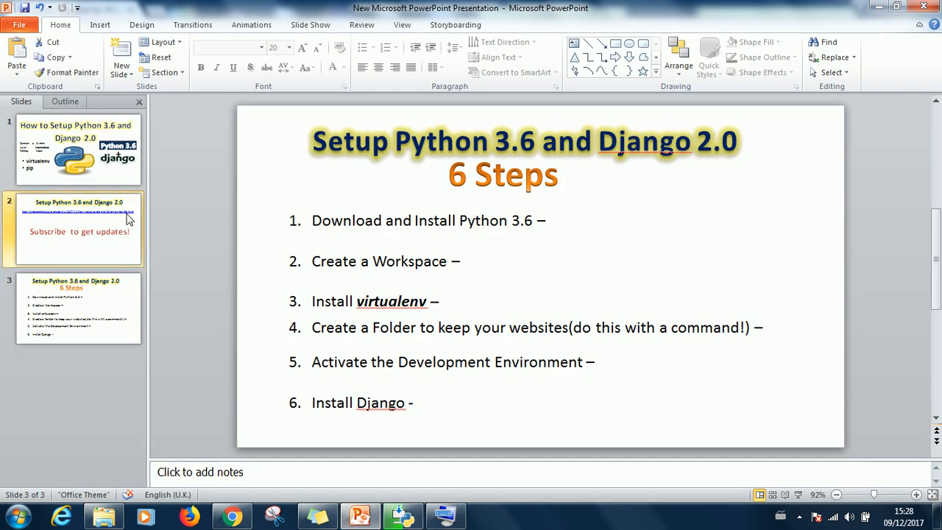
left_click(79, 229)
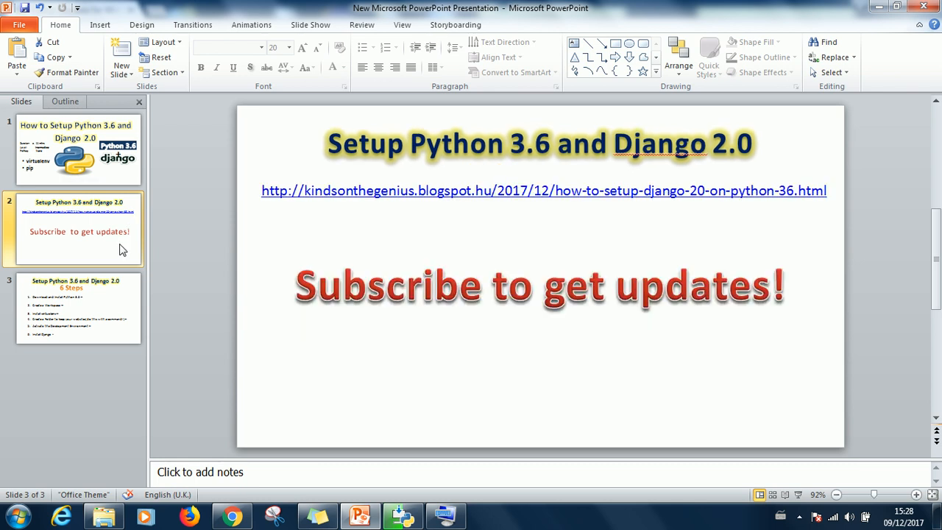
left_click(79, 228)
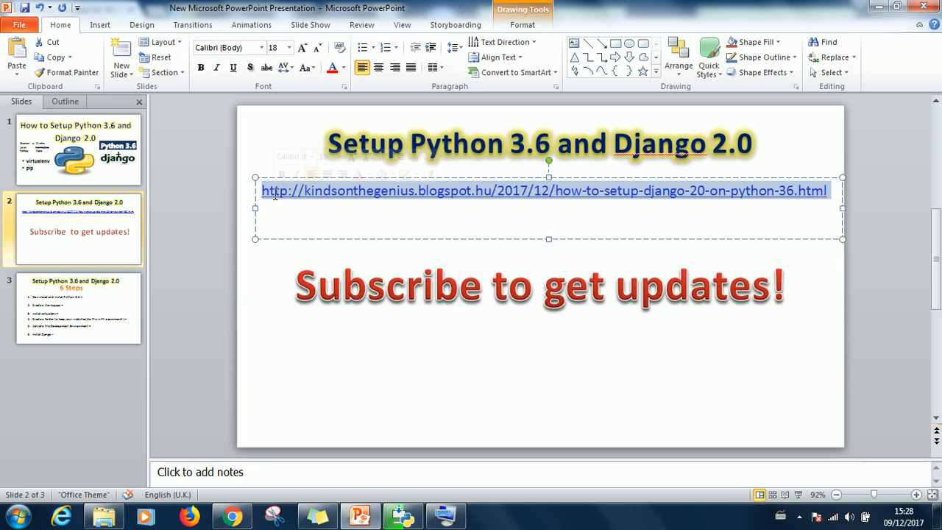
right_click(544, 190)
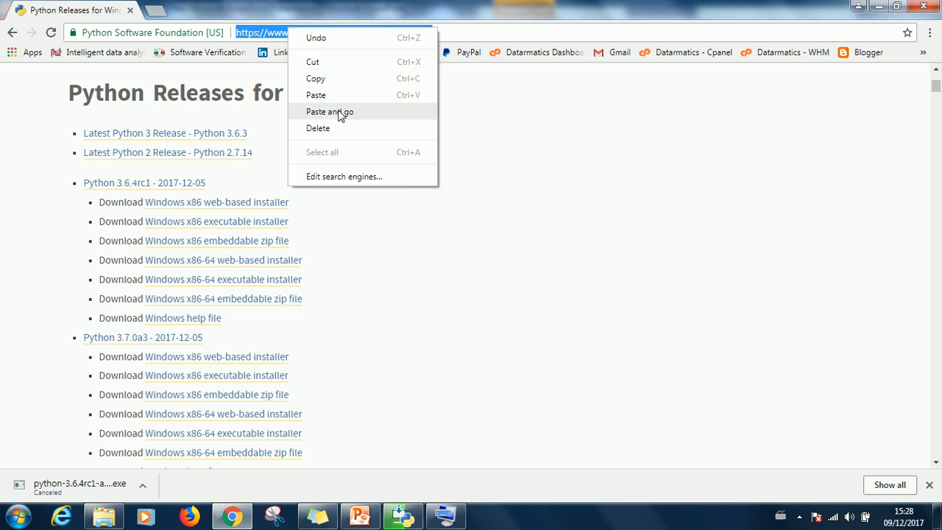
- Paste and open the Django 2.0 on Python 3.6 tutorial link, then scroll to Step 1
left_click(330, 111)
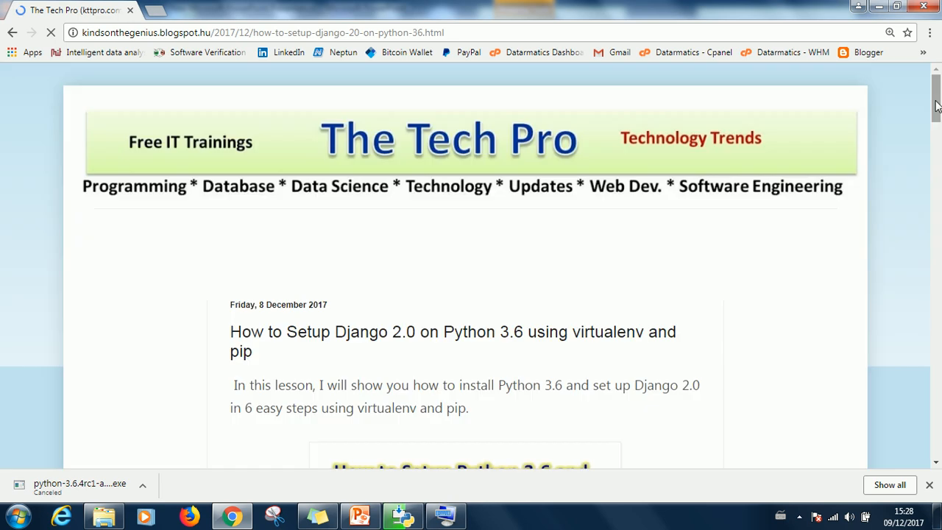
scroll("down", 3)
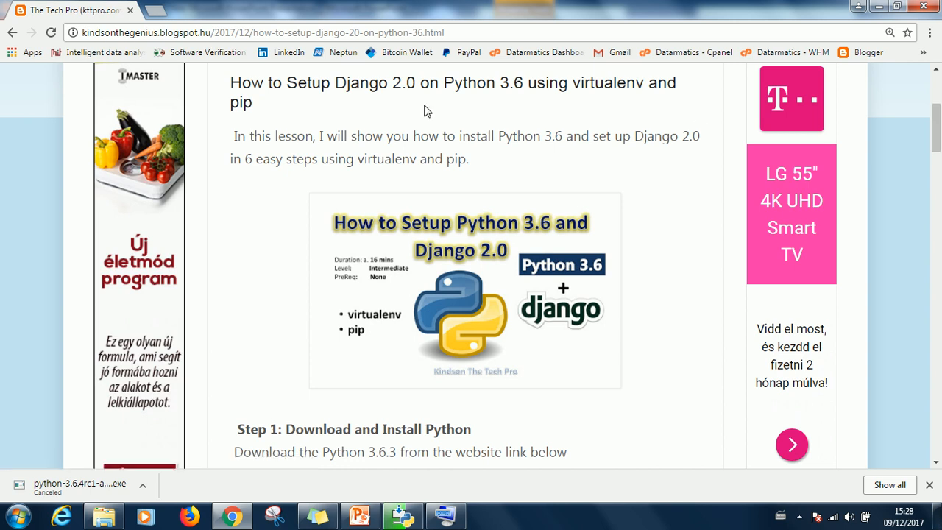
mouse_move(579, 107)
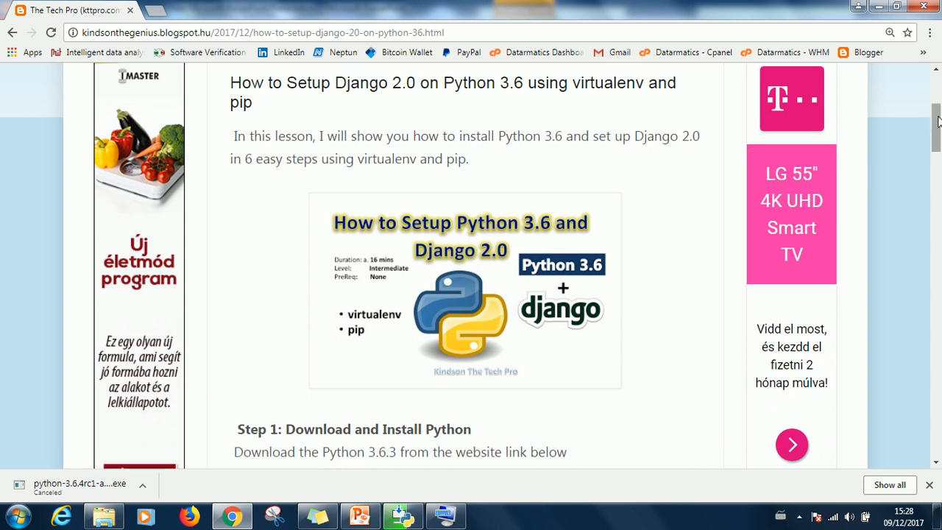
scroll("down", 3)
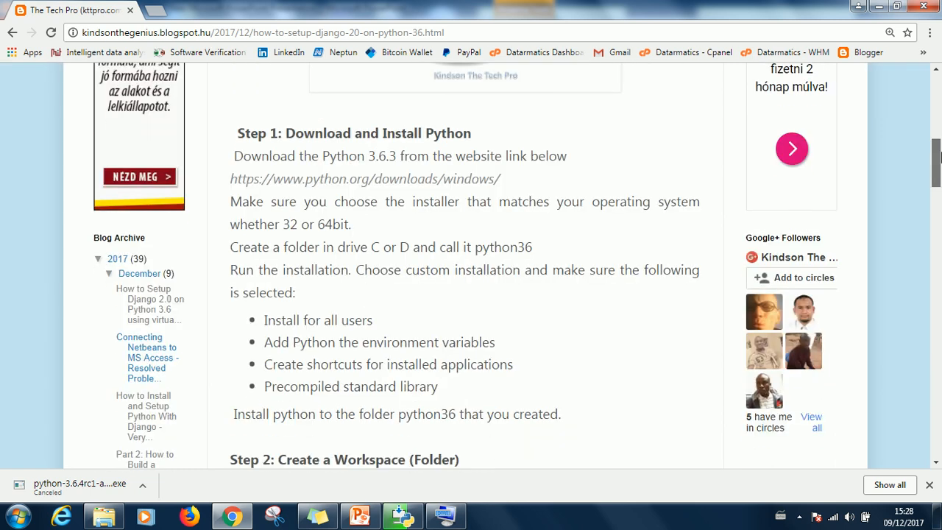
scroll("down", 3)
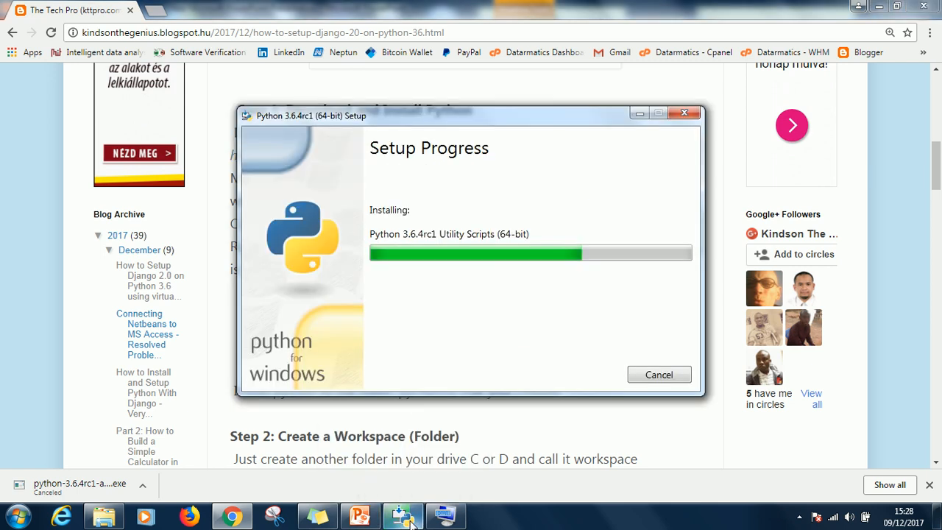
mouse_move(634, 131)
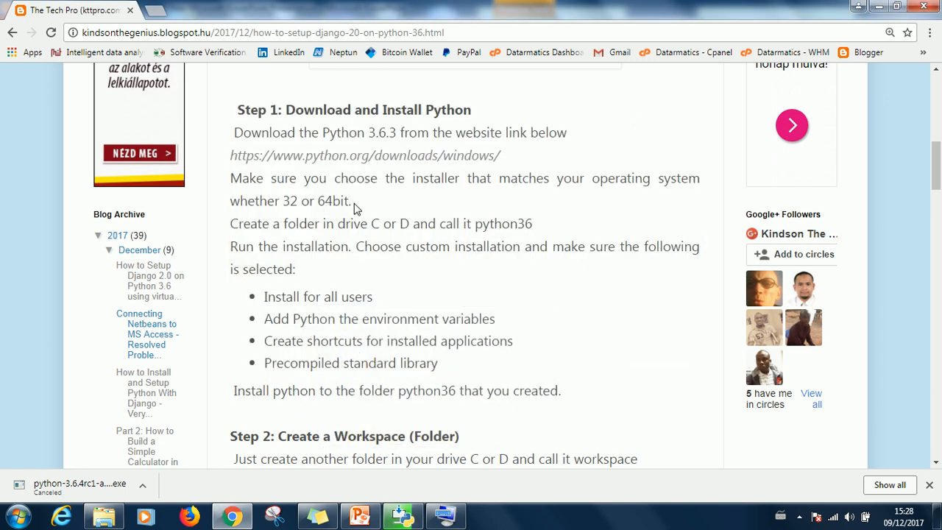
- Highlight '64bit', the four installation options and 'python36', then scroll to Steps 2-3
double_click(334, 200)
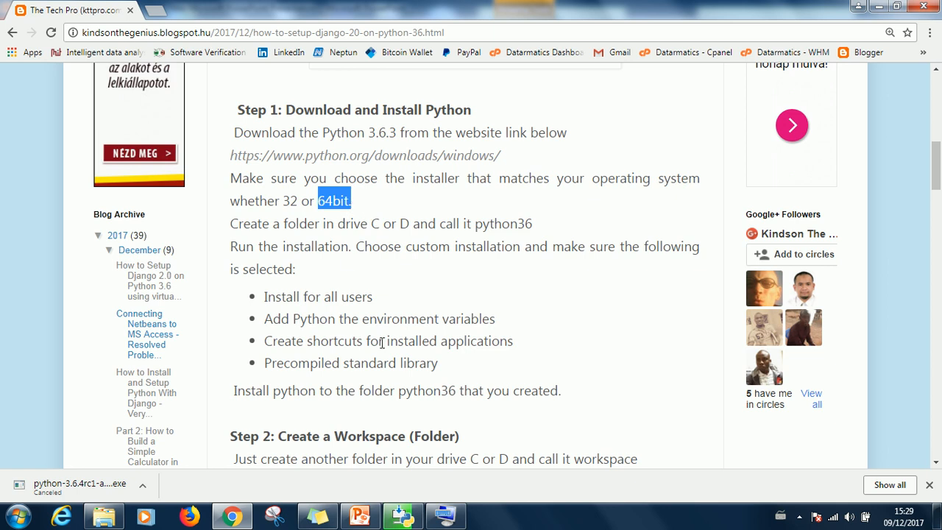
left_click_drag(267, 297, 457, 363)
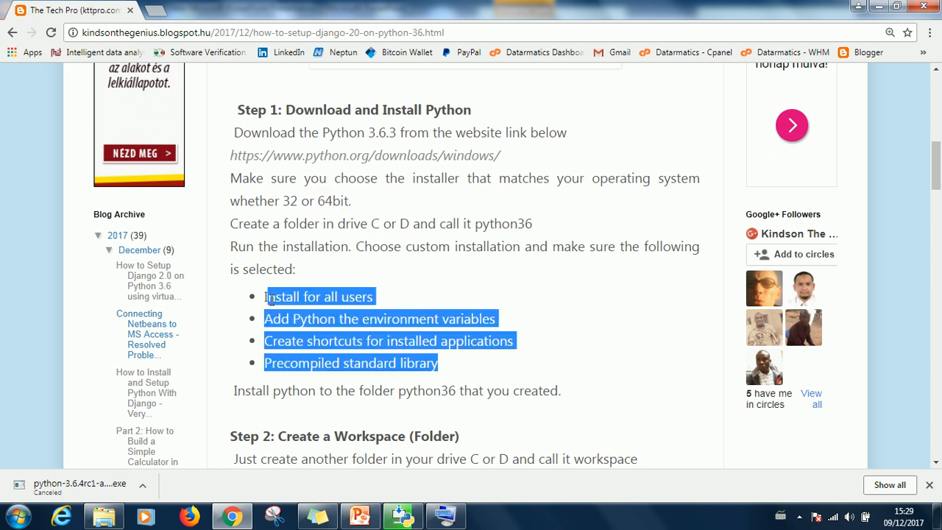
mouse_move(522, 292)
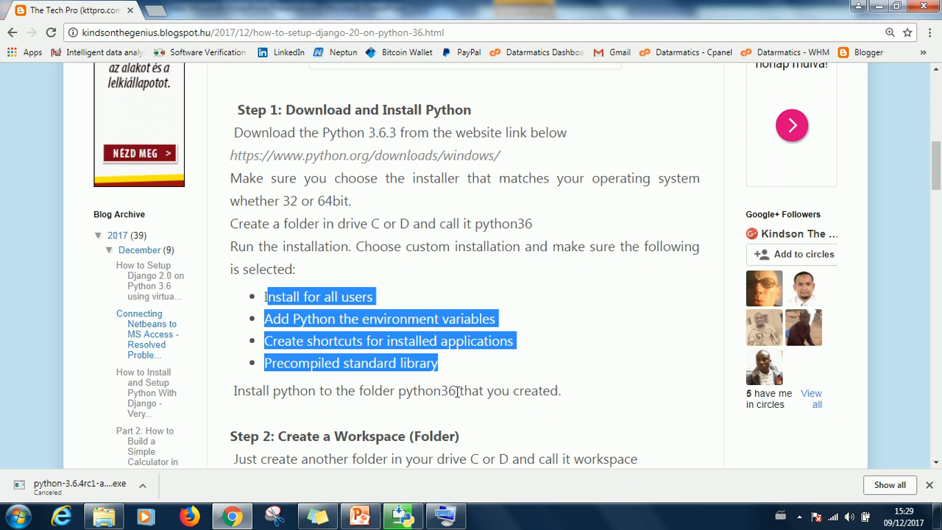
double_click(426, 391)
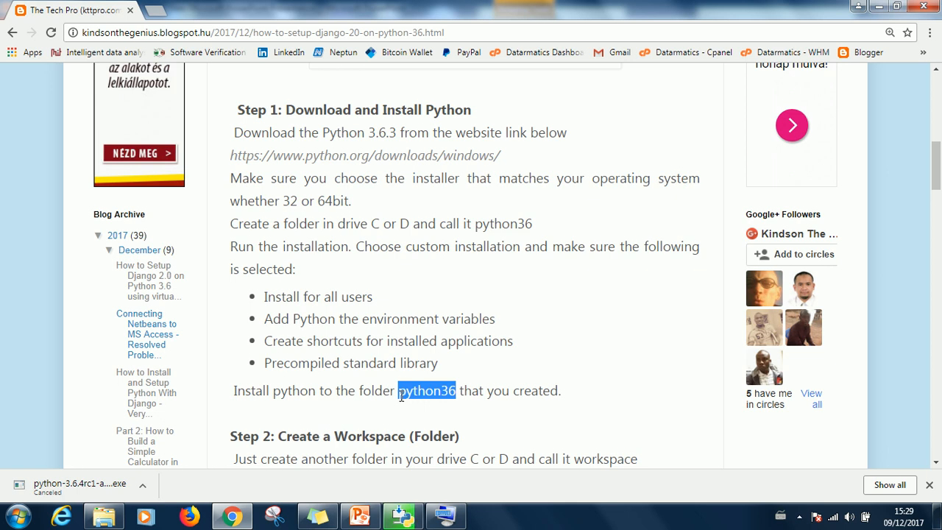
mouse_move(866, 201)
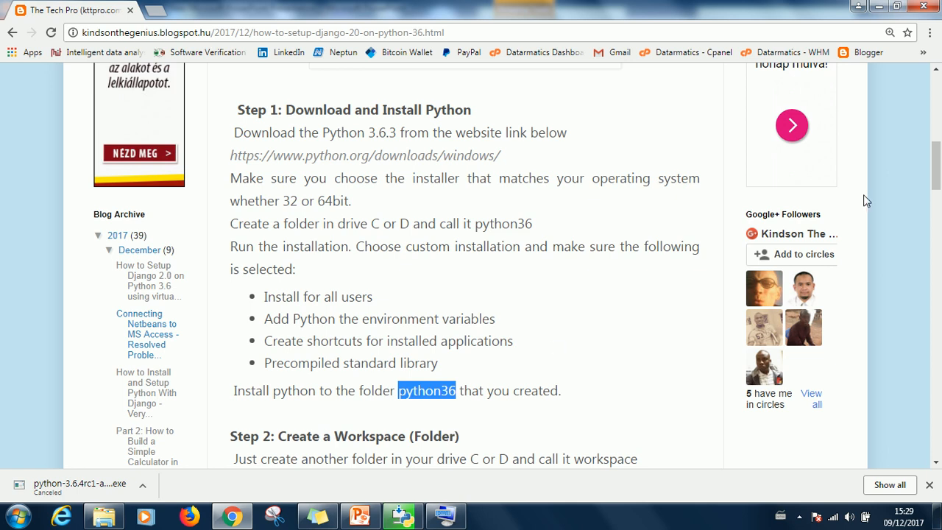
scroll("down", 3)
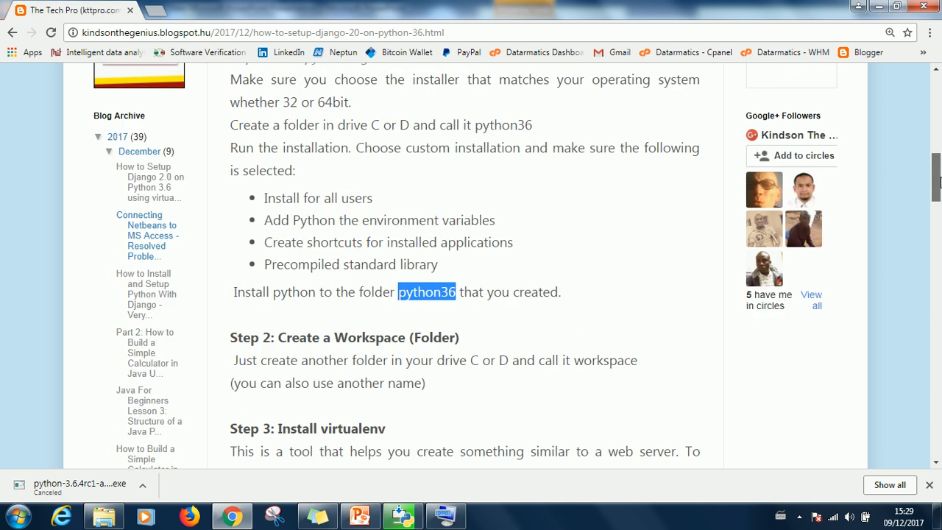
scroll("down", 3)
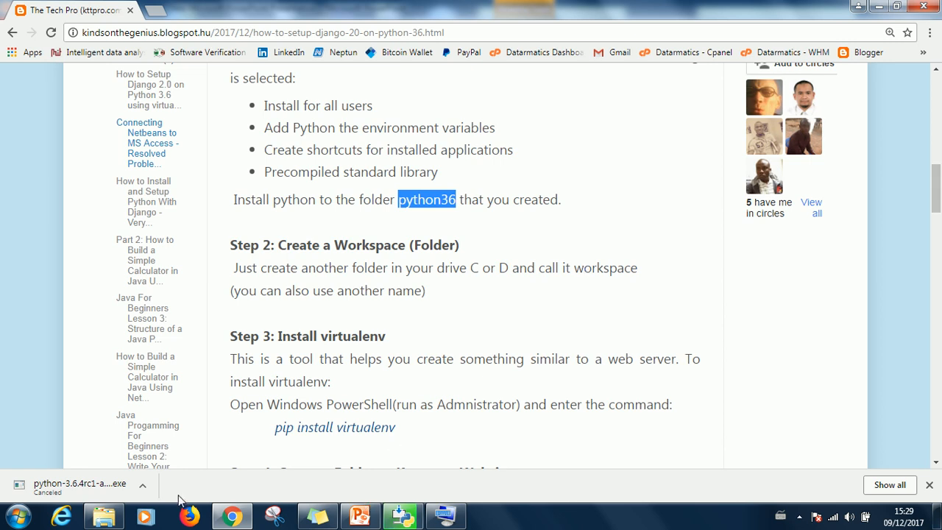
mouse_move(204, 451)
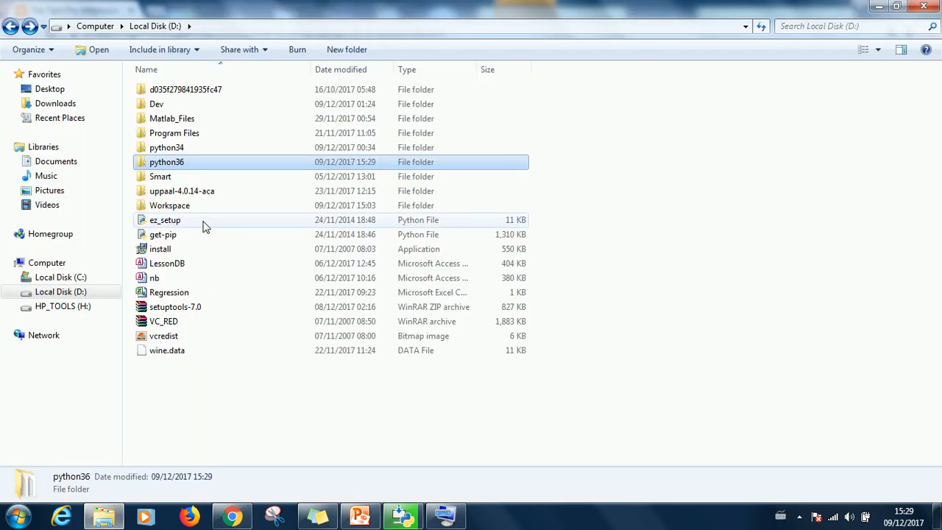
- Open the Workspace folder on drive D and delete its local_sites folder
right_click(324, 419)
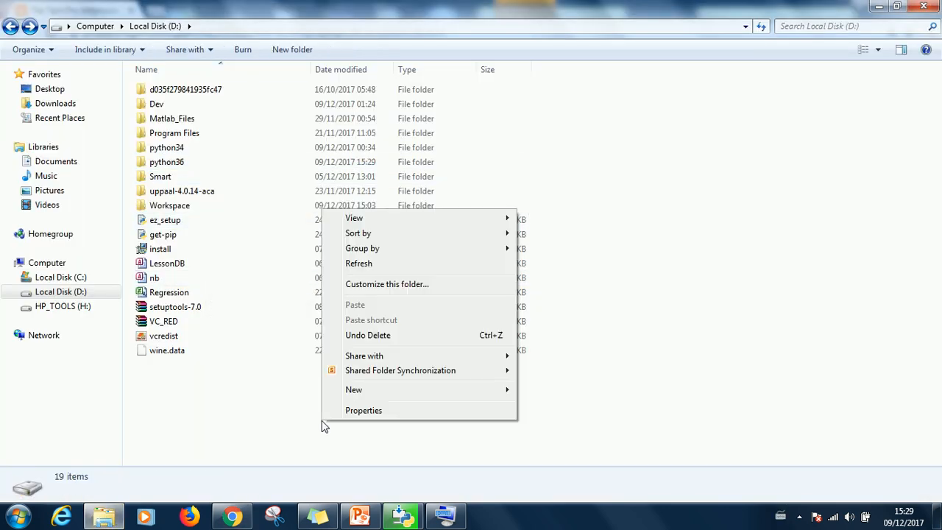
mouse_move(182, 213)
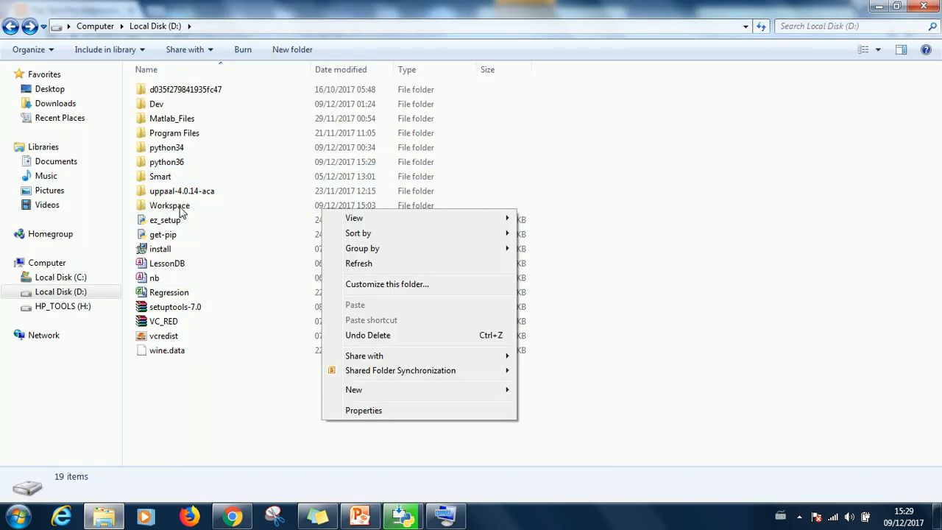
double_click(170, 205)
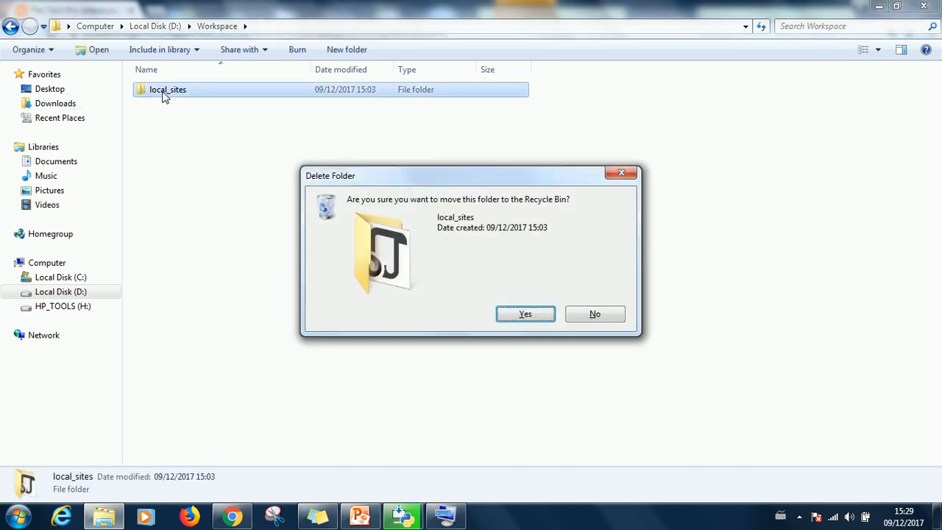
left_click(525, 314)
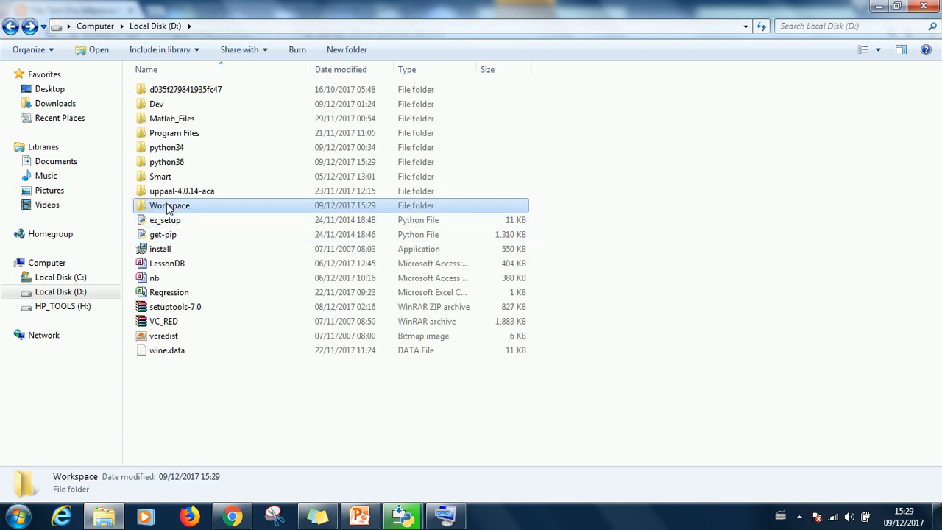
- Rename Workspace to lowercase 'workspace' and close the finished Python setup window
left_click(169, 205)
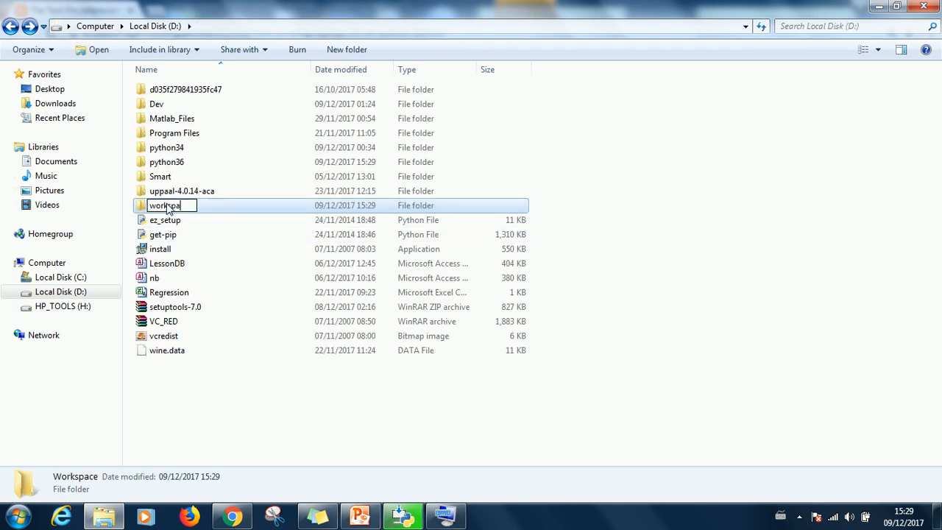
key("Return")
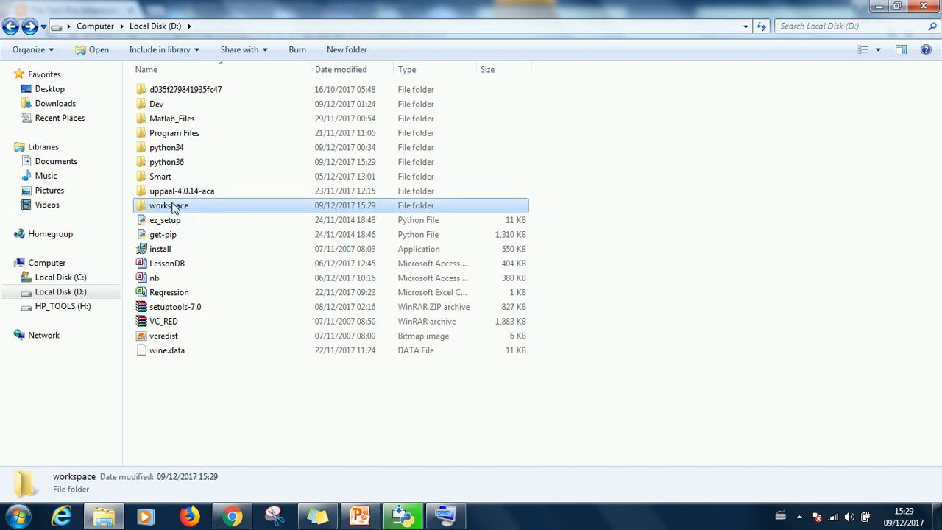
mouse_move(292, 311)
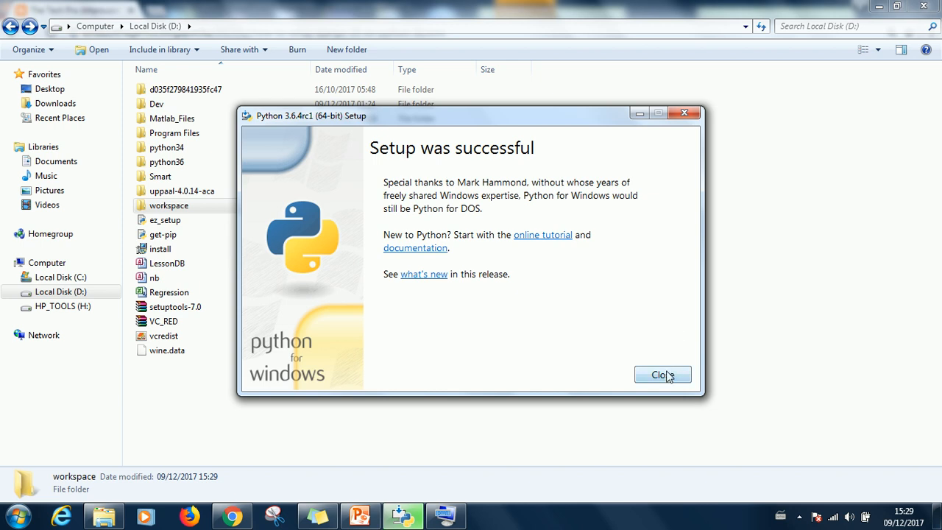
left_click(661, 375)
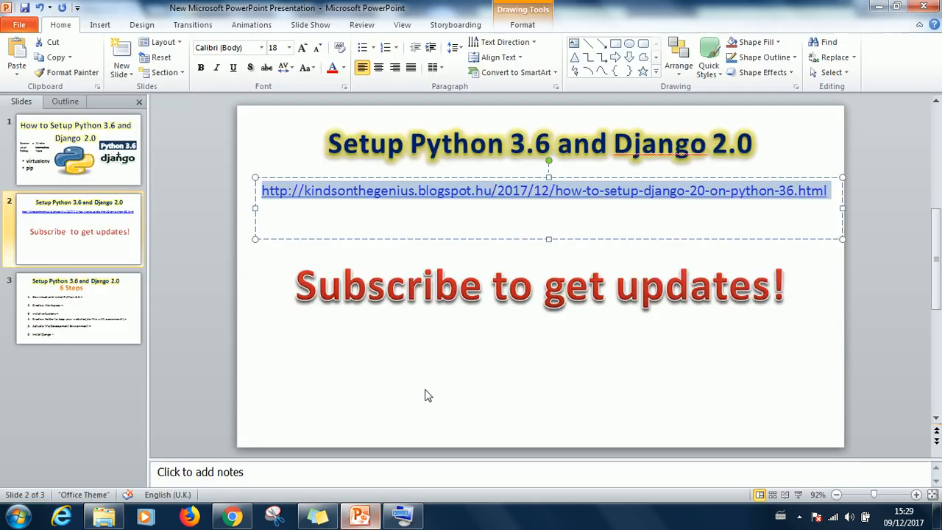
- Append 'Done!' to steps 1 and 2 on the six-steps slide
left_click(77, 307)
type(" Do")
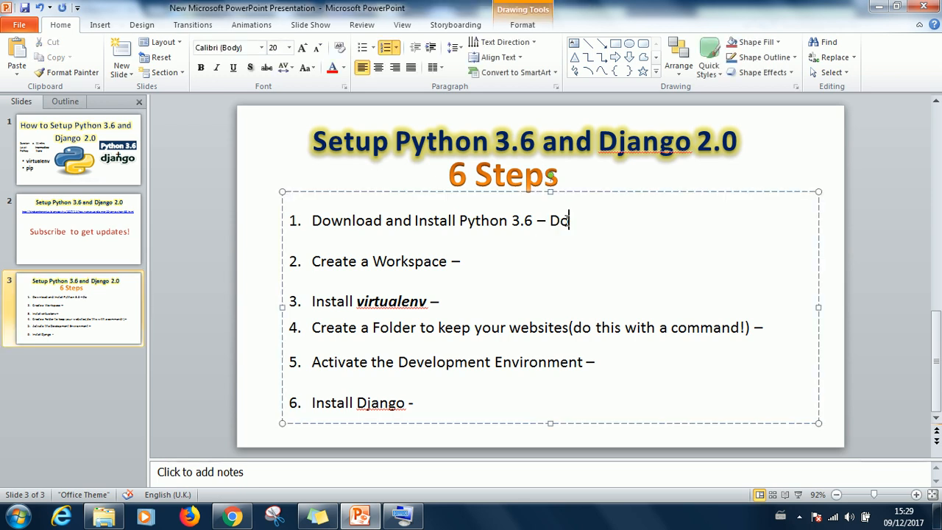
type("ne!")
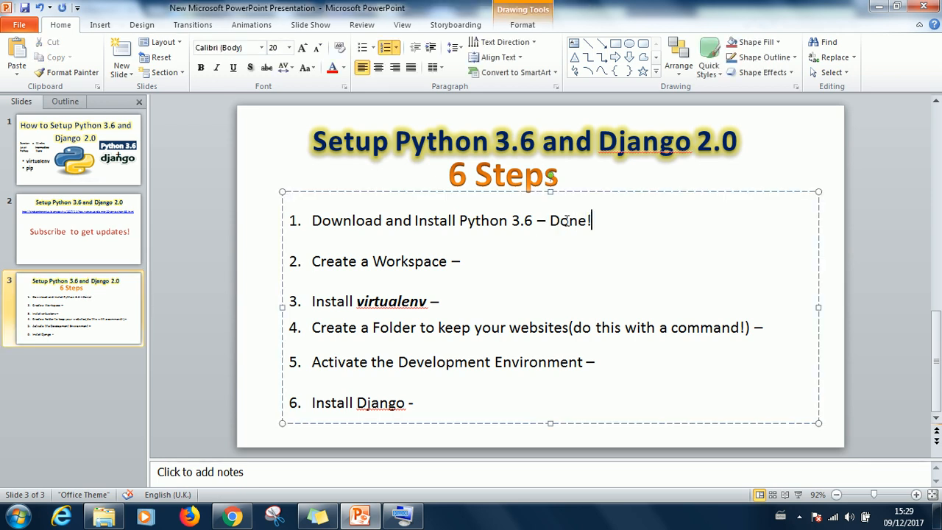
type("Don")
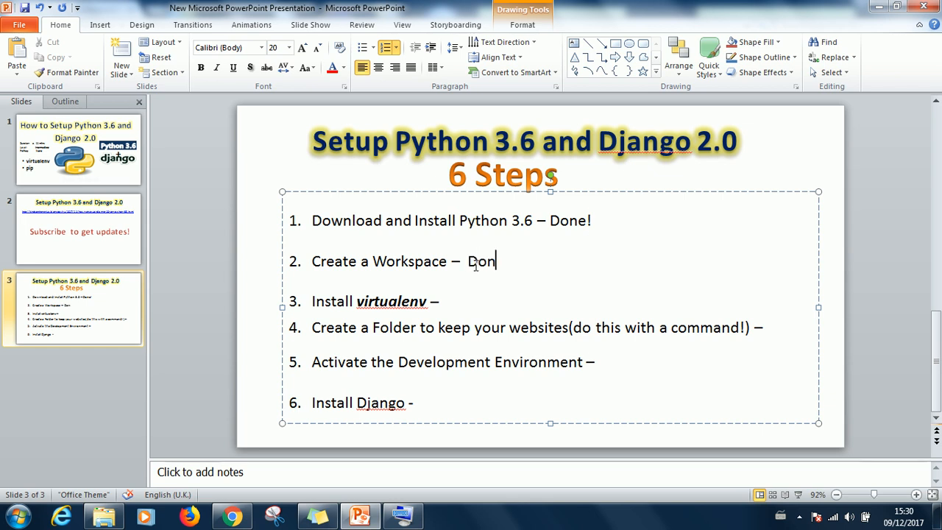
type("e!")
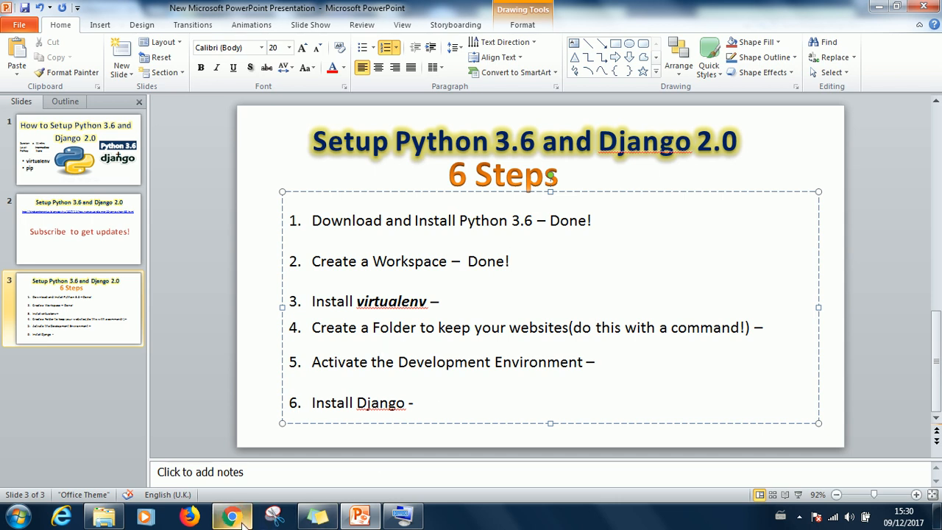
left_click(11, 515)
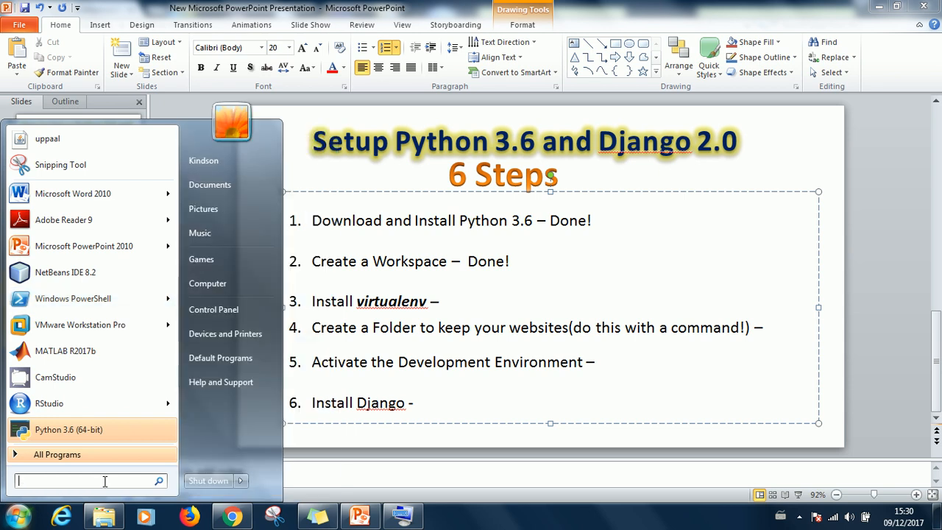
- Search 'power' in the Start menu and launch Windows PowerShell as Administrator
type("pow")
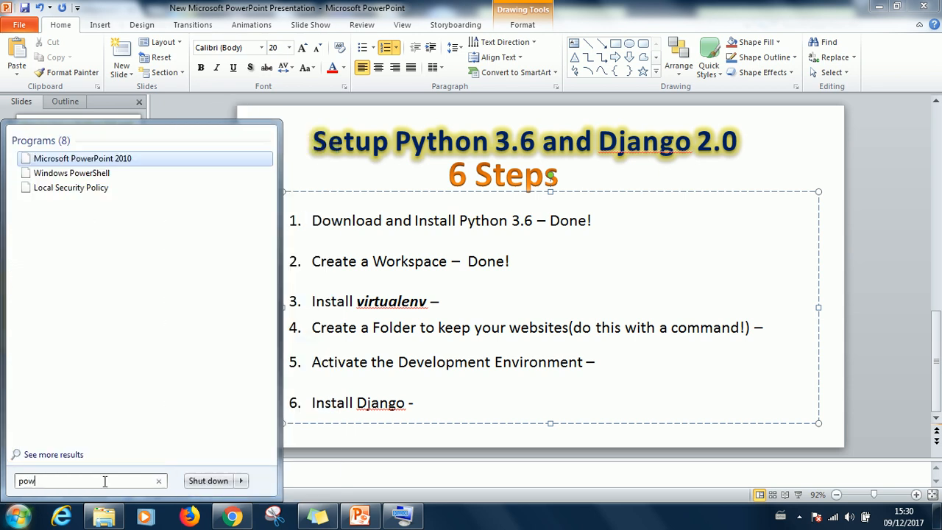
type("er")
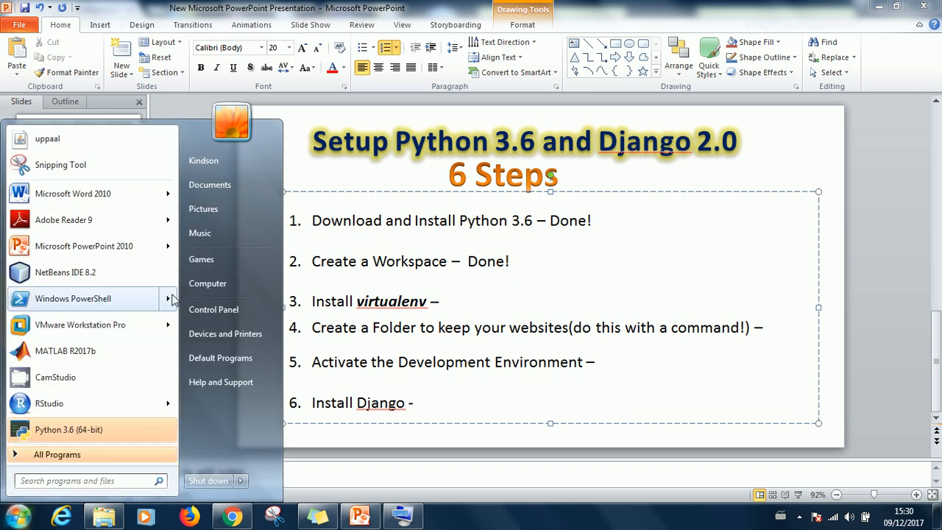
left_click(267, 160)
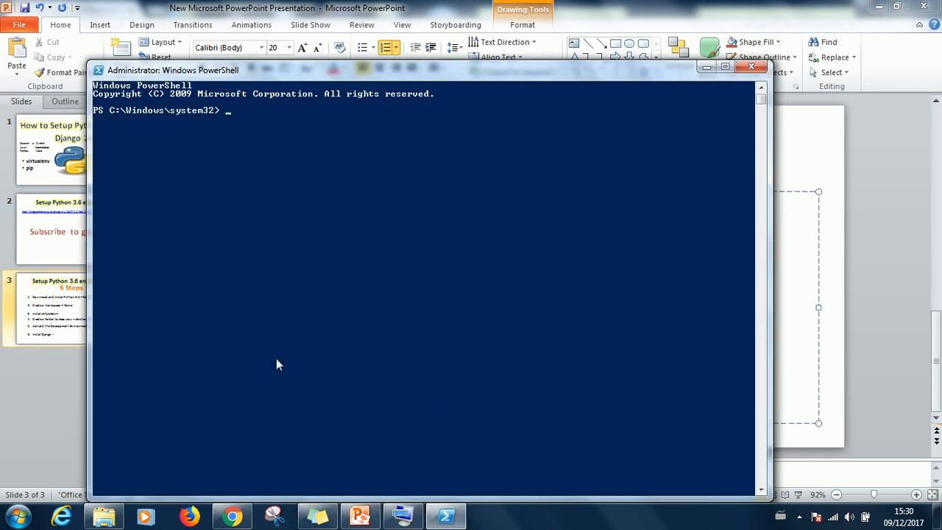
mouse_move(231, 515)
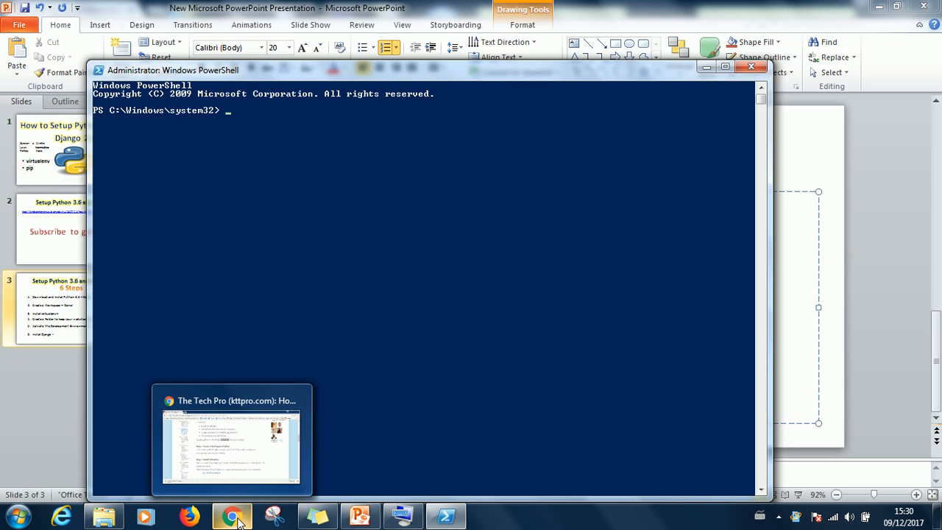
- Run 'pip install virtualenv' at the administrator PowerShell prompt
type("pip")
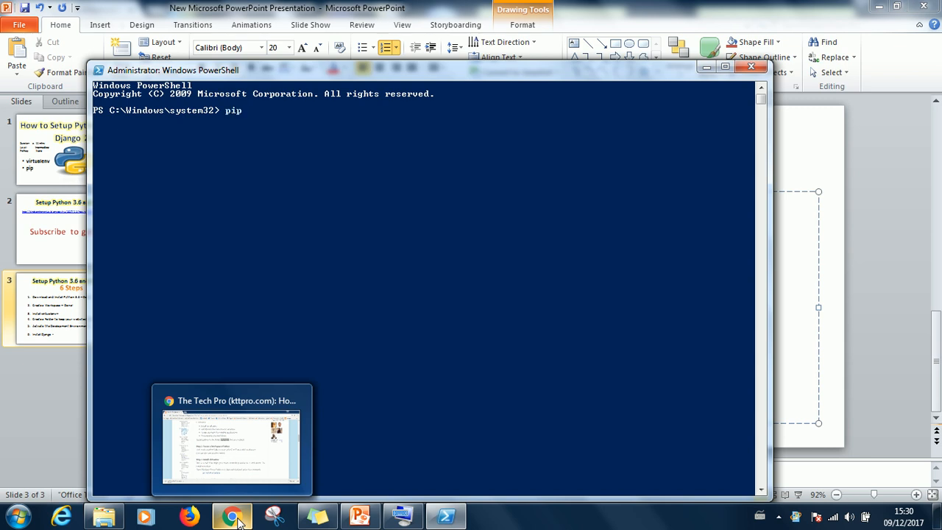
type("ins")
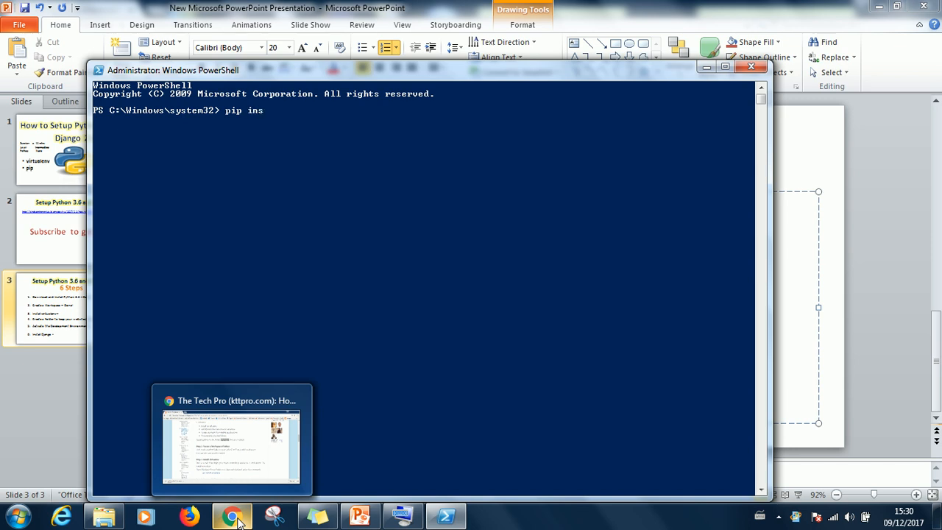
type("tall")
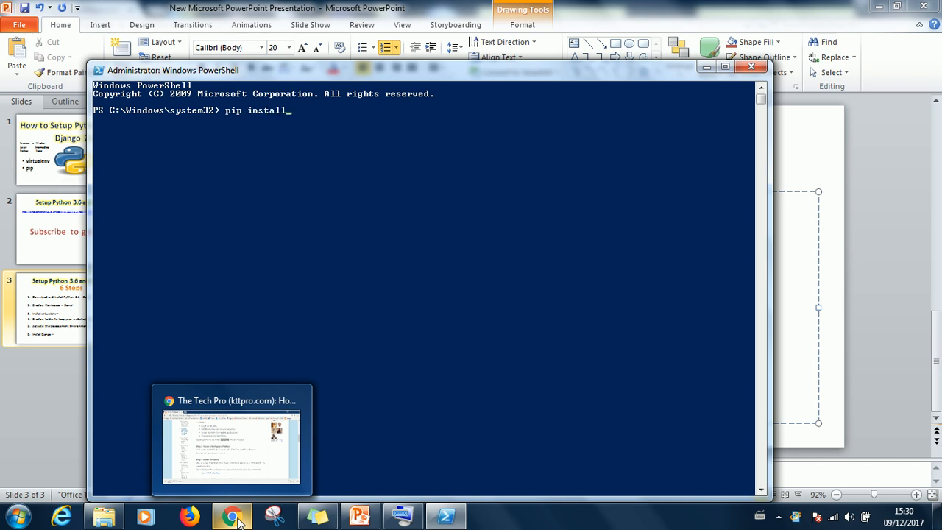
type("vir")
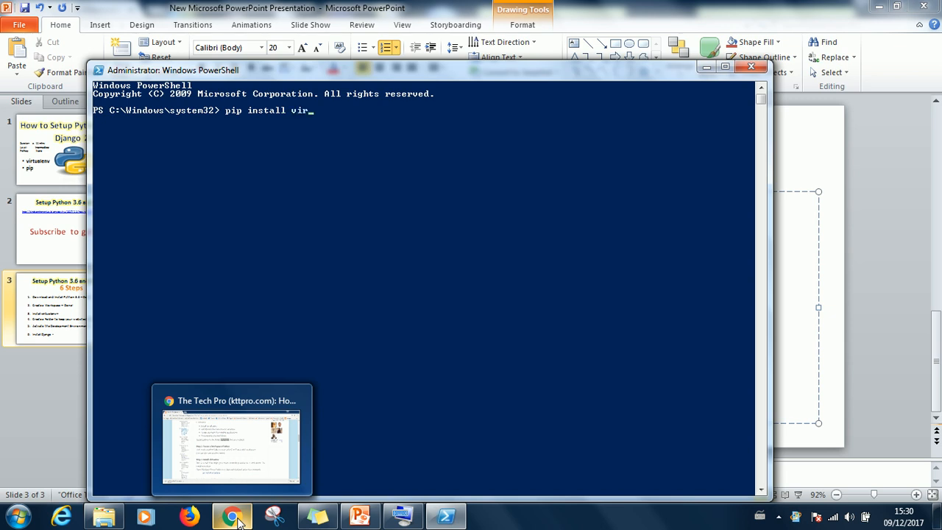
type("tuale")
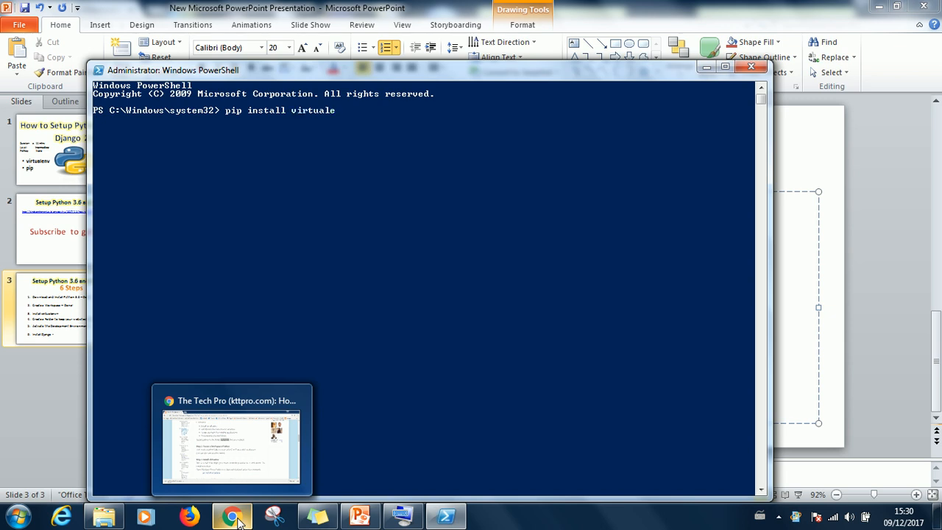
type("nv")
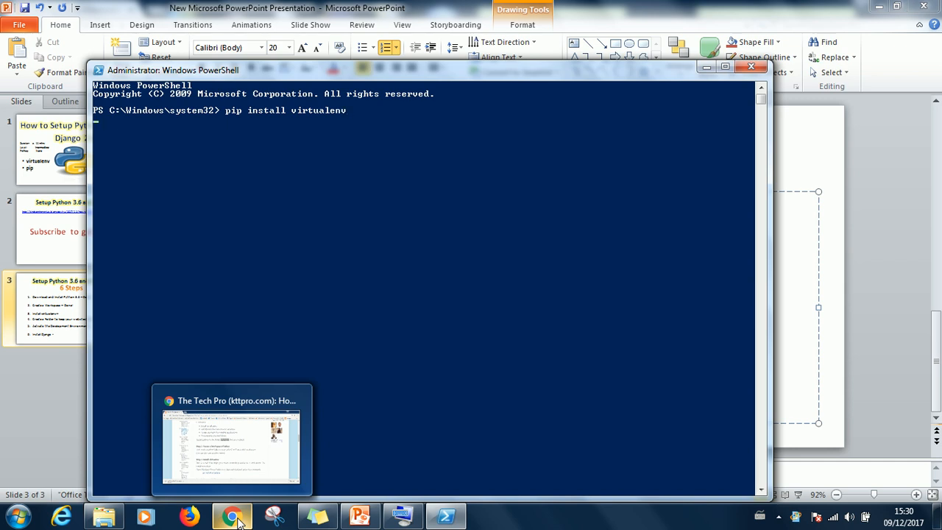
key("Return")
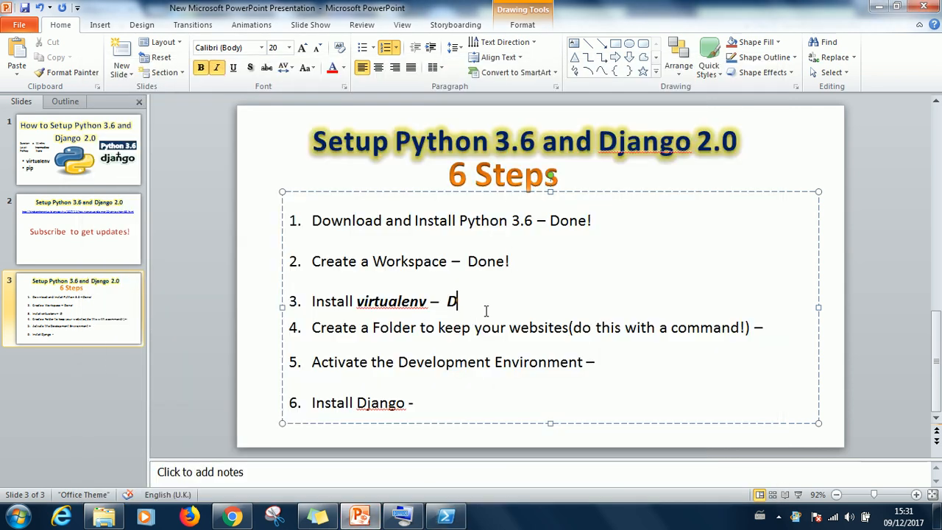
- Mark step 3, 'Install virtualenv', as Done! on the six-steps slide
type("one!")
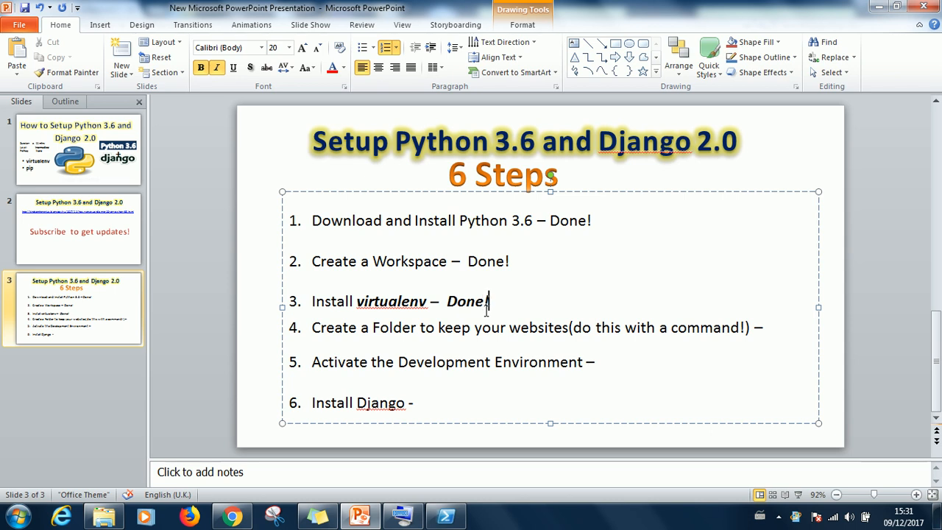
mouse_move(471, 337)
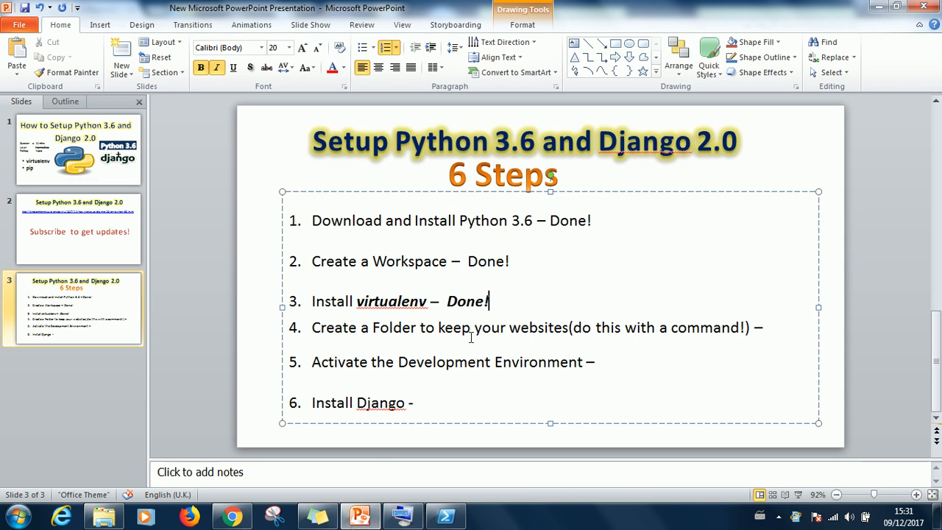
mouse_move(644, 328)
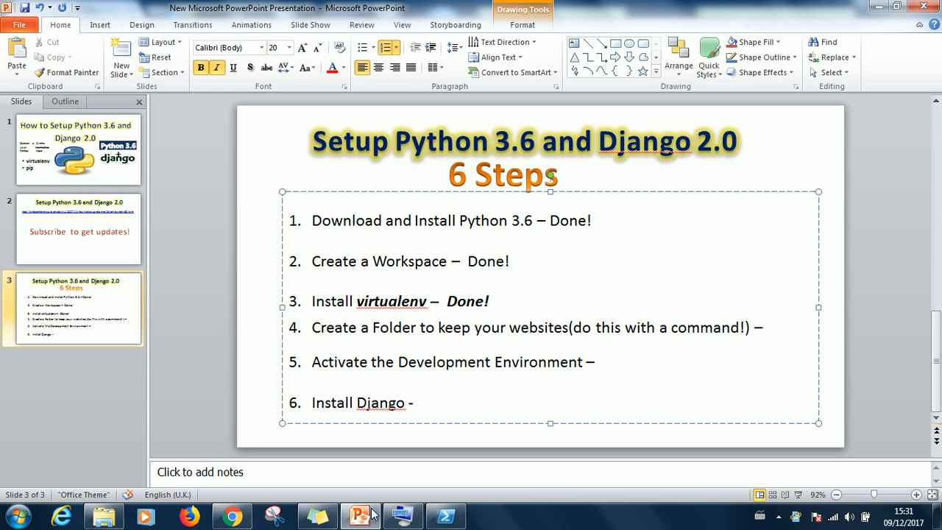
left_click(232, 516)
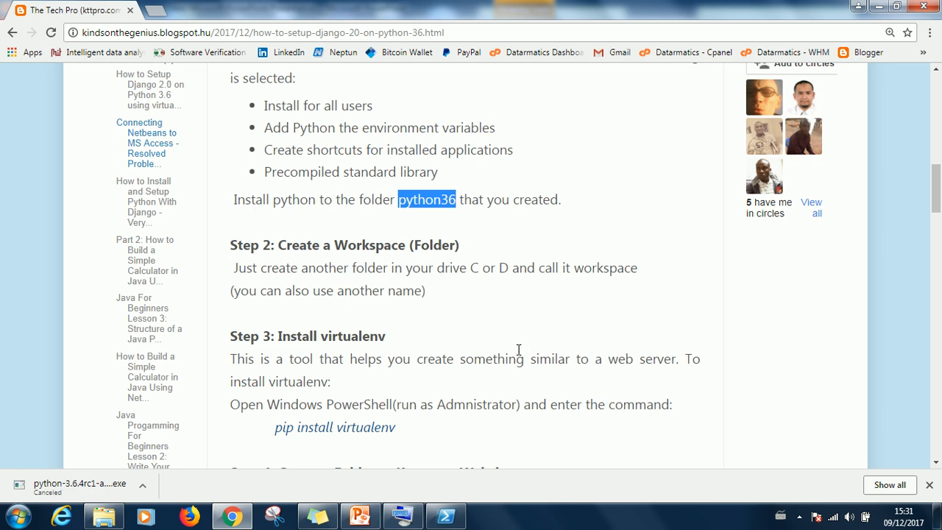
mouse_move(462, 345)
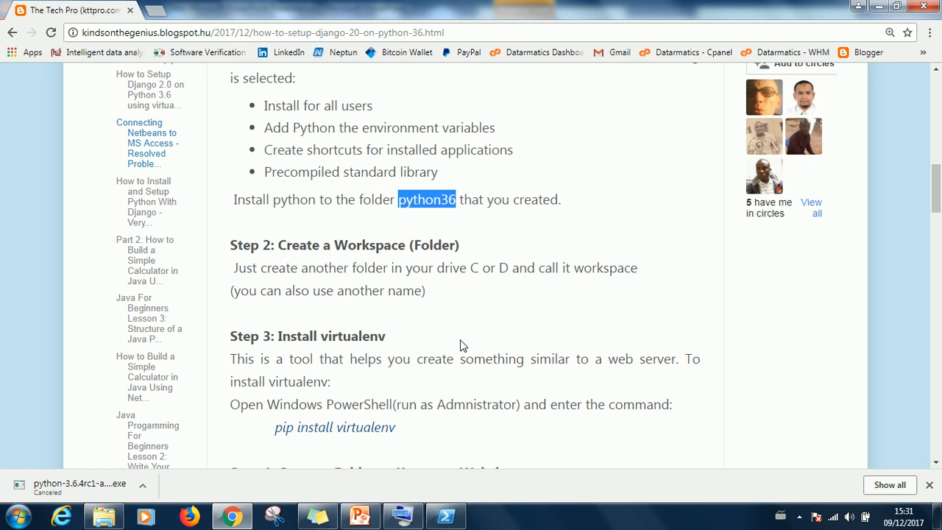
- Scroll the tutorial to Step 4 and highlight the folder name 'local_sites'
scroll("down", 3)
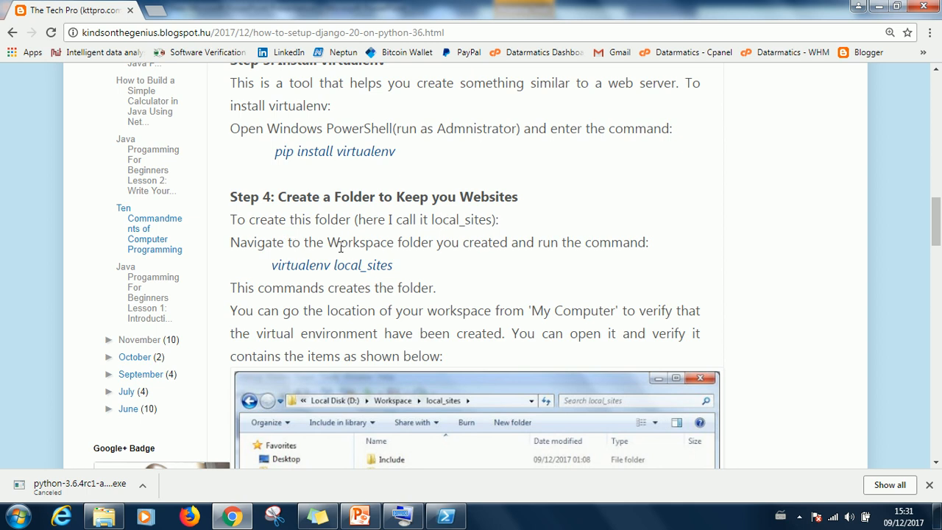
mouse_move(321, 284)
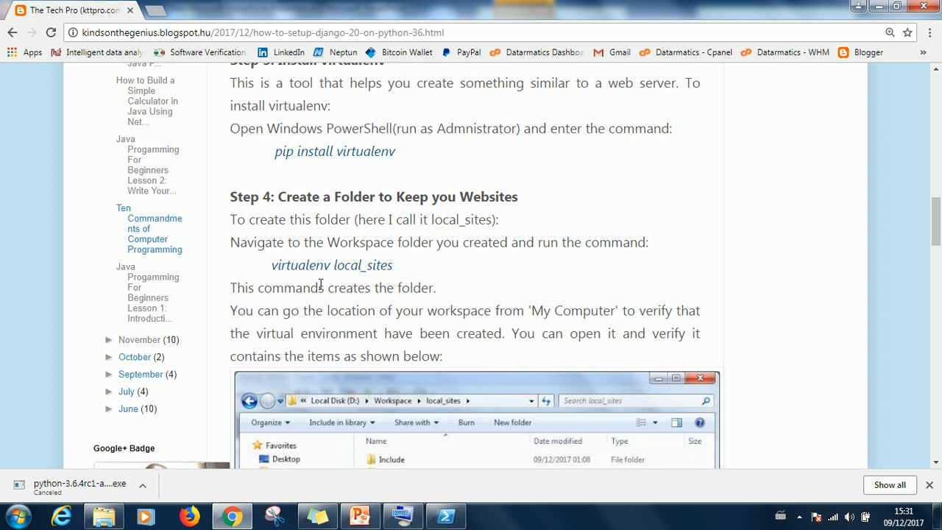
mouse_move(402, 270)
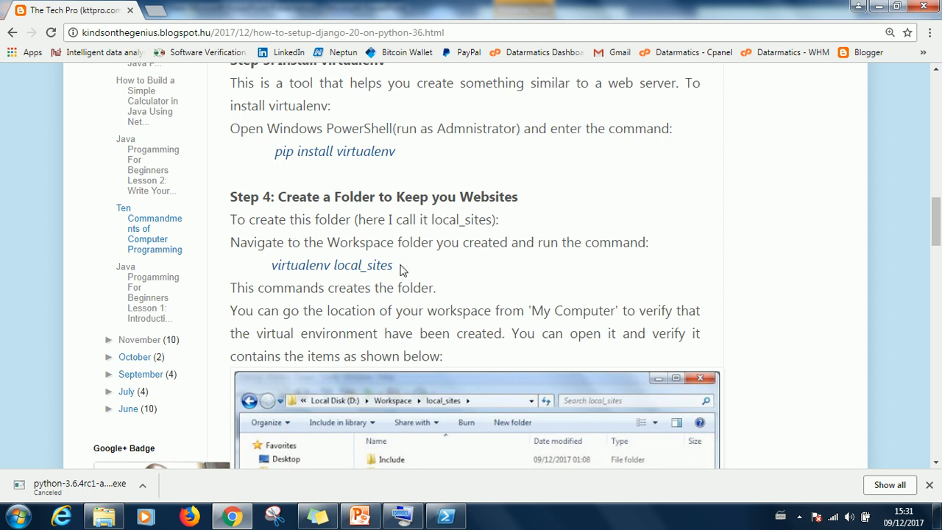
double_click(362, 265)
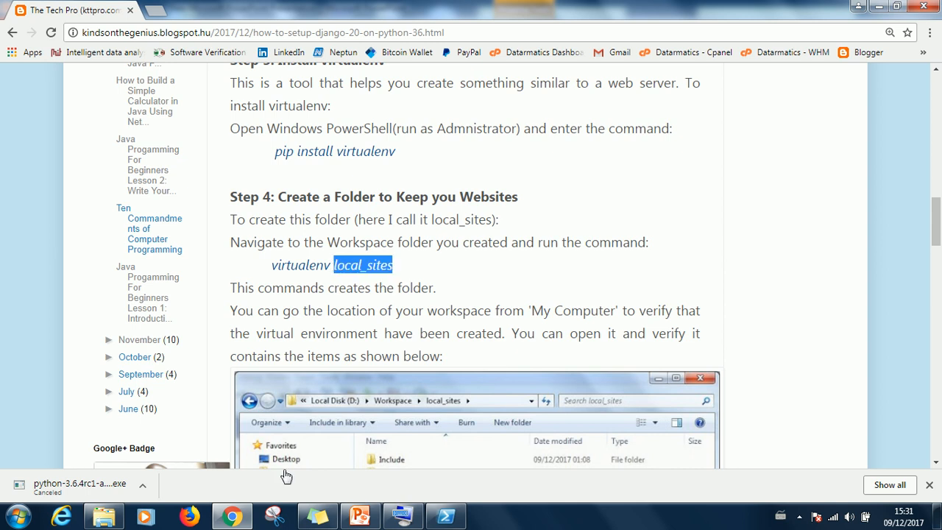
mouse_move(232, 515)
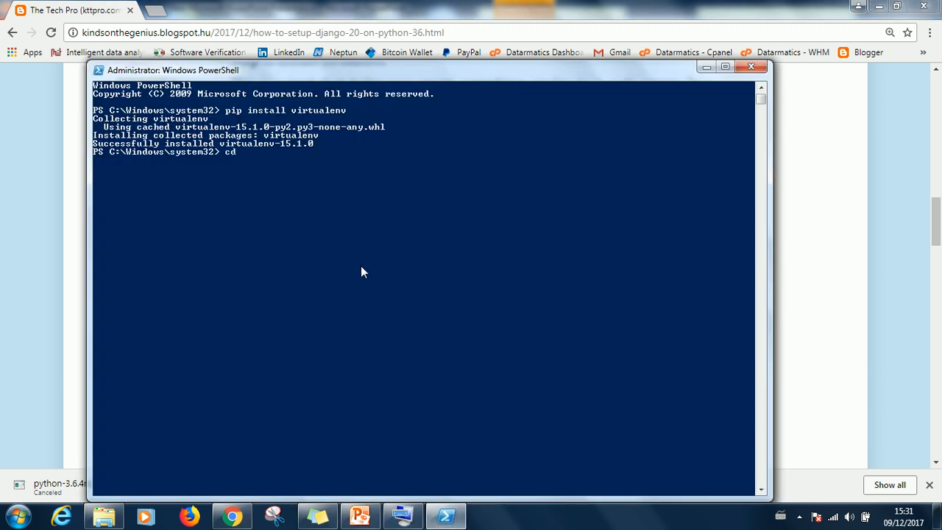
- Change the PowerShell working directory to D:\workspace
type("D:\\")
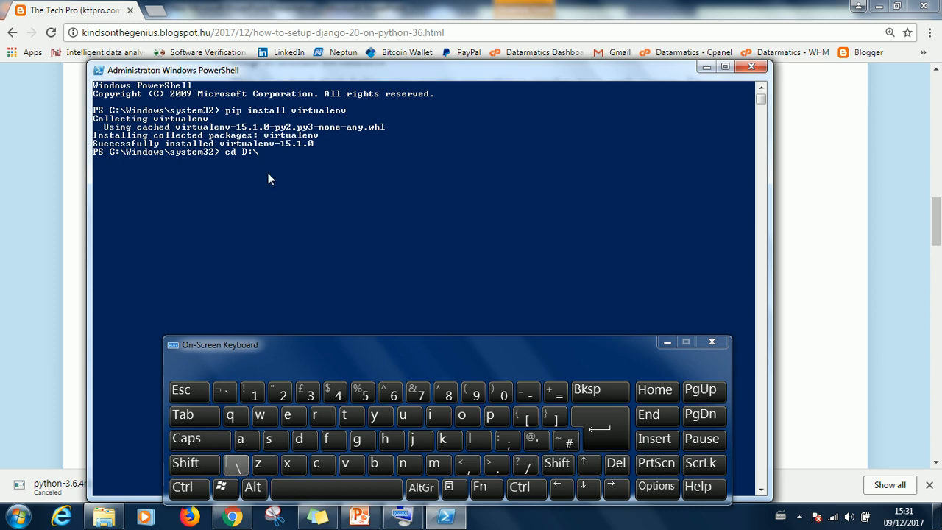
left_click(265, 160)
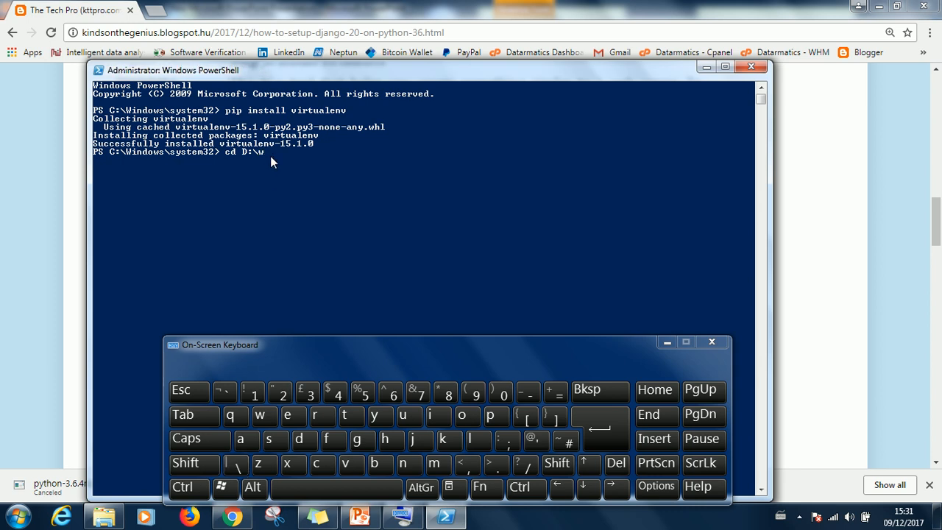
type("orkspace")
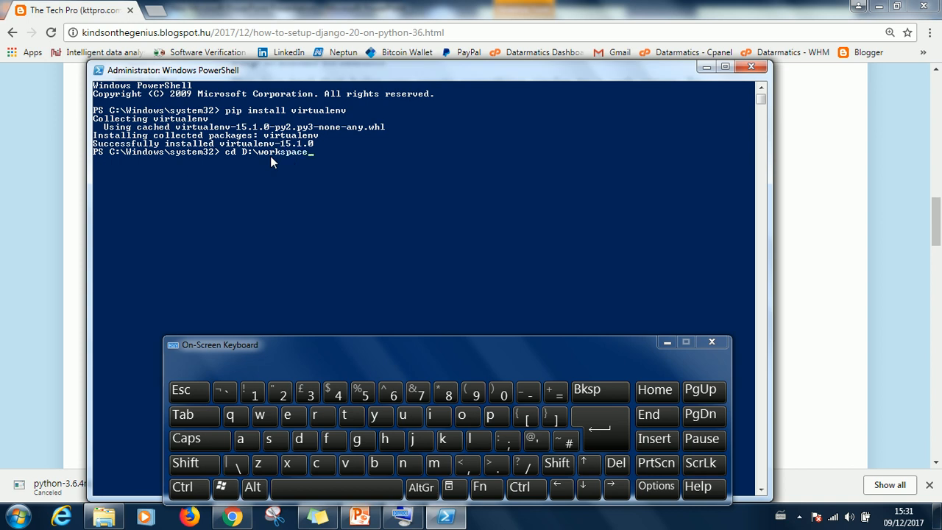
key("Return")
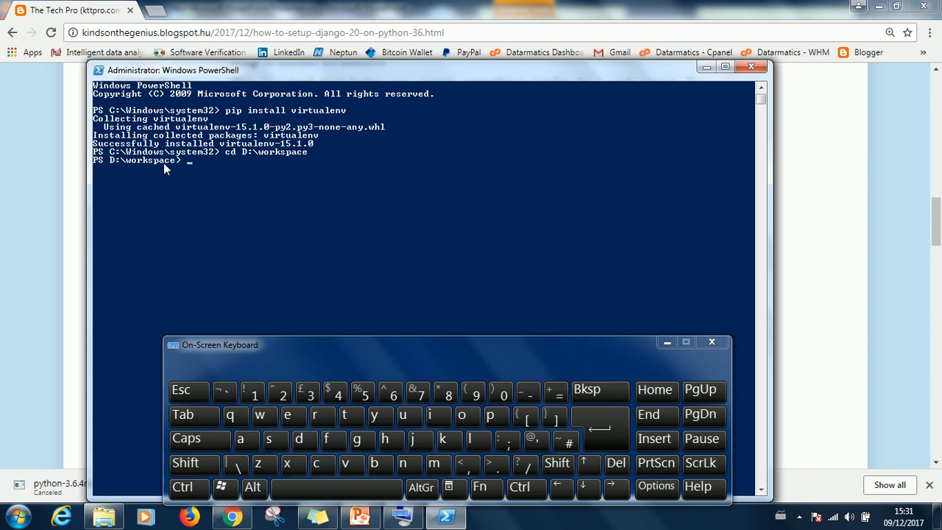
mouse_move(260, 167)
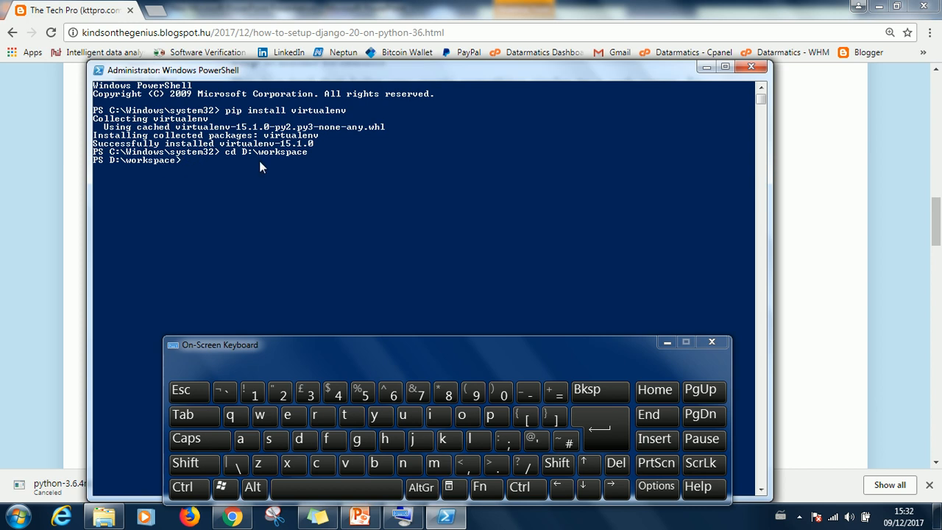
- Create the local_sites virtual environment with the virtualenv command
type("loca")
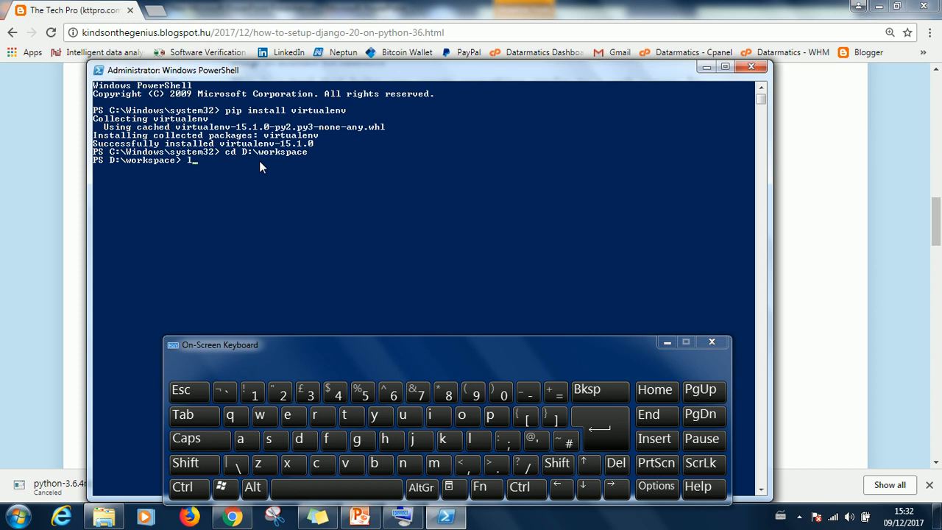
type("virrualenv local_si")
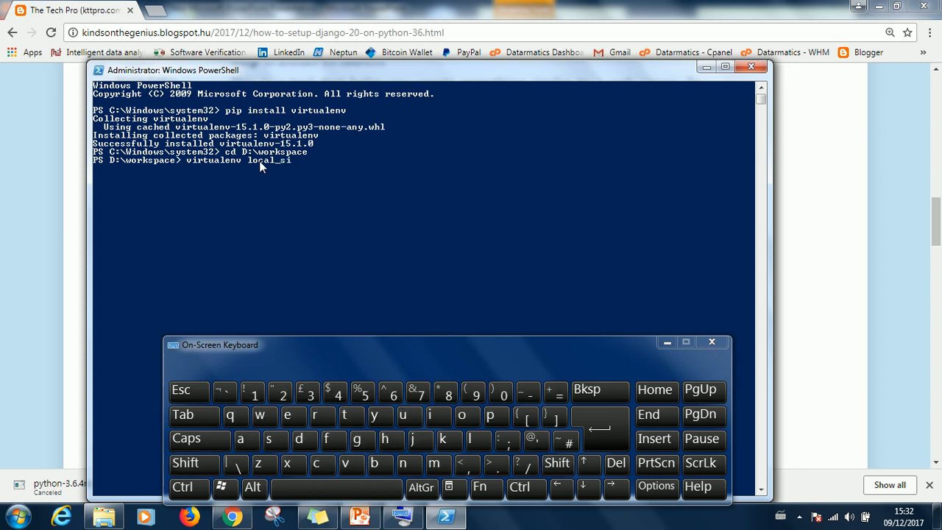
type("tes")
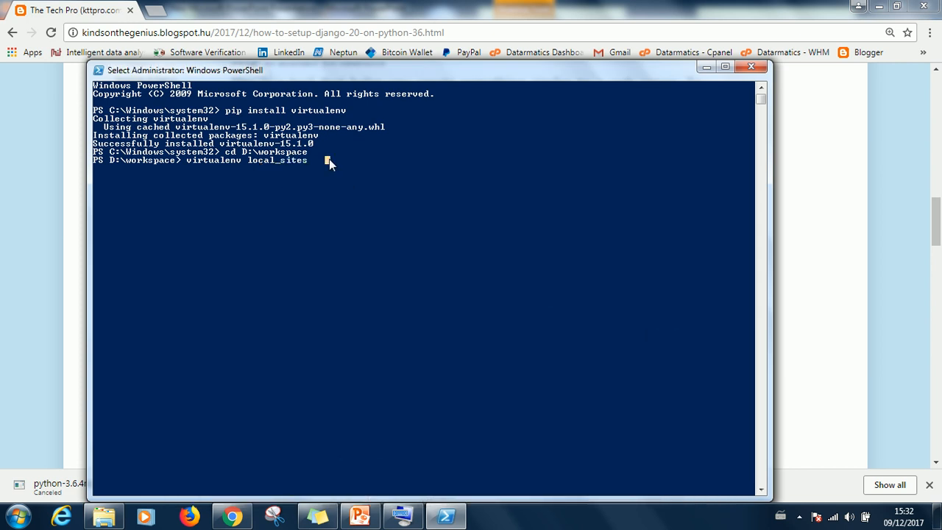
mouse_move(311, 162)
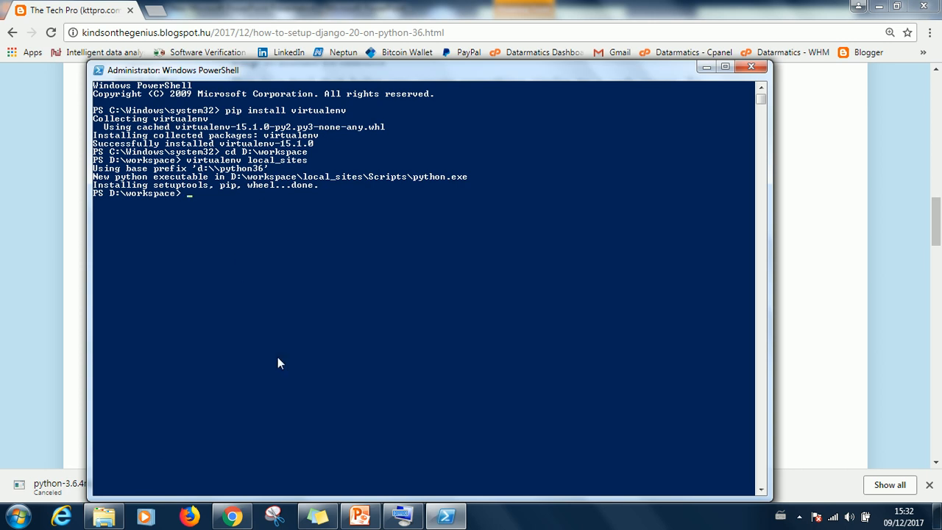
left_click(103, 515)
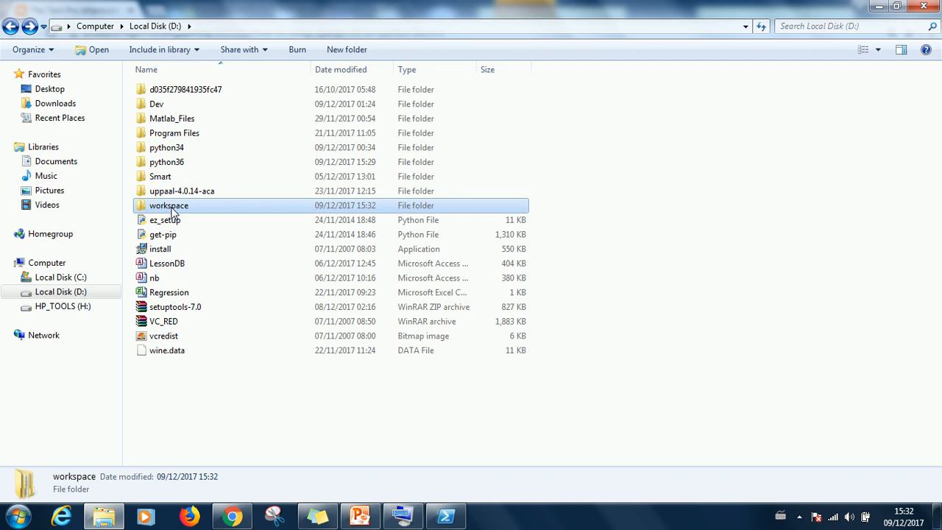
- Open D:\workspace in Explorer to confirm the new local_sites folder
double_click(168, 205)
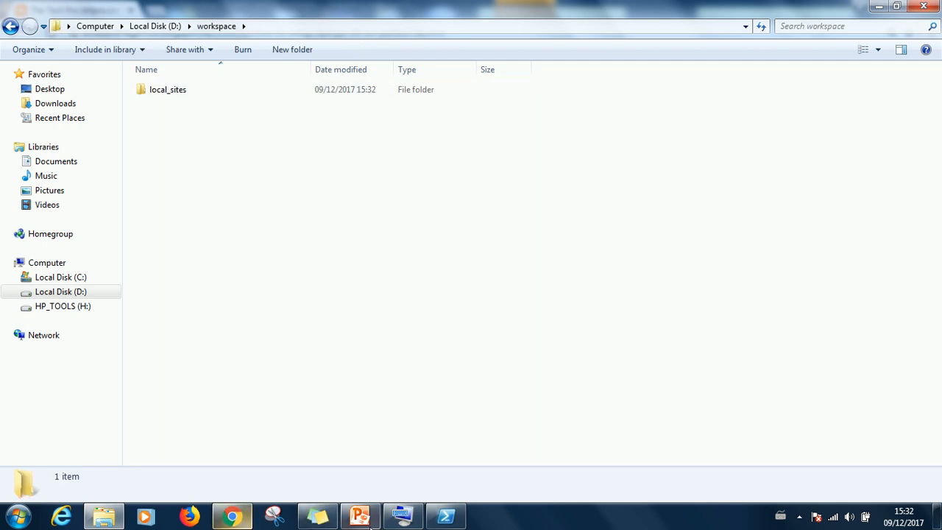
left_click(360, 515)
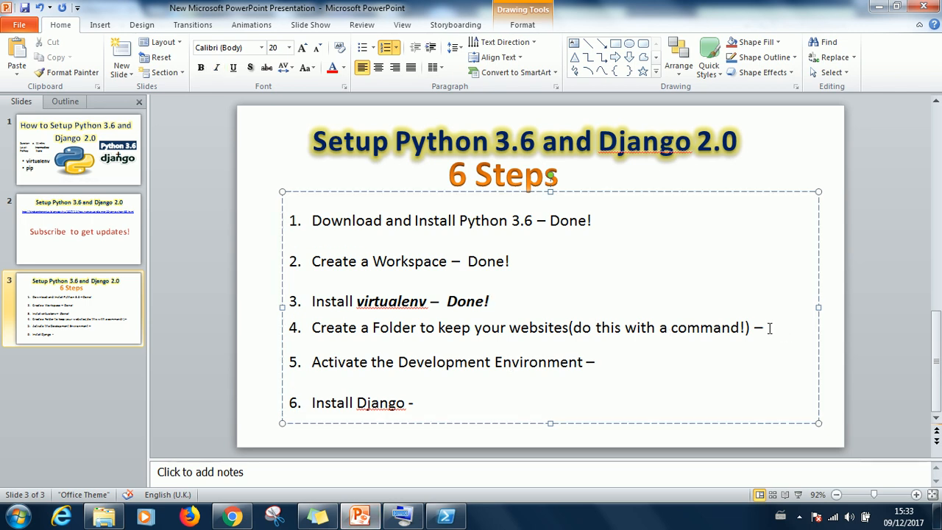
- Add 'Done!' to step 4 on the six-steps slide and dismiss the on-screen keyboard
type("Done!")
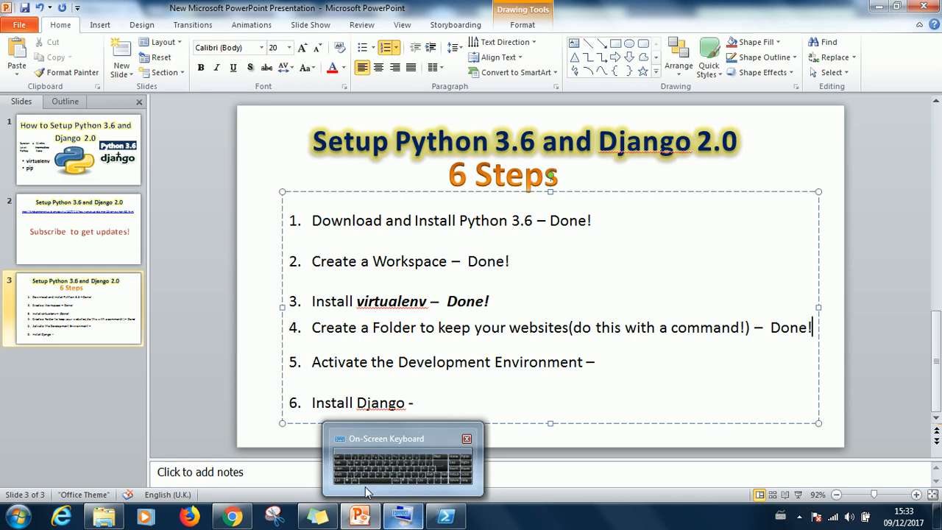
left_click(467, 438)
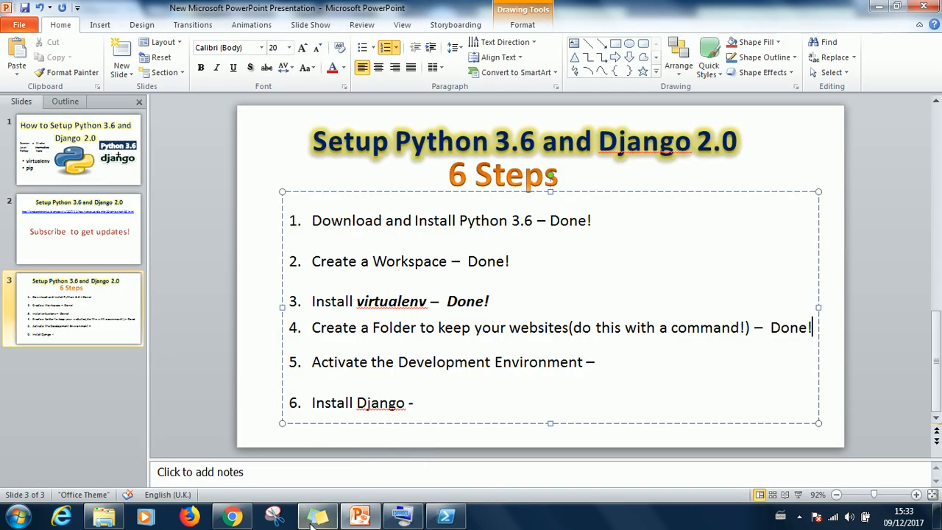
left_click(446, 515)
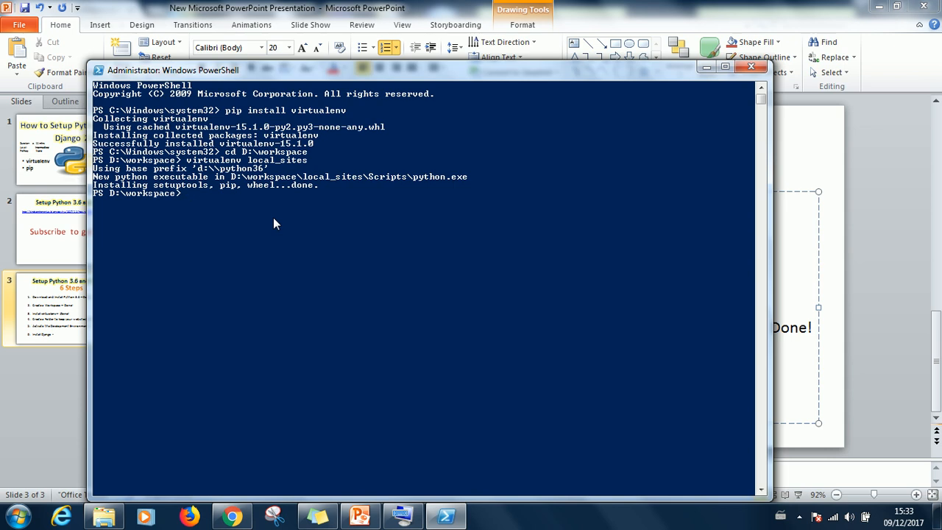
- Run 'cd local_sites' in PowerShell, then enter 'cd Scripts'
type("cd")
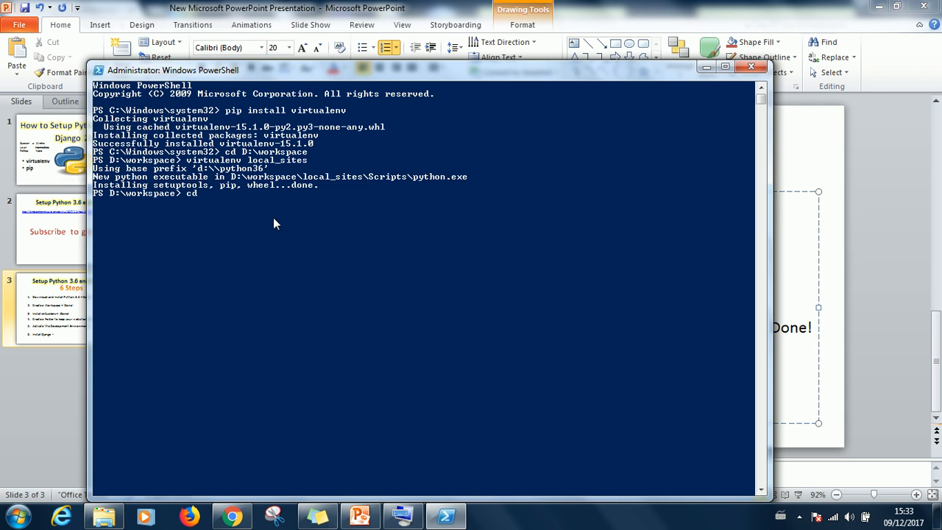
type("local")
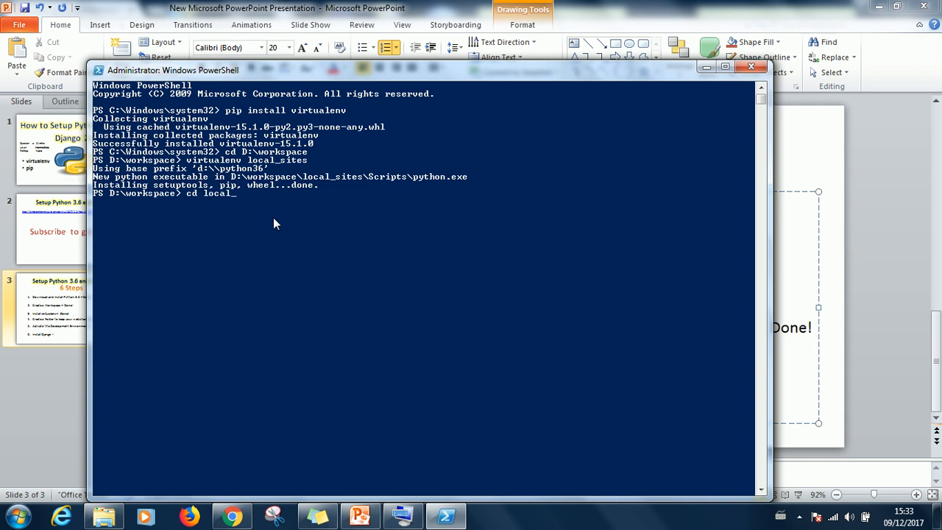
type("sites")
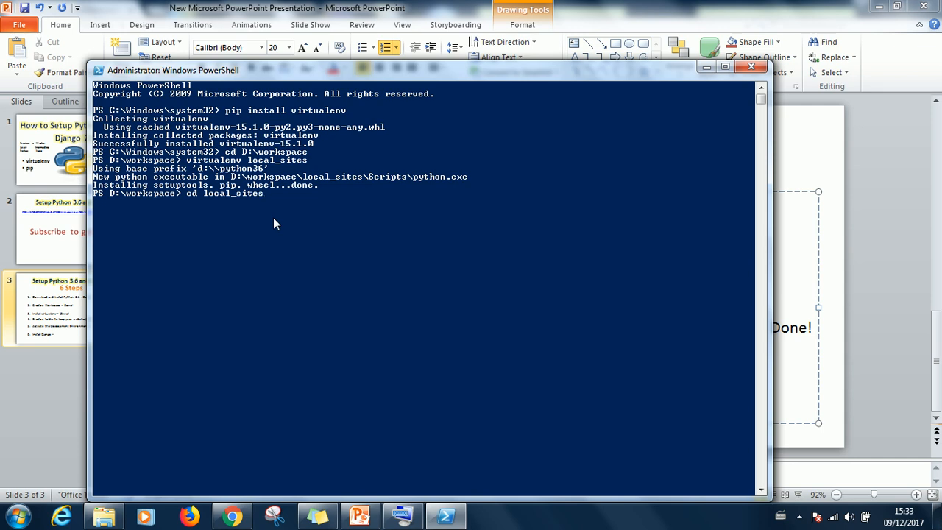
type("cd")
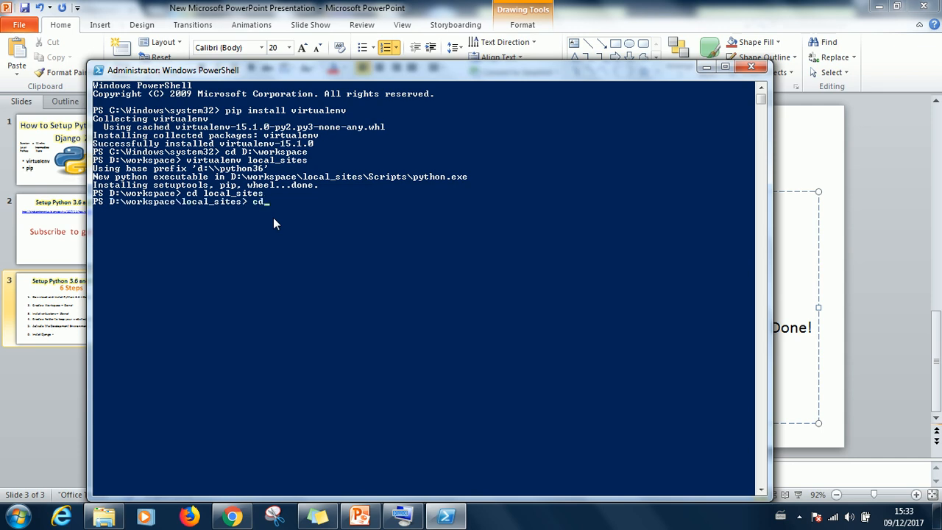
type("Scrip")
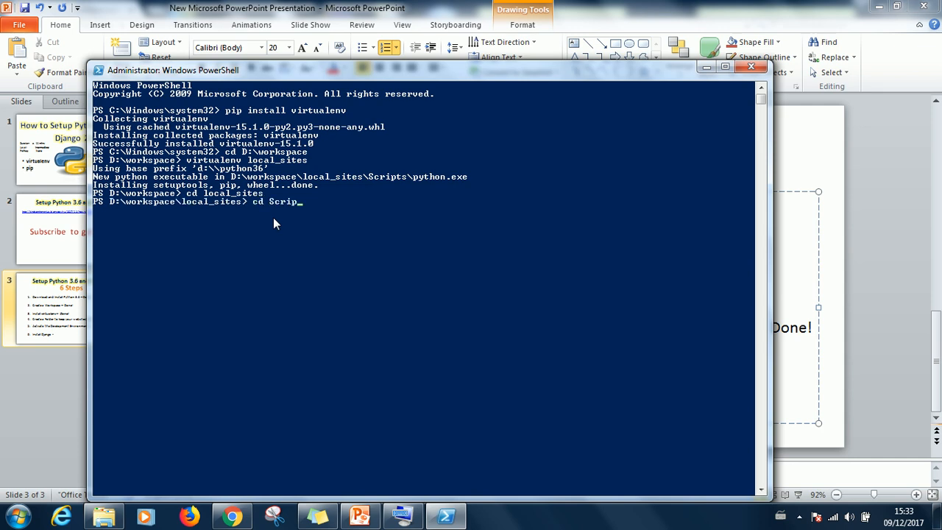
key("Return")
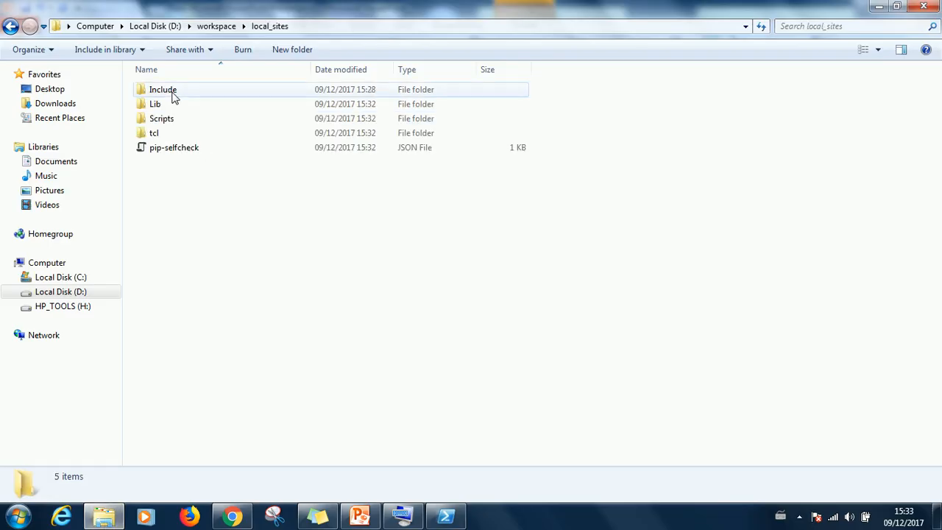
mouse_move(161, 117)
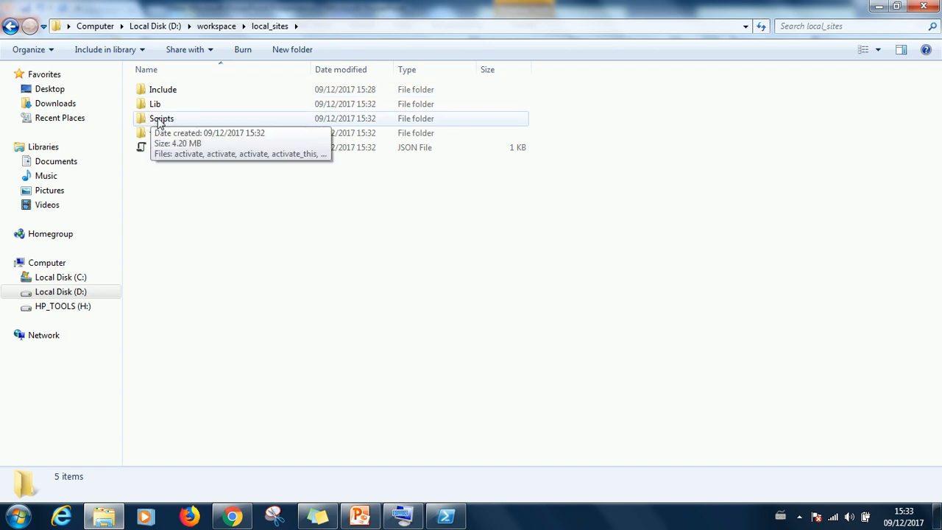
- Open local_sites\Scripts to view the activate, pip and python files, then go back
double_click(161, 118)
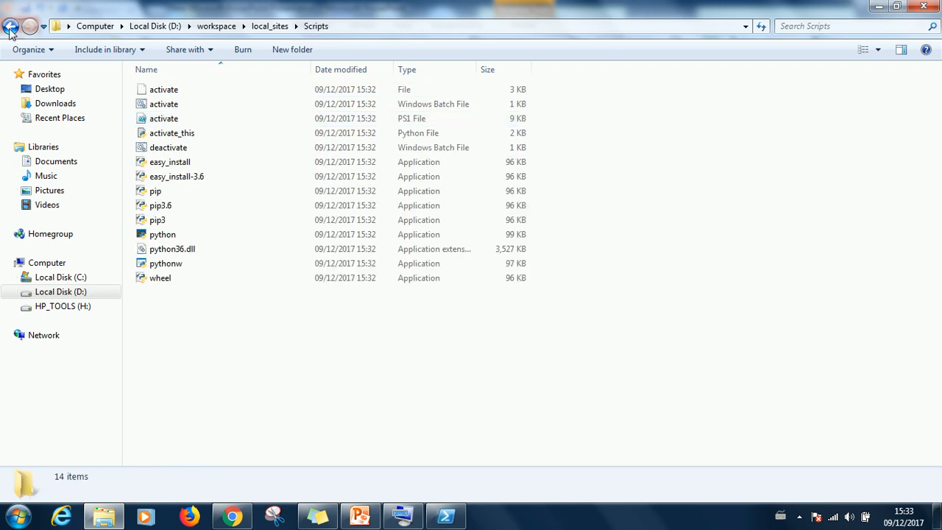
left_click(11, 25)
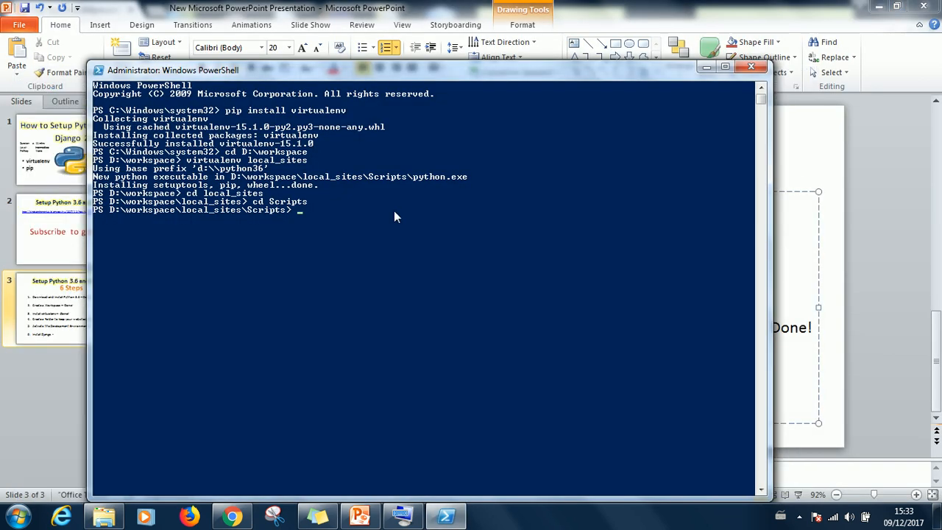
mouse_move(342, 224)
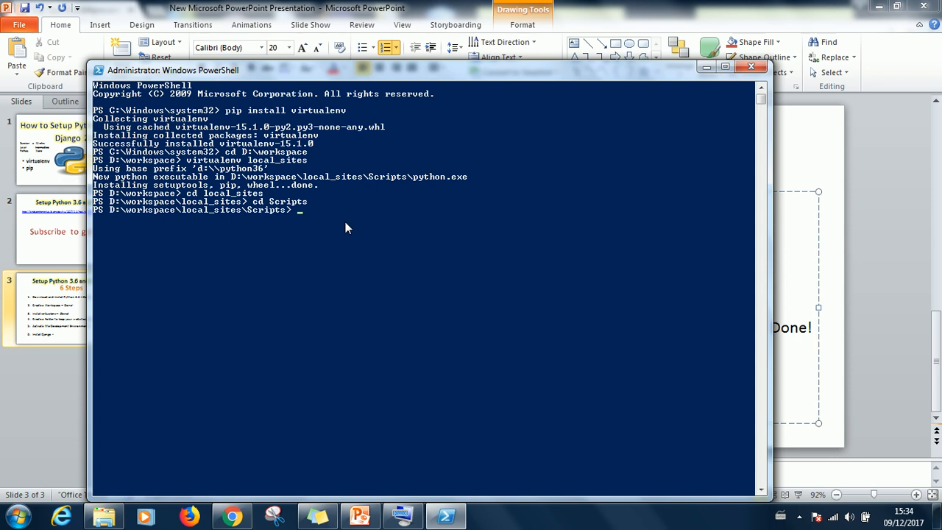
- Run .\activate to enable the local_sites environment and mark step 5 on the slide Done!
type(".")
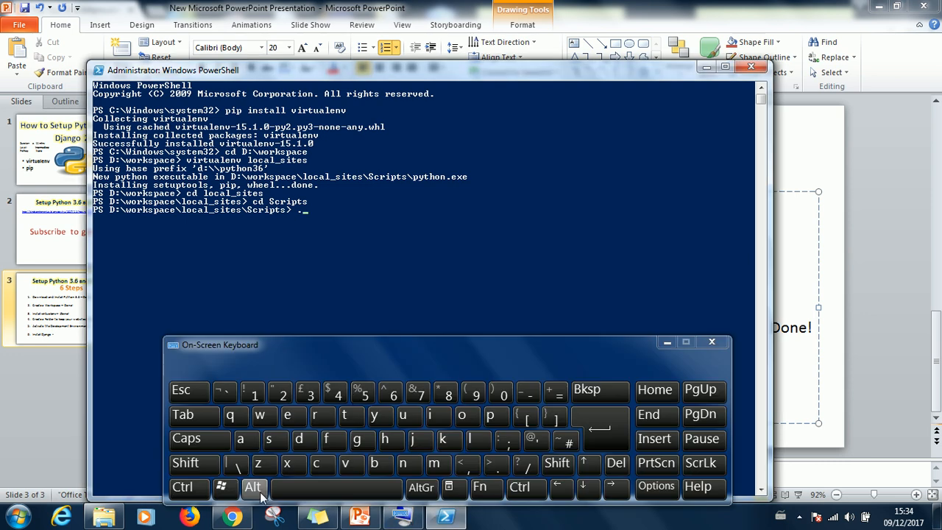
left_click(234, 464)
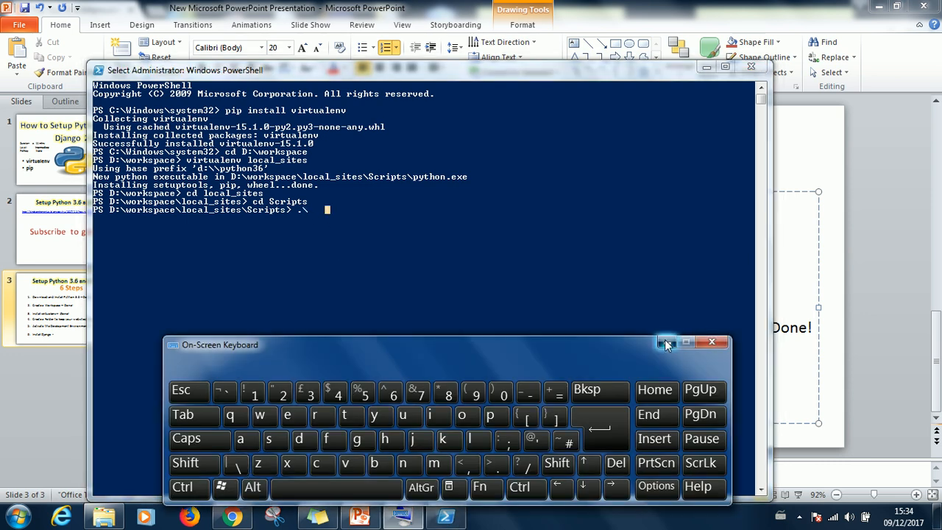
left_click(666, 343)
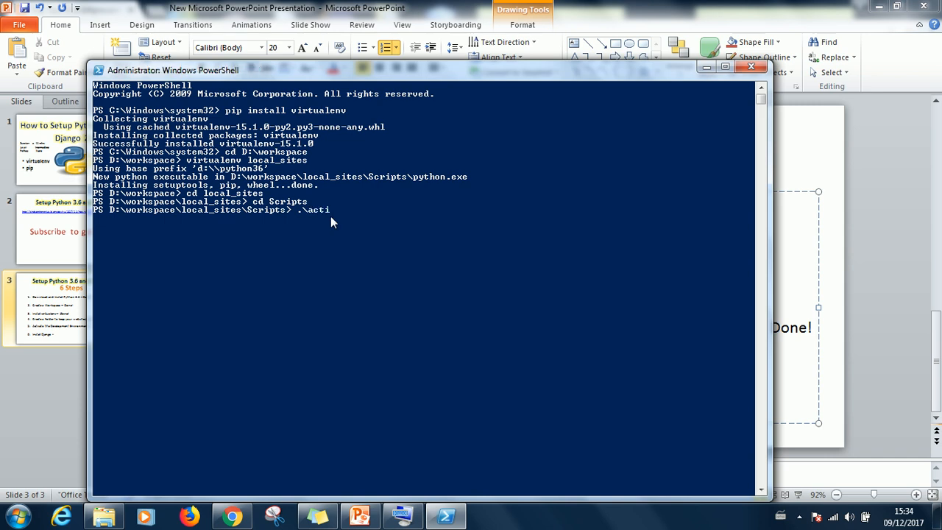
key("Return")
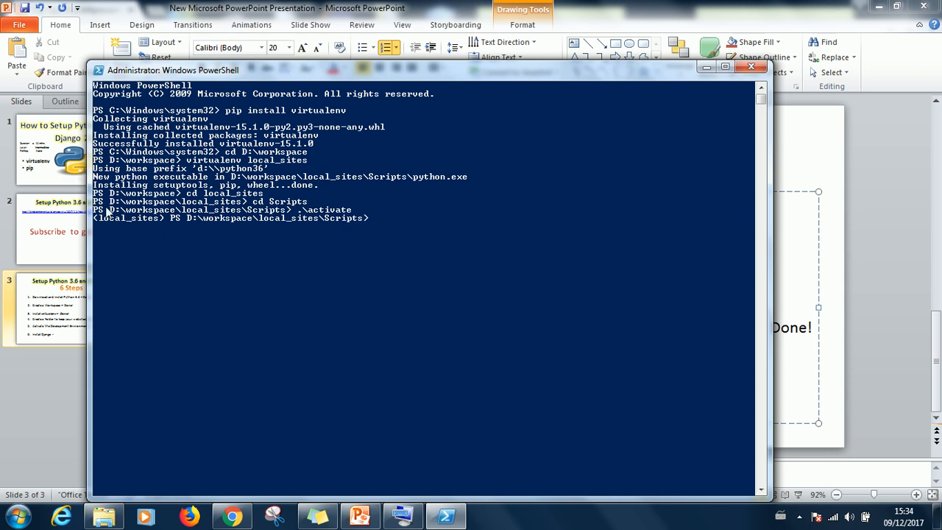
mouse_move(164, 226)
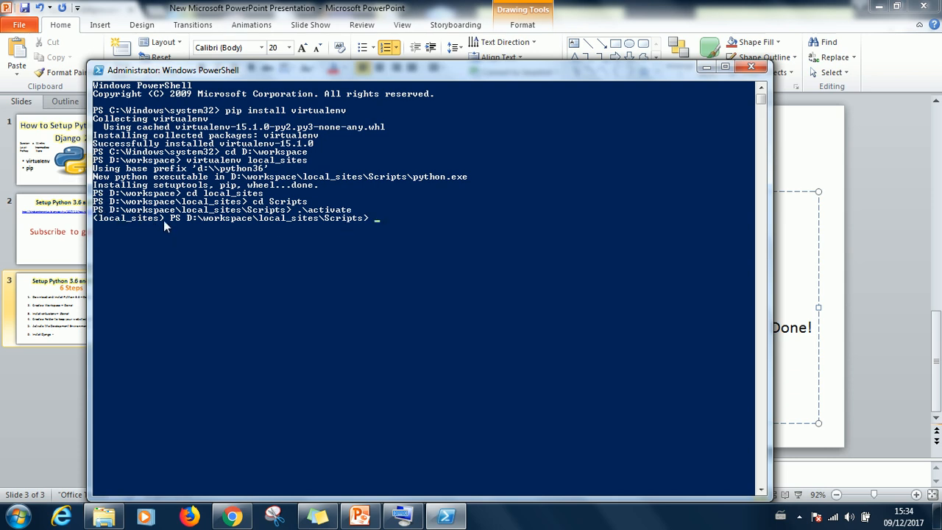
mouse_move(107, 224)
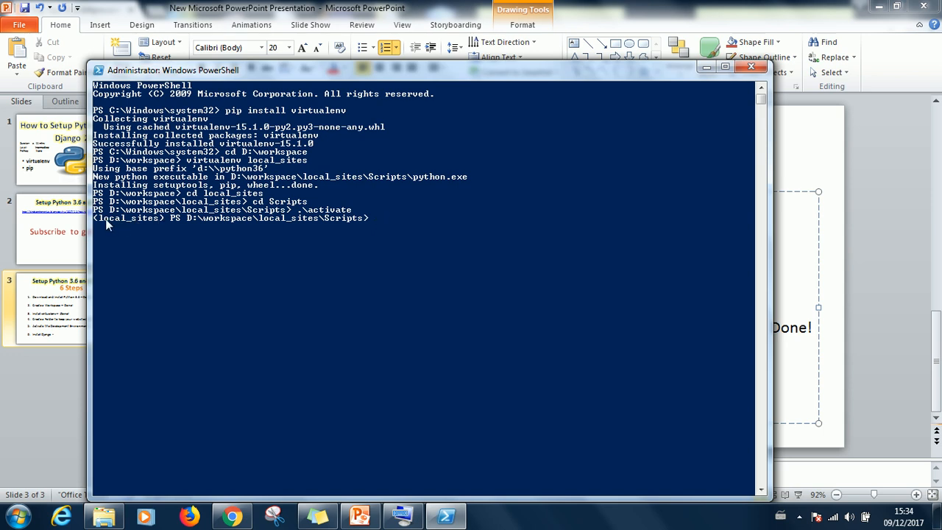
mouse_move(171, 275)
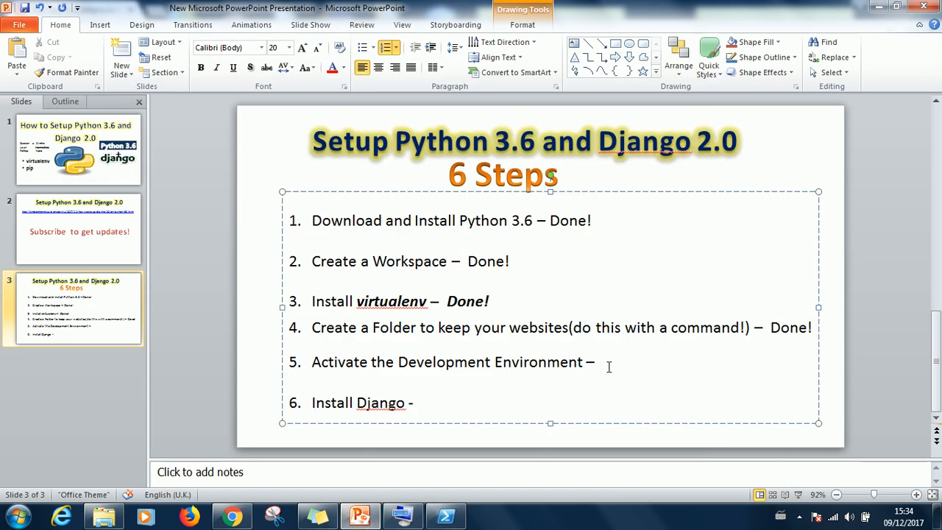
type("Done!")
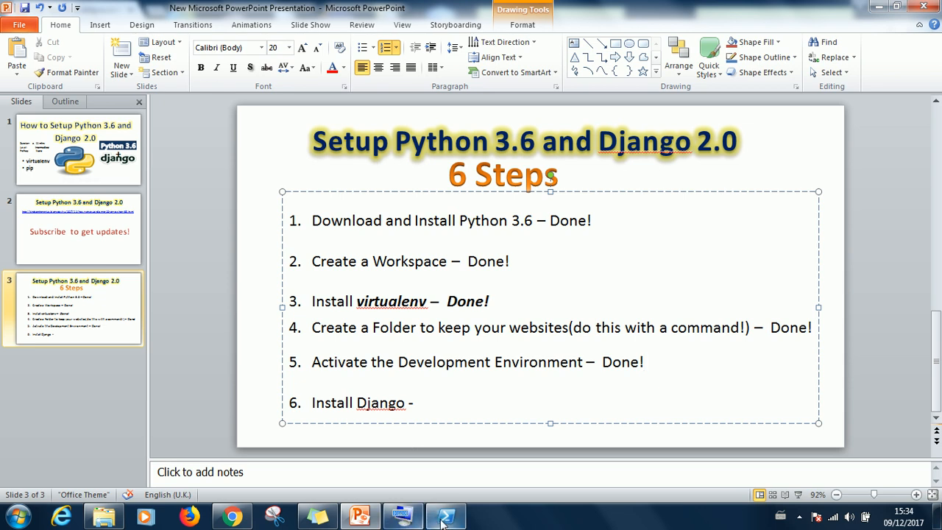
left_click(446, 515)
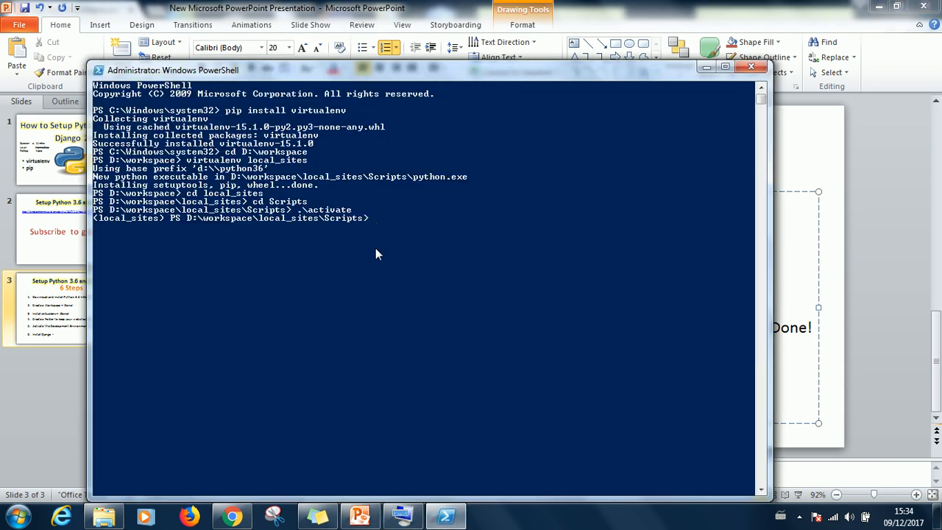
- Change the PowerShell directory to the root of drive D:
type("cd")
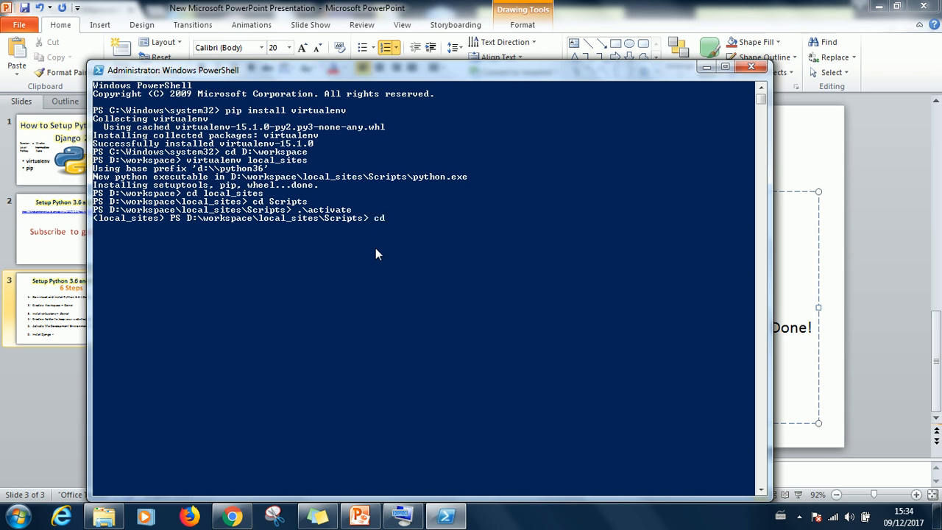
type("D:\\")
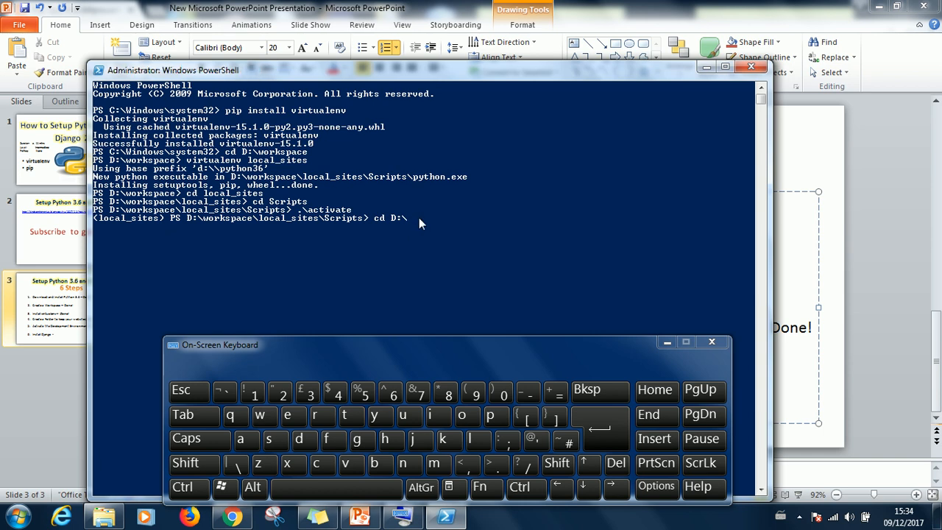
key("Return")
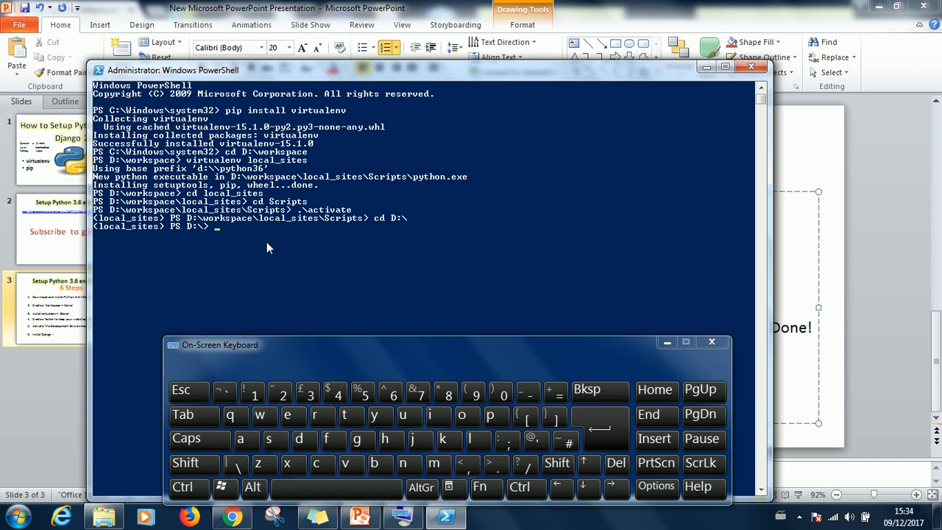
- Run 'pip install django == 2.0', which fails with an invalid-requirement error
type("pip")
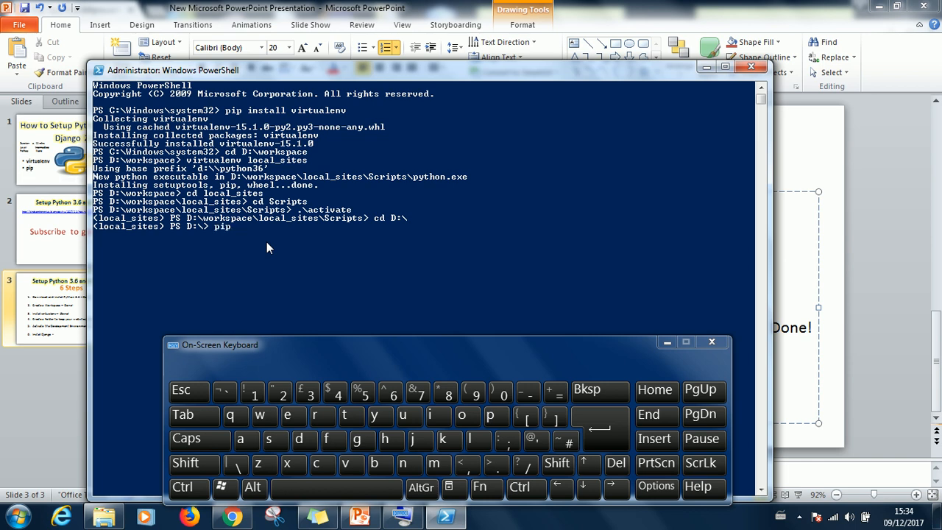
type("ins")
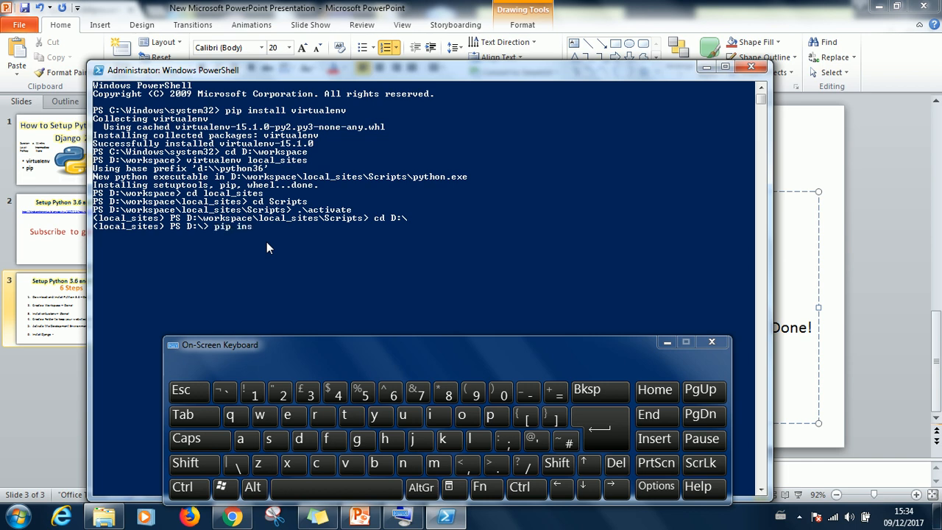
type("tall d")
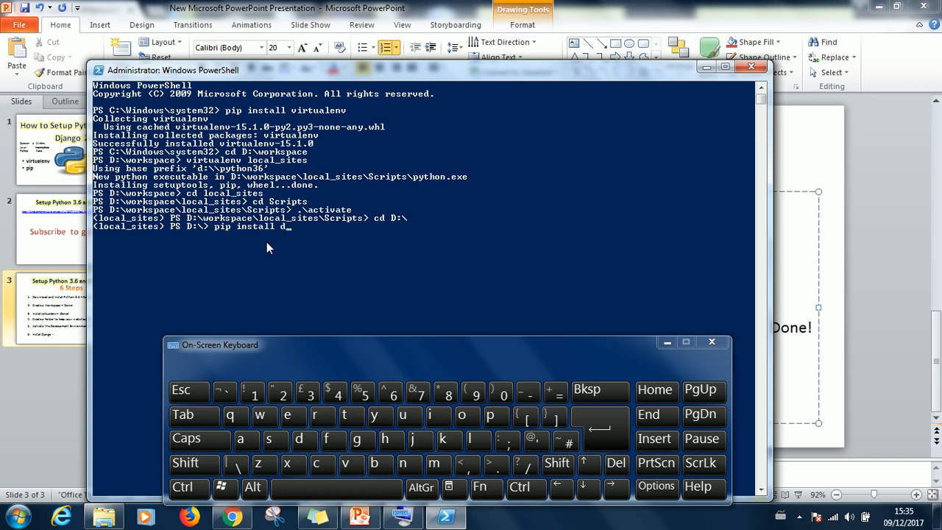
type("jango")
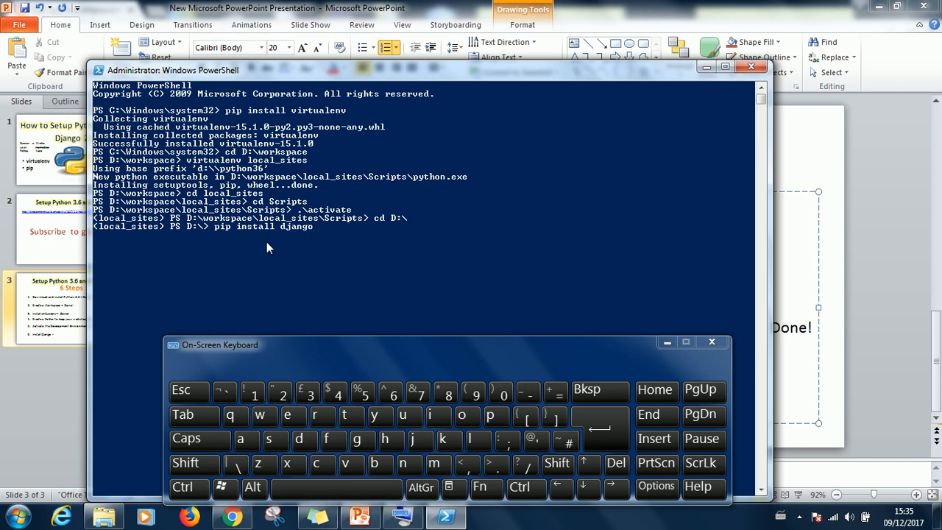
type("== 2")
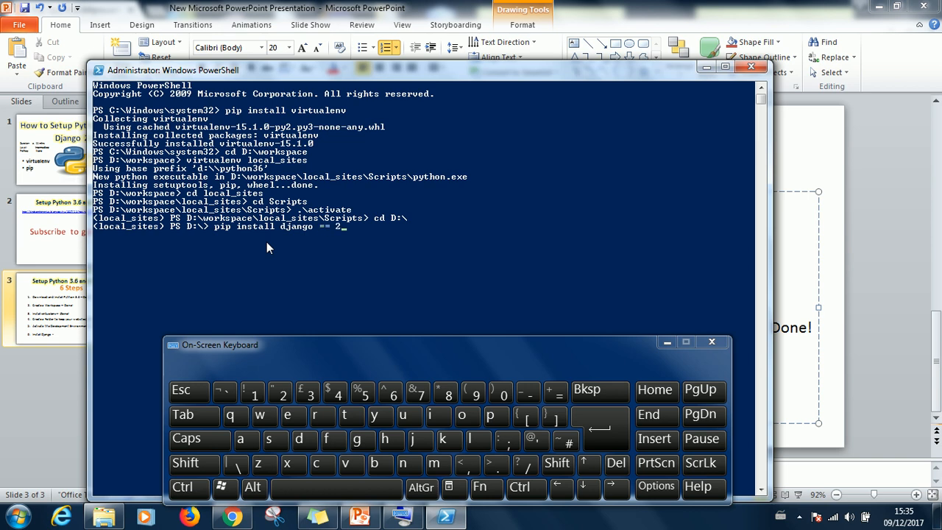
type(".0")
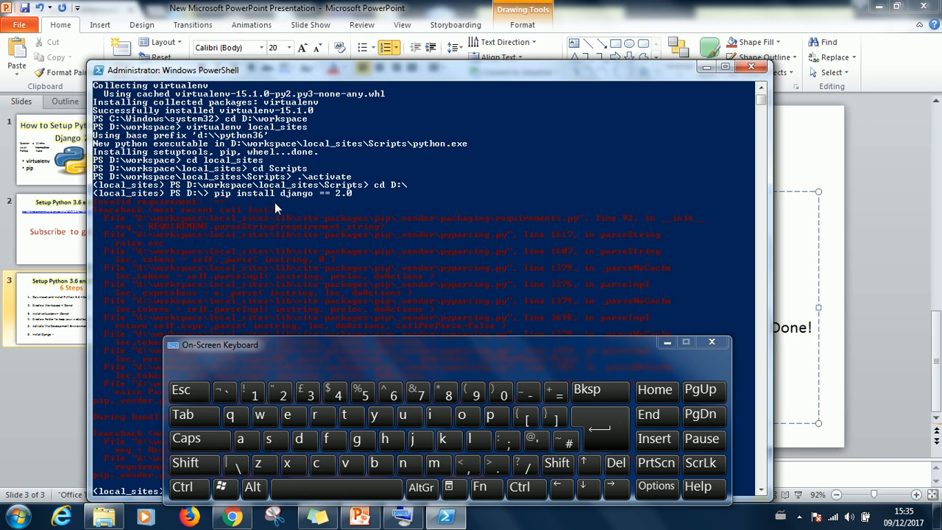
mouse_move(313, 206)
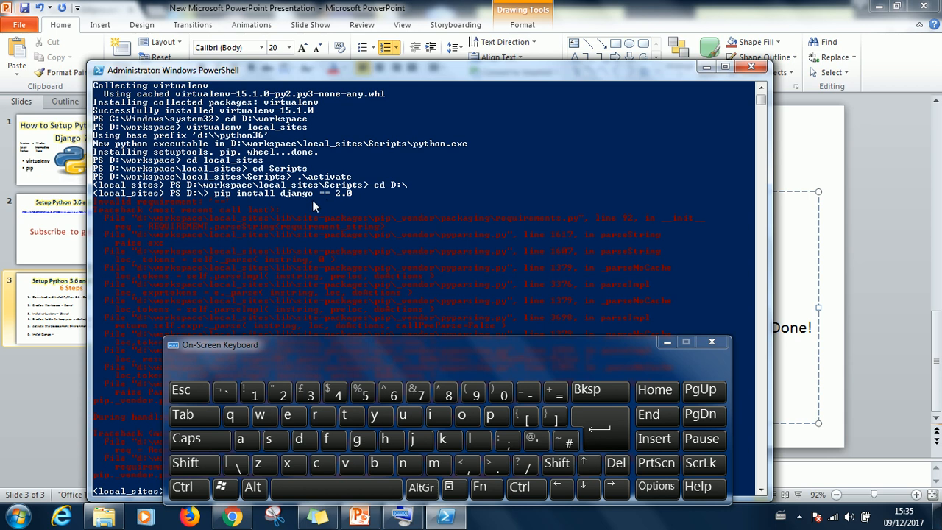
mouse_move(643, 350)
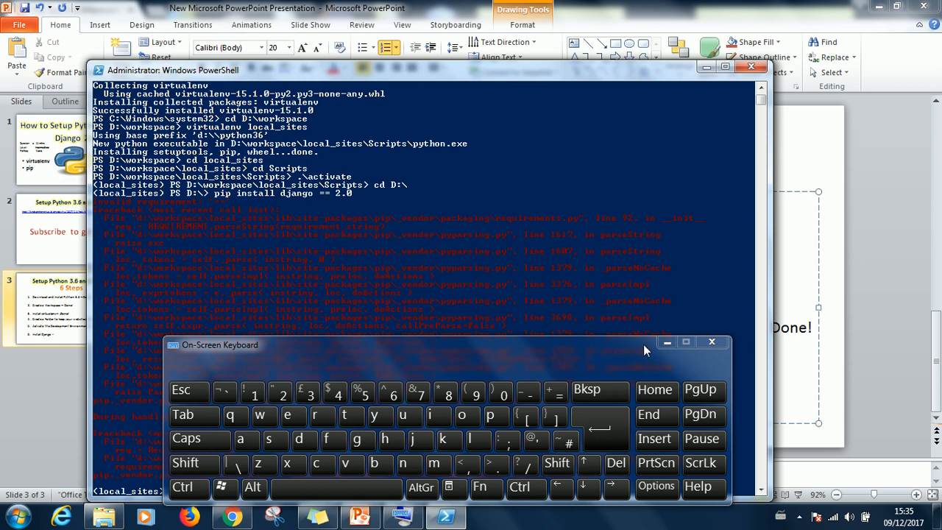
left_click(712, 342)
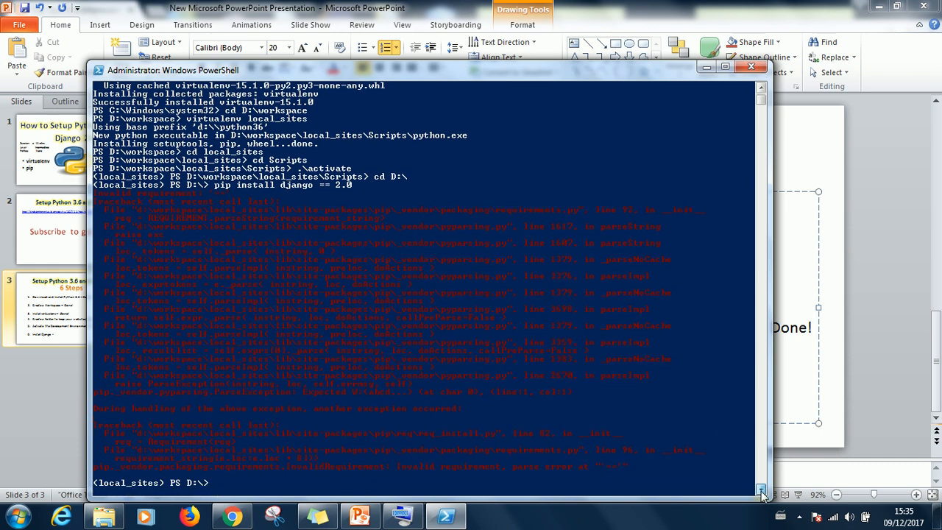
- Rerun the install as 'pip install django==2.0', collecting Django 2.0 and pytz
scroll("up", 3)
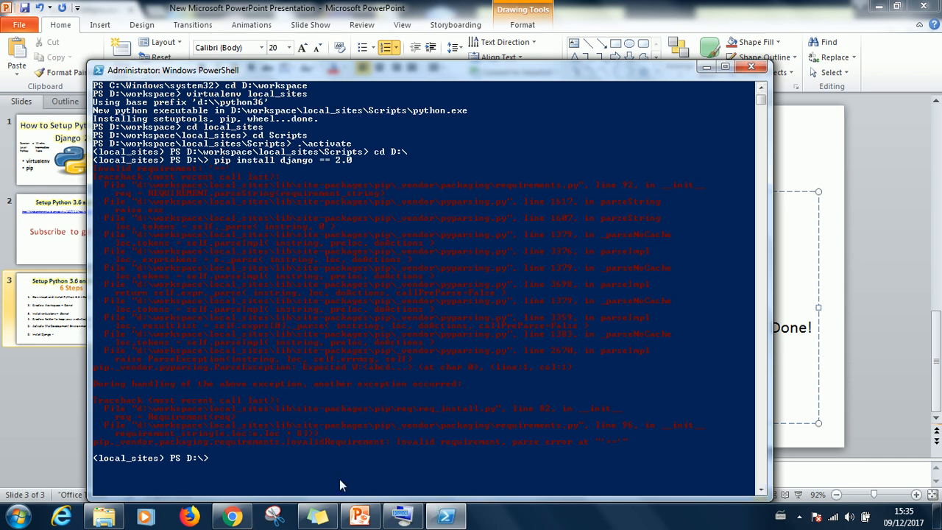
mouse_move(363, 479)
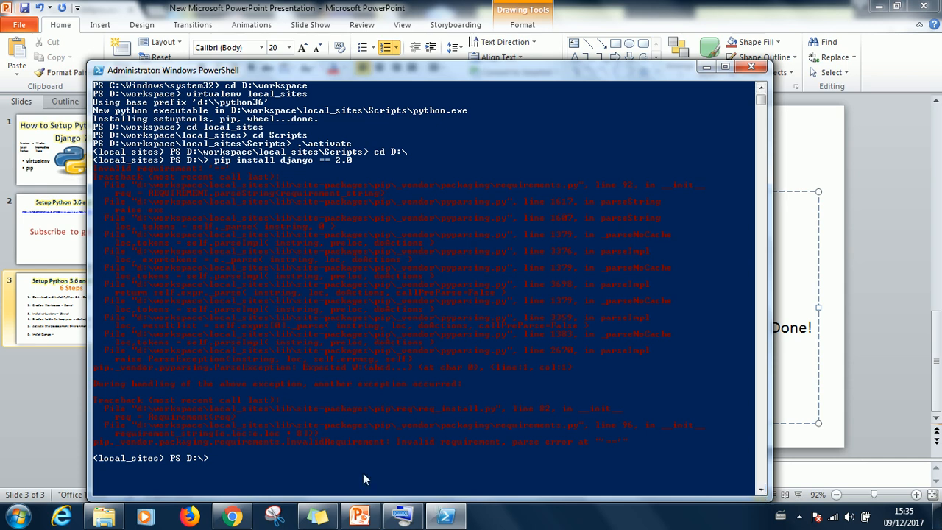
mouse_move(329, 176)
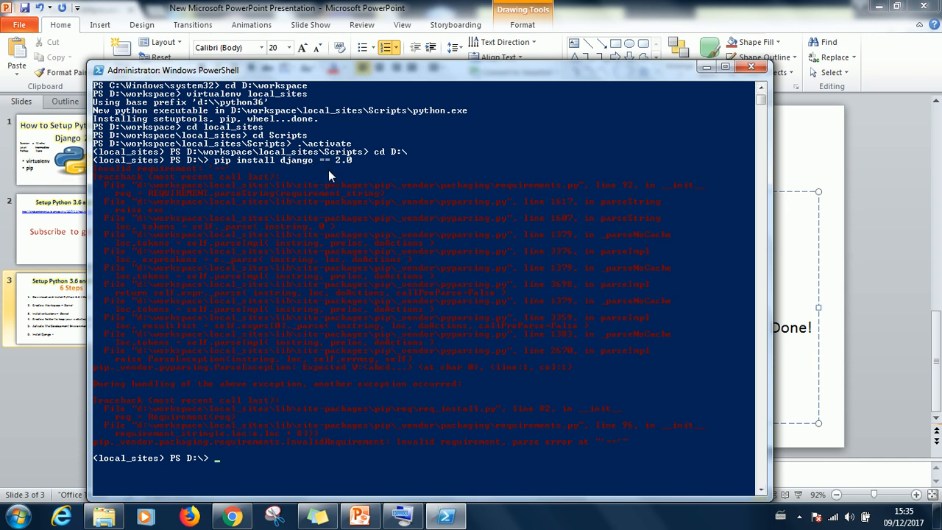
type("pip install django ==2.0")
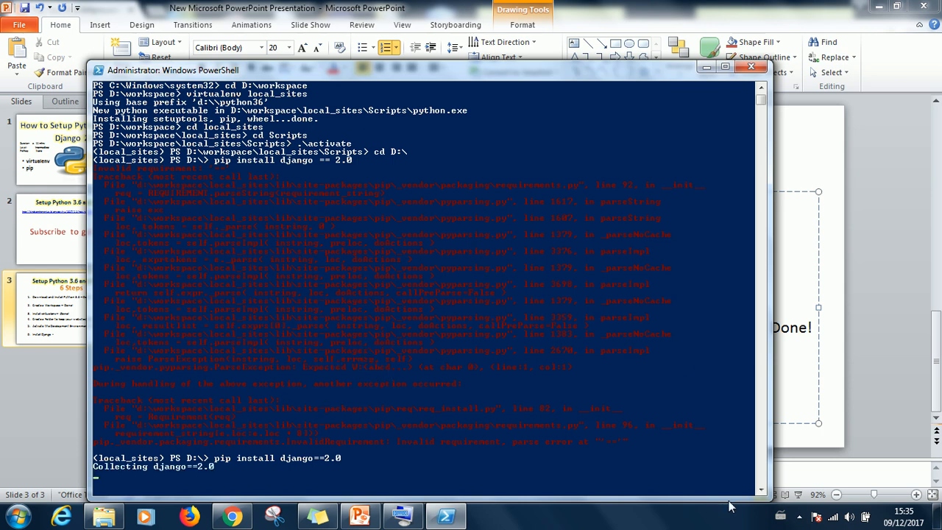
left_click(761, 490)
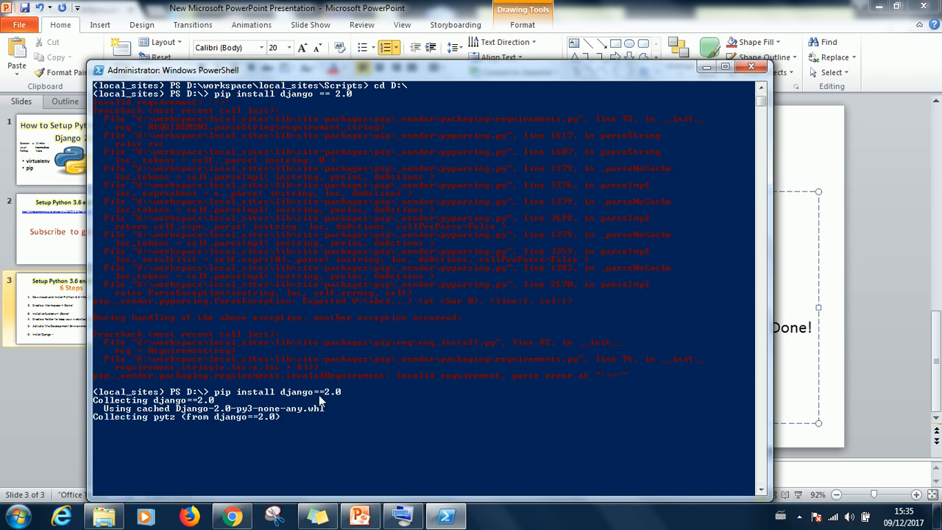
mouse_move(351, 424)
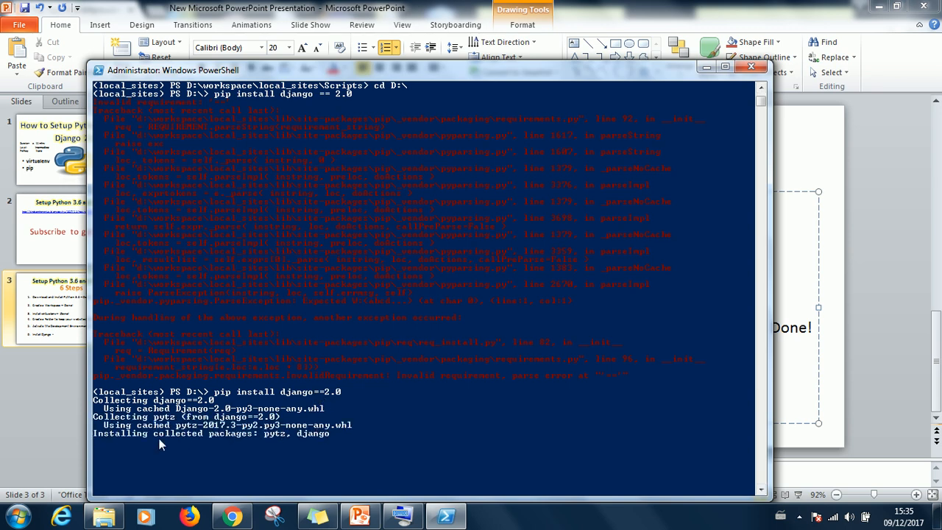
mouse_move(285, 454)
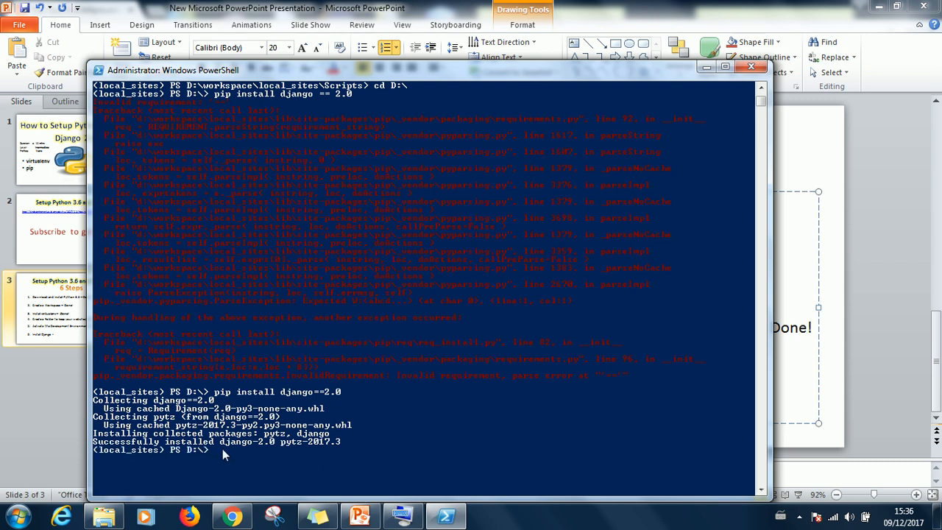
mouse_move(326, 65)
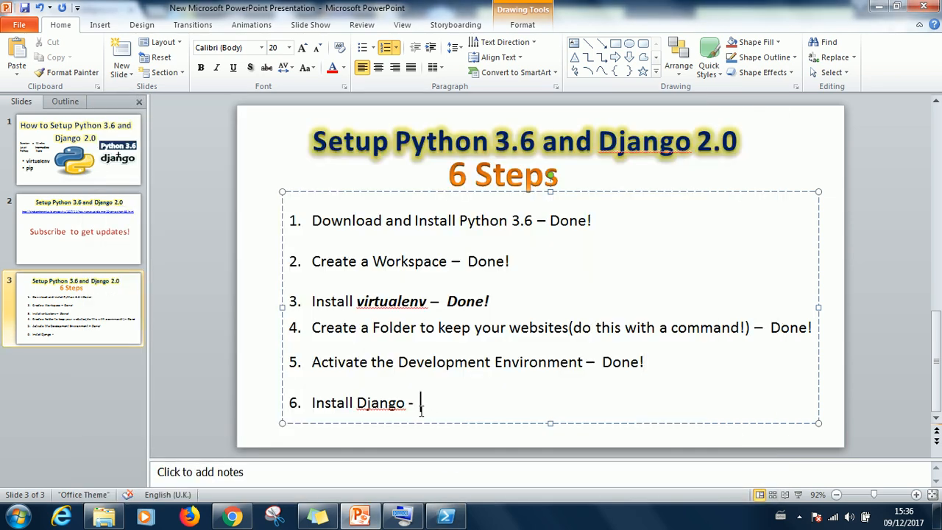
- Type 'Done!' after step 6, Install Django, on the six-steps slide
type("Done")
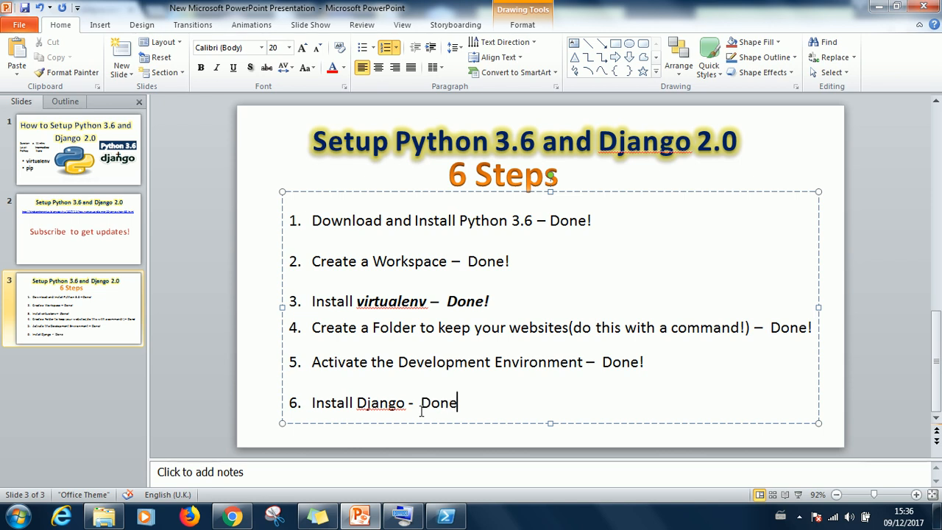
type("!")
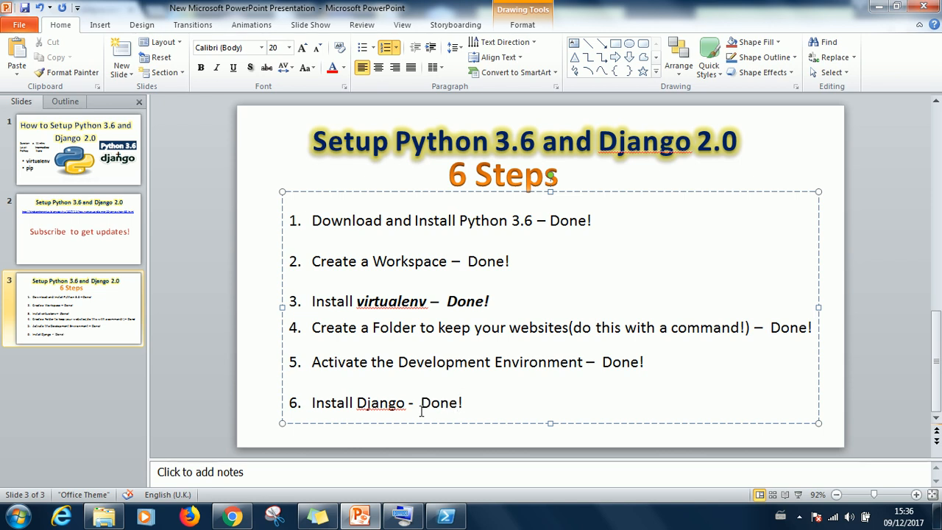
mouse_move(461, 442)
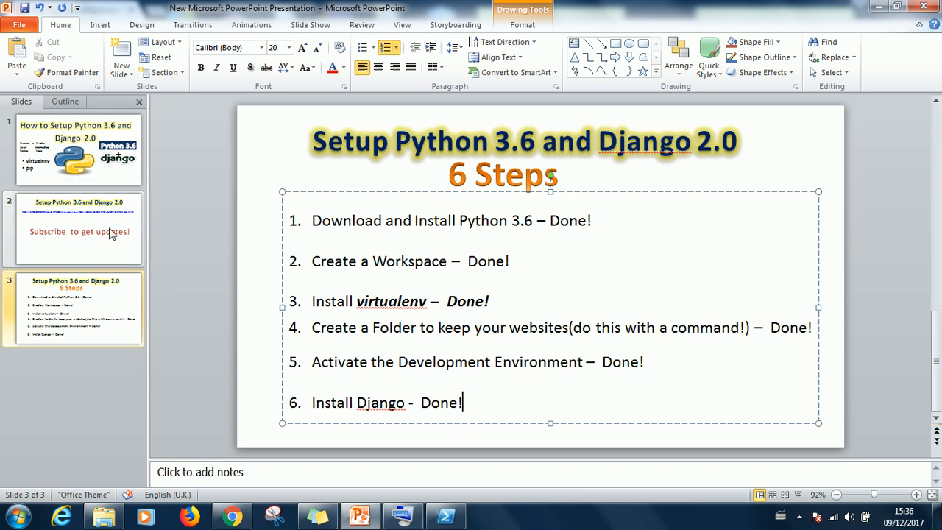
mouse_move(112, 243)
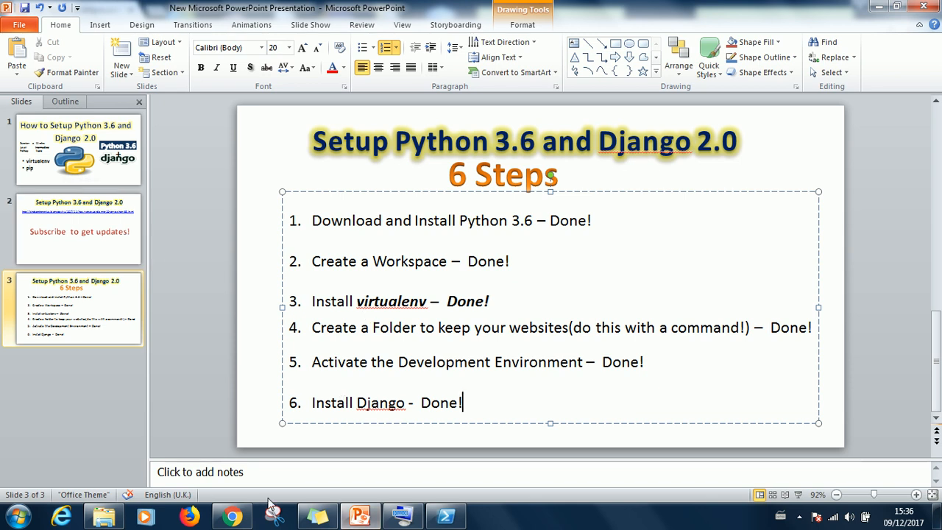
- Bring Chrome's blog tutorial forward and highlight Step 4's local_sites folder instructions
left_click(232, 515)
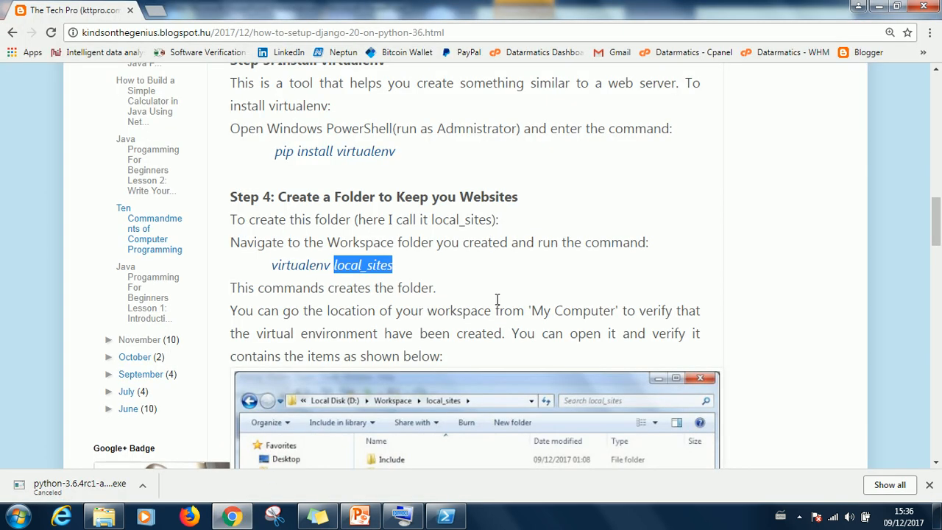
scroll("down", 3)
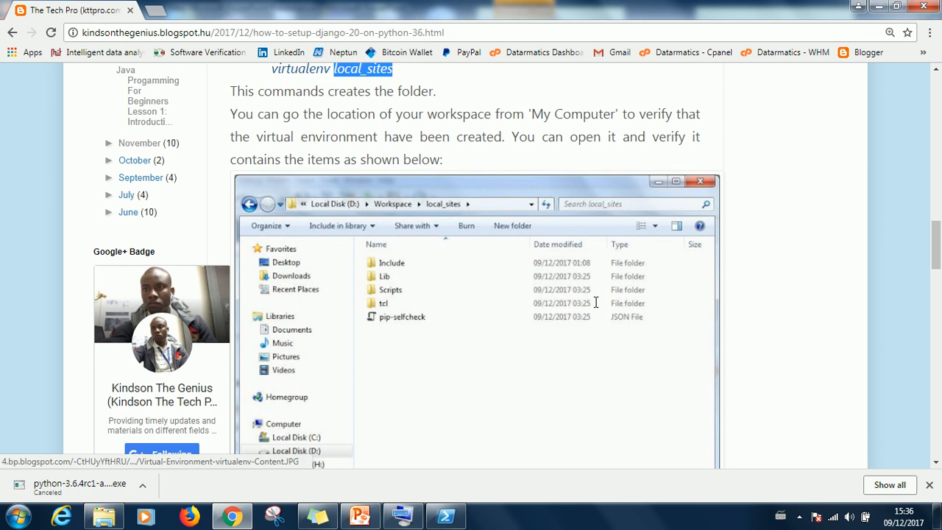
scroll("up", 3)
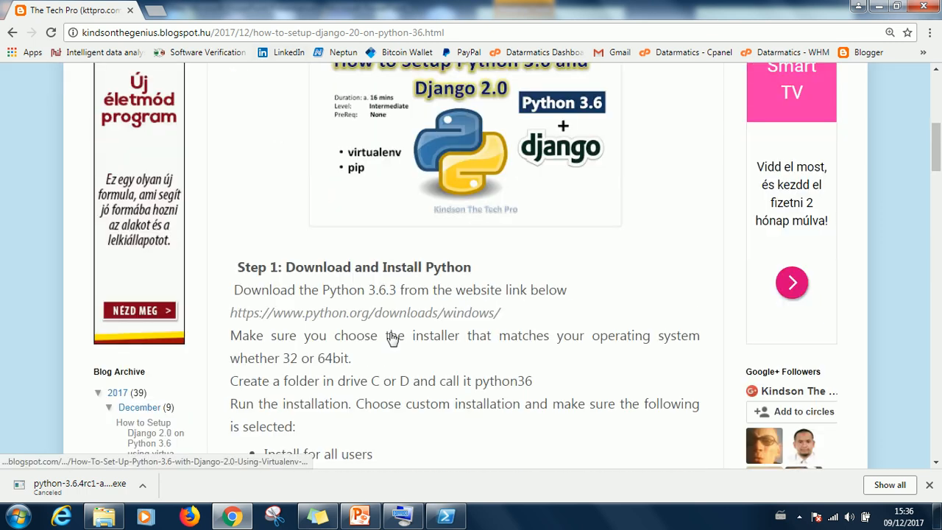
scroll("down", 3)
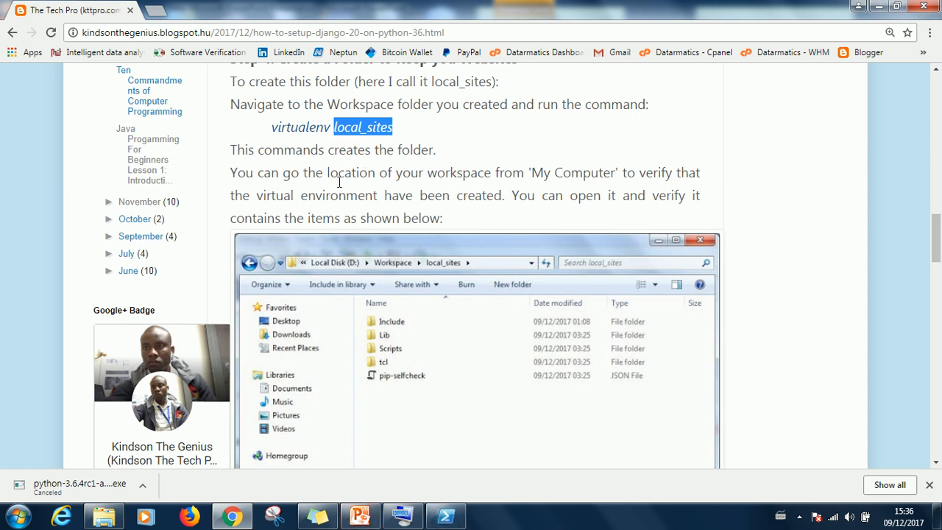
mouse_move(456, 224)
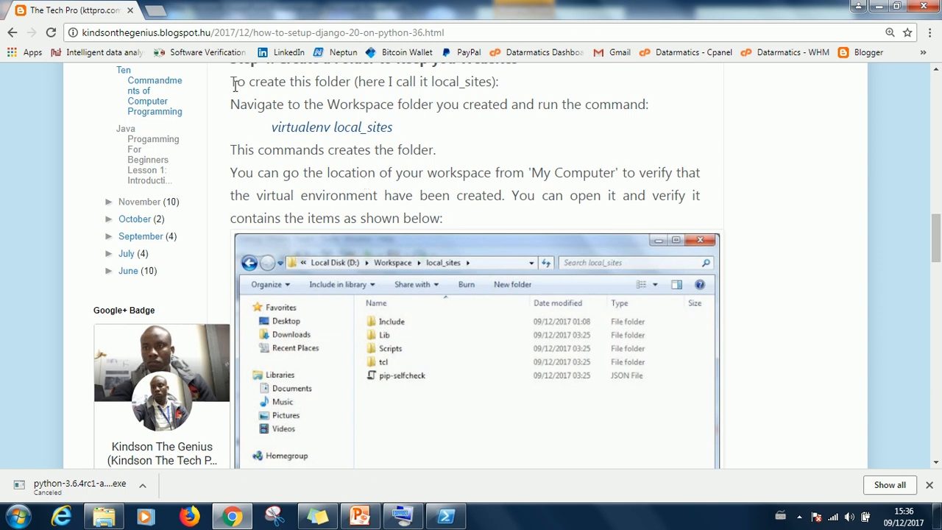
left_click_drag(230, 81, 442, 218)
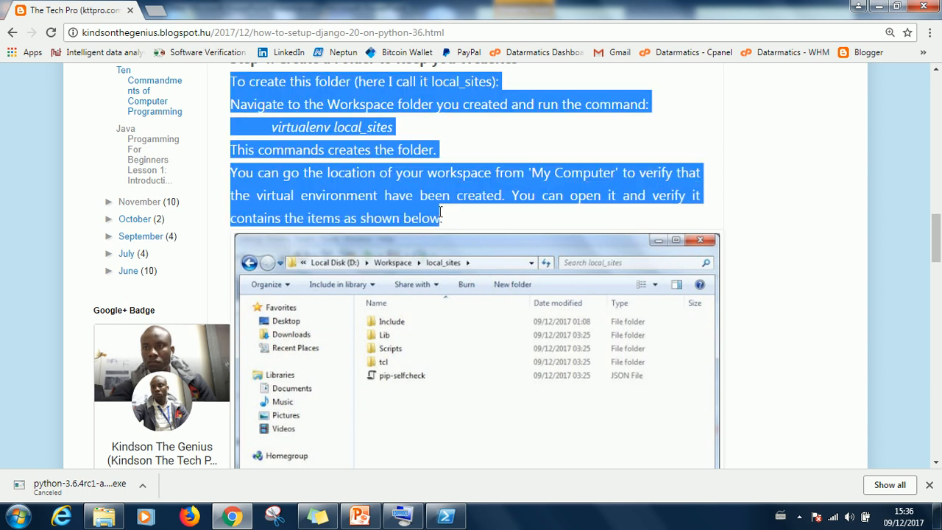